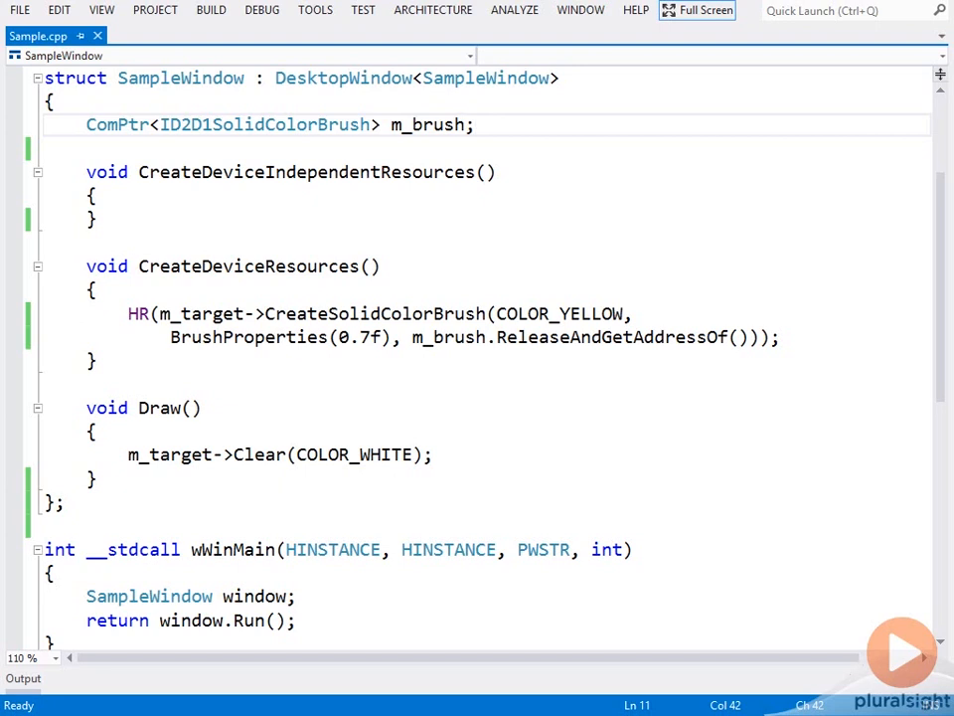
Step: Declare four ComPtr<ID2D1PathGeometry> members m_arc1 to m_arc4 below m_brush
left_click(475, 123)
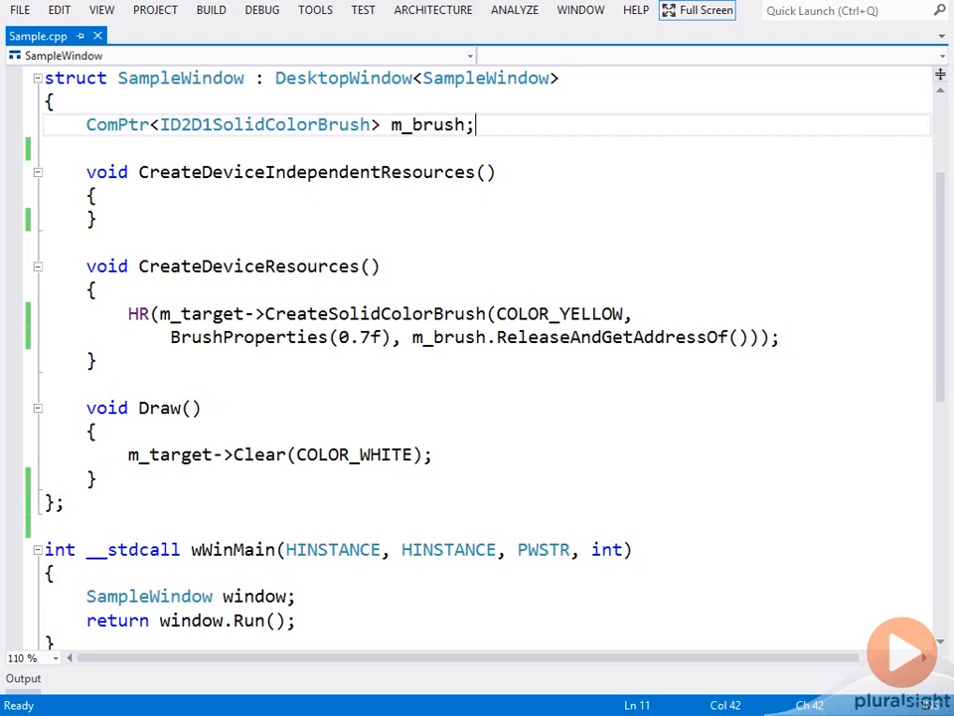
type("ComPtr<ID2")
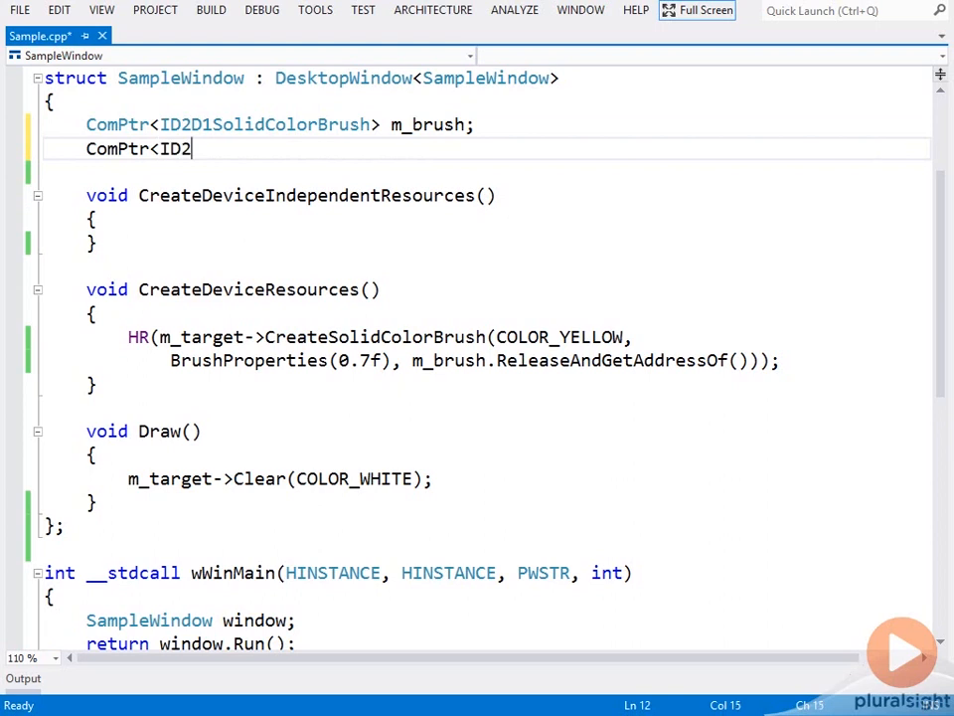
type("D1PathGeometry> m_arc1;")
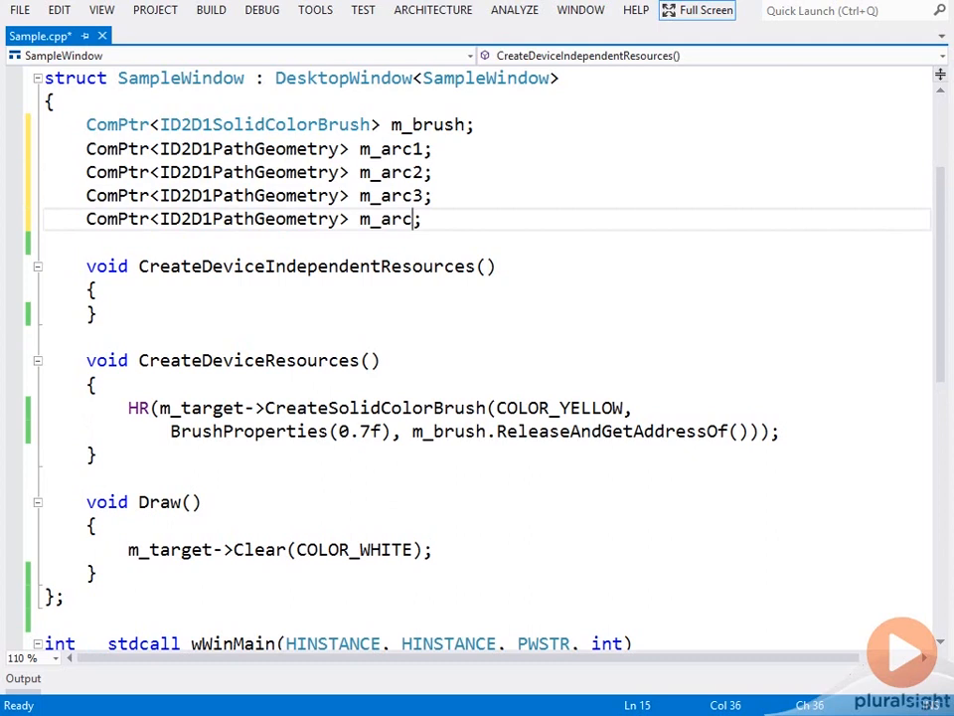
type("4")
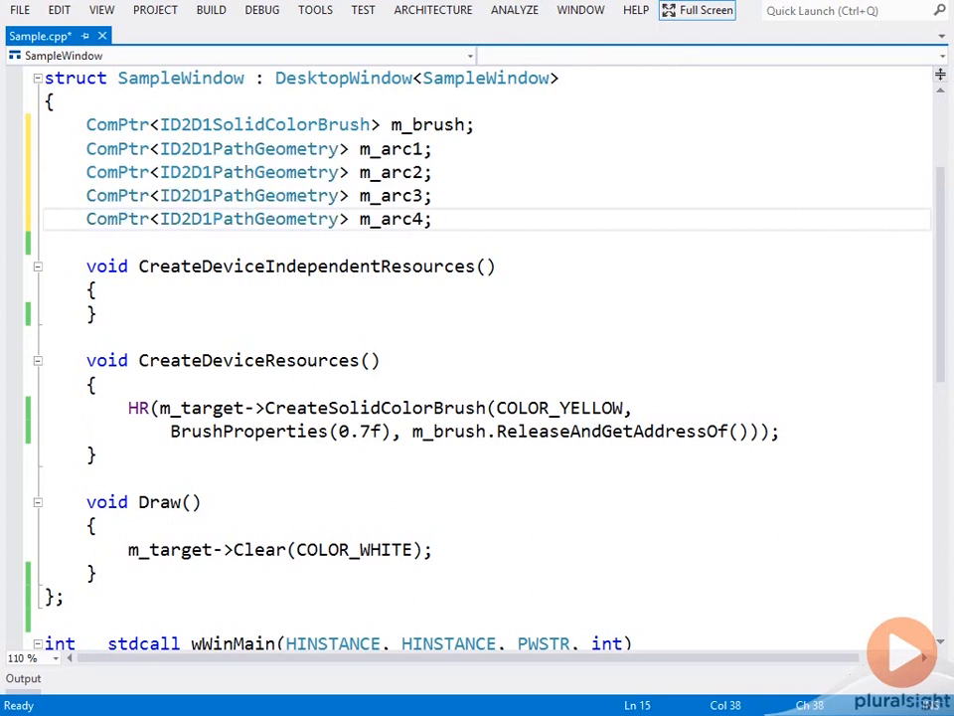
Step: Declare D2D1_POINT_2F members m_begin and m_end, then begin a new void method
type("D2D")
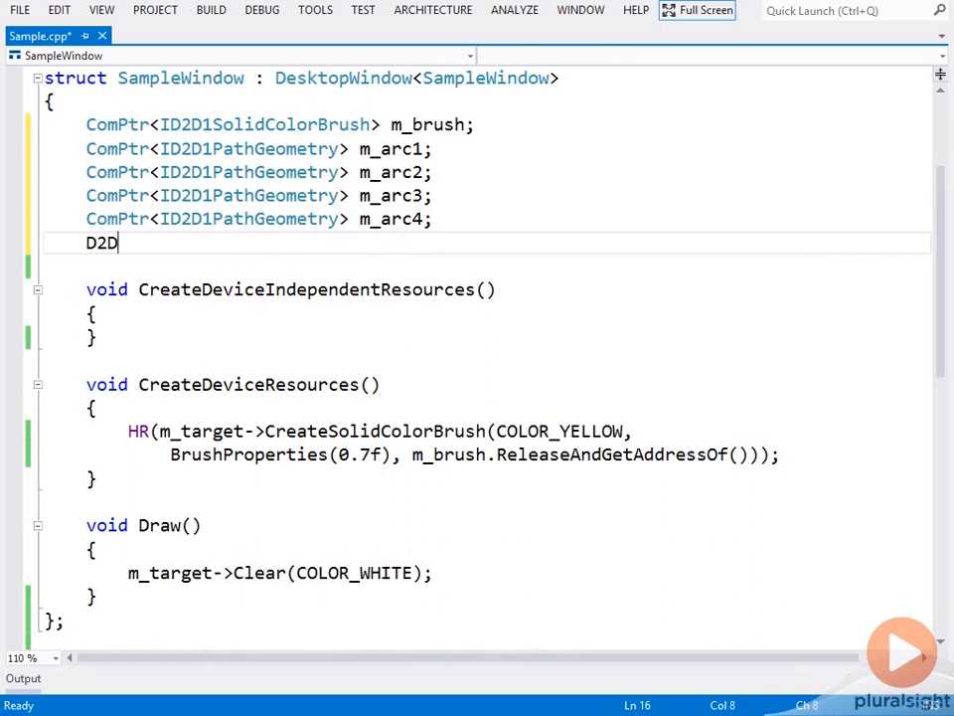
type("1_POINT_")
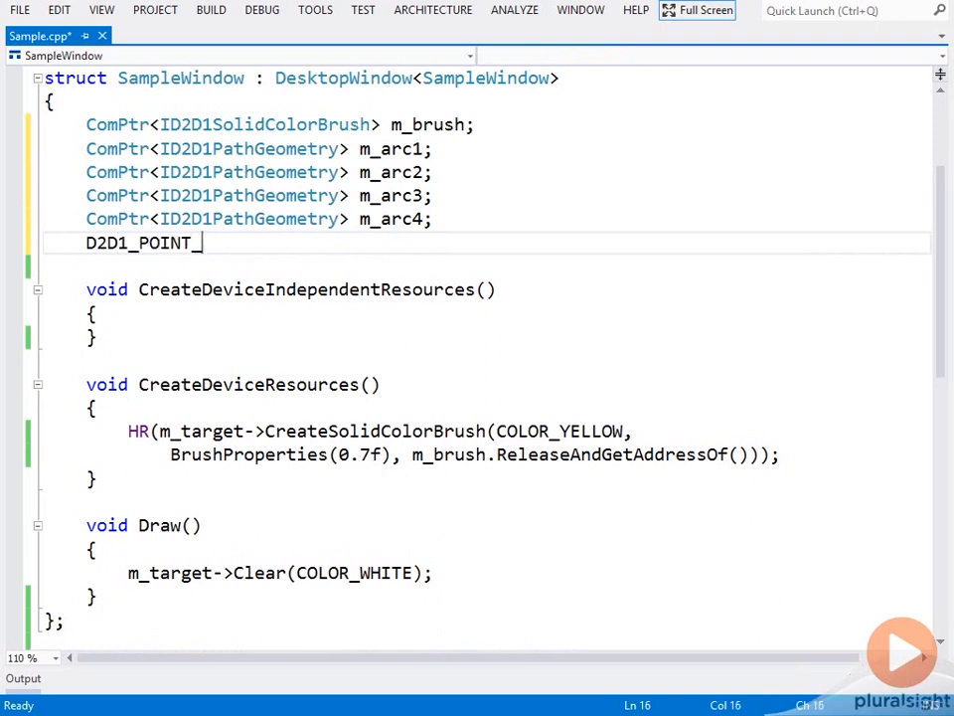
type("_2F m_begin;")
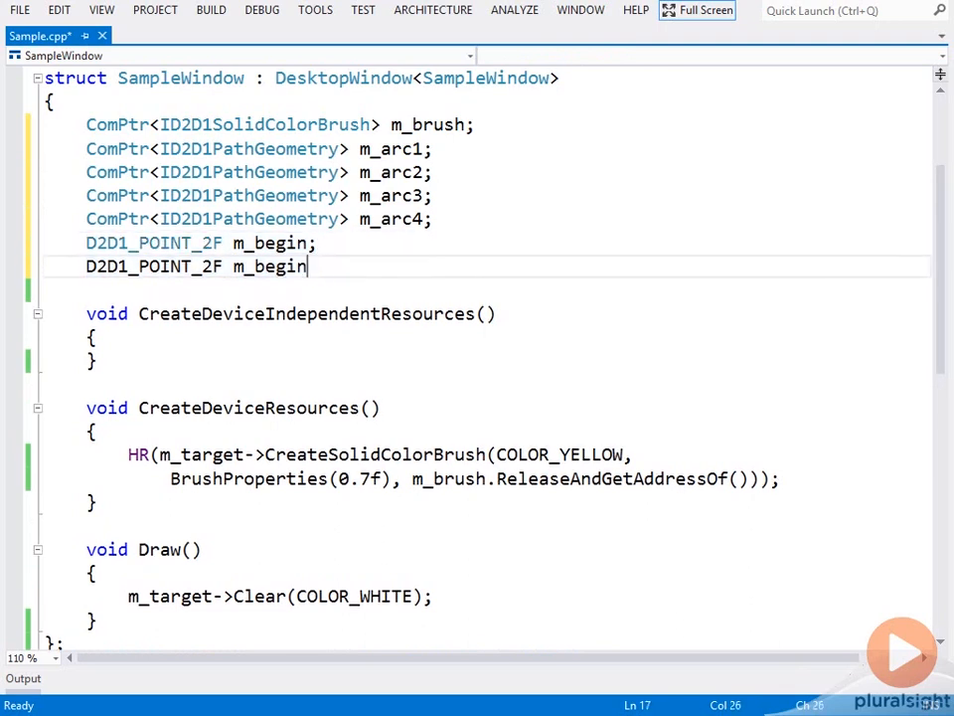
type("end;")
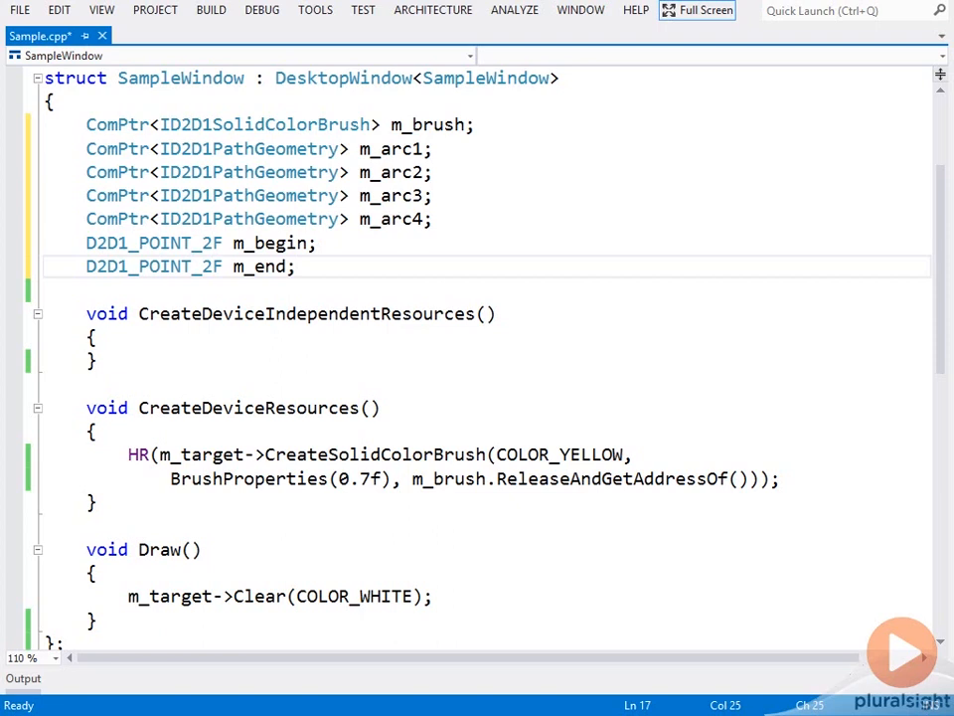
type("voi")
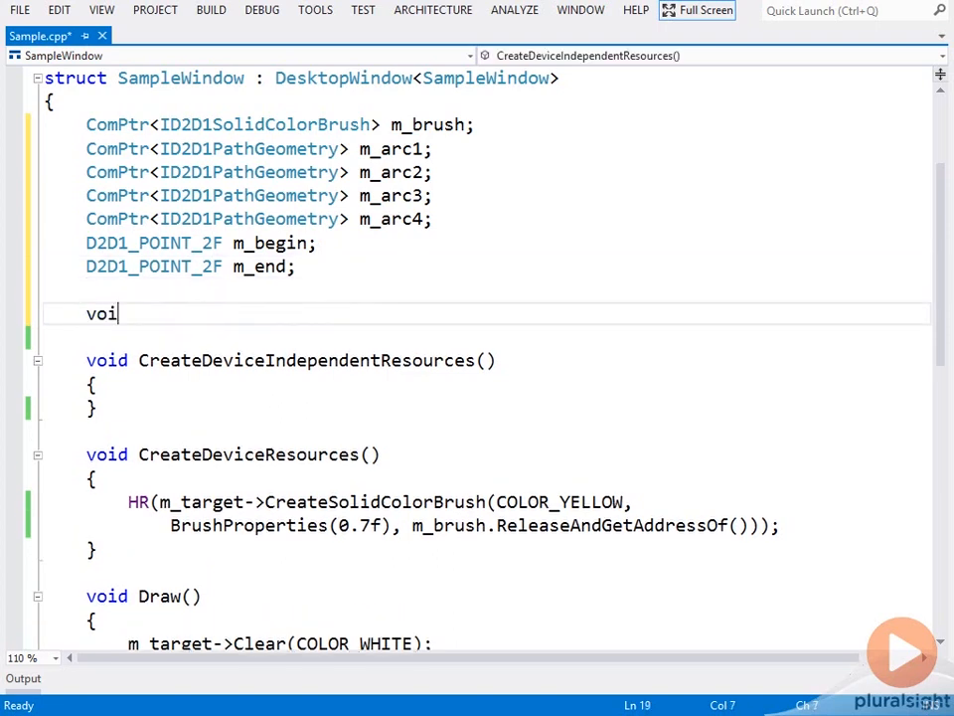
Step: Write the BuildPath signature taking a ComPtr<ID2D1PathGeometry>& path parameter
type("dBuildPath(")
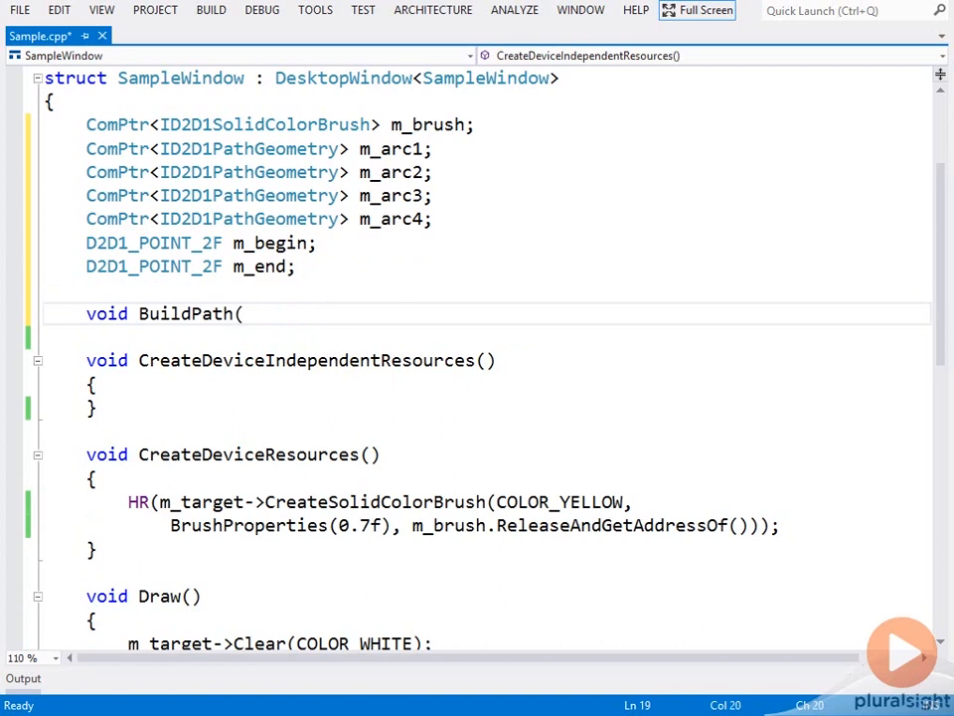
type("ComPtr<I")
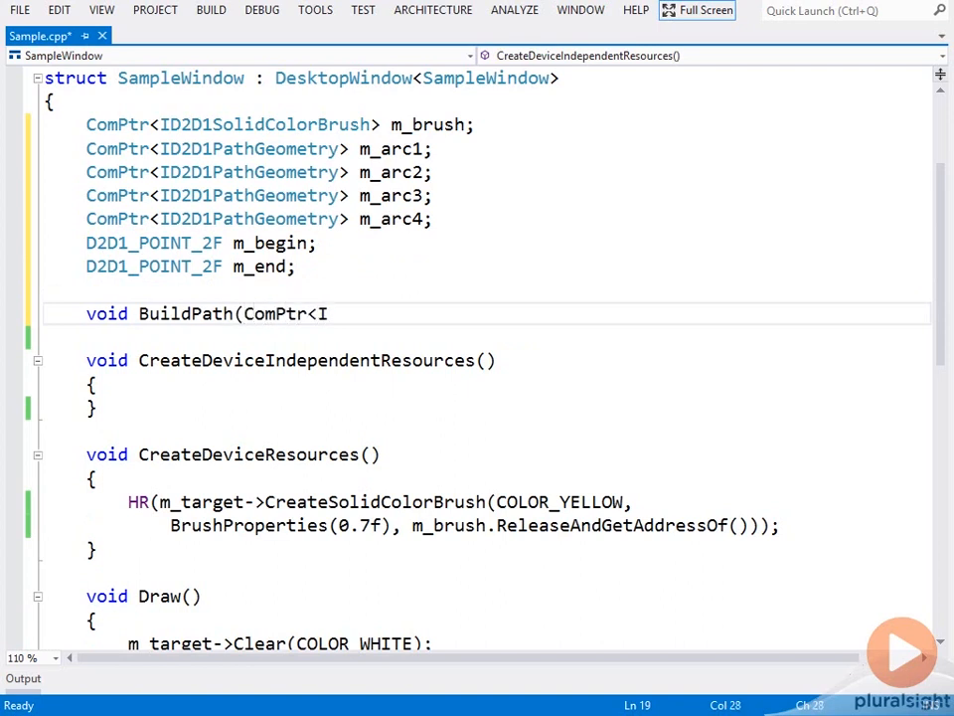
type("D2D1Path")
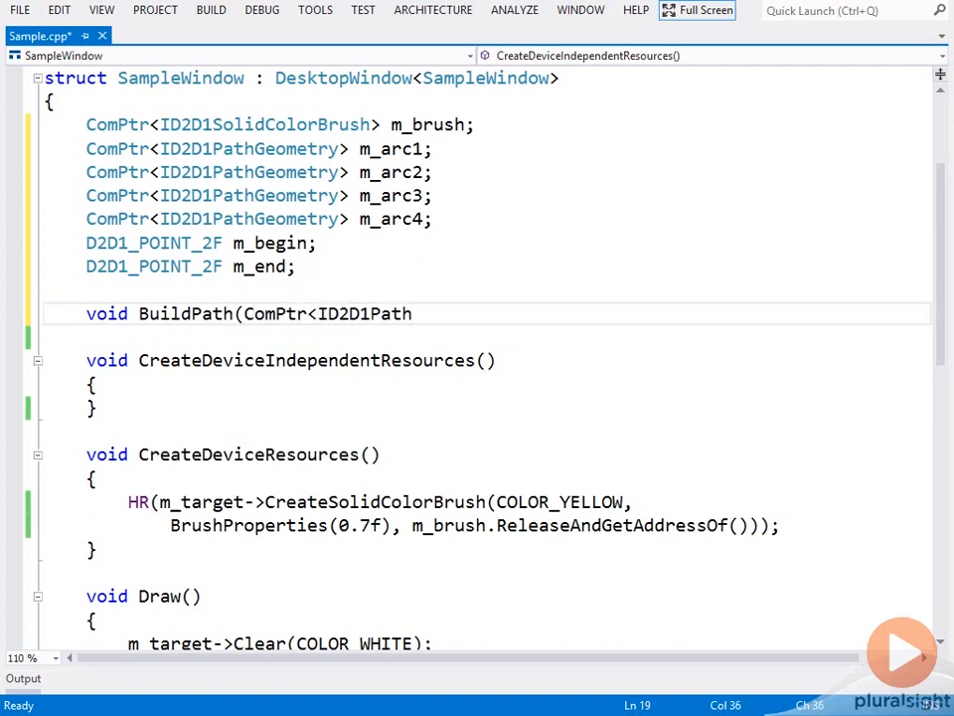
type("Geometry> &")
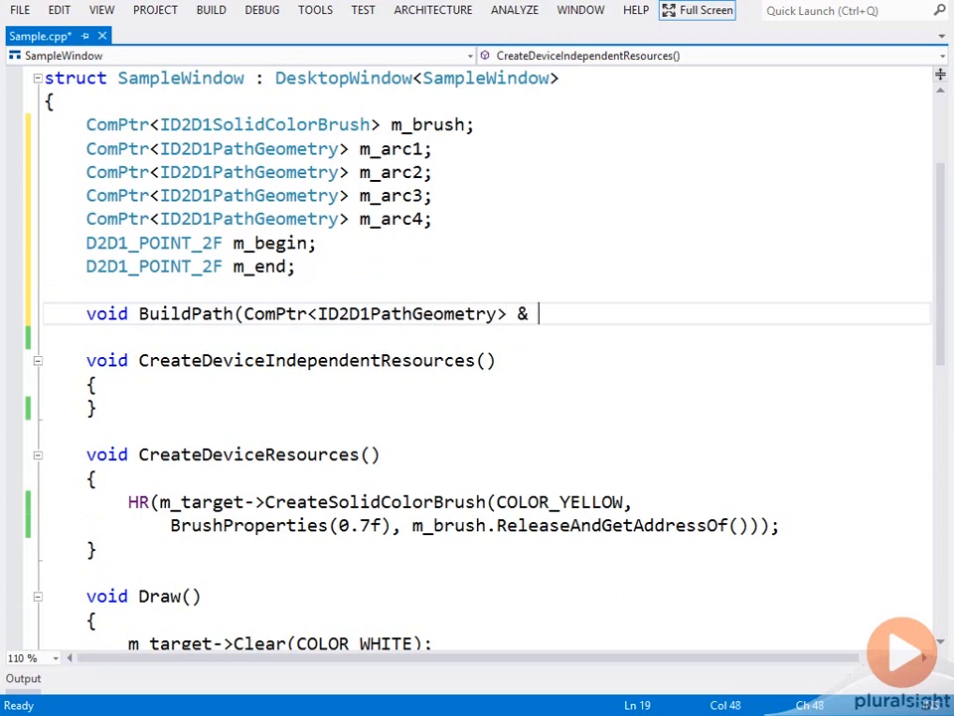
type("path,")
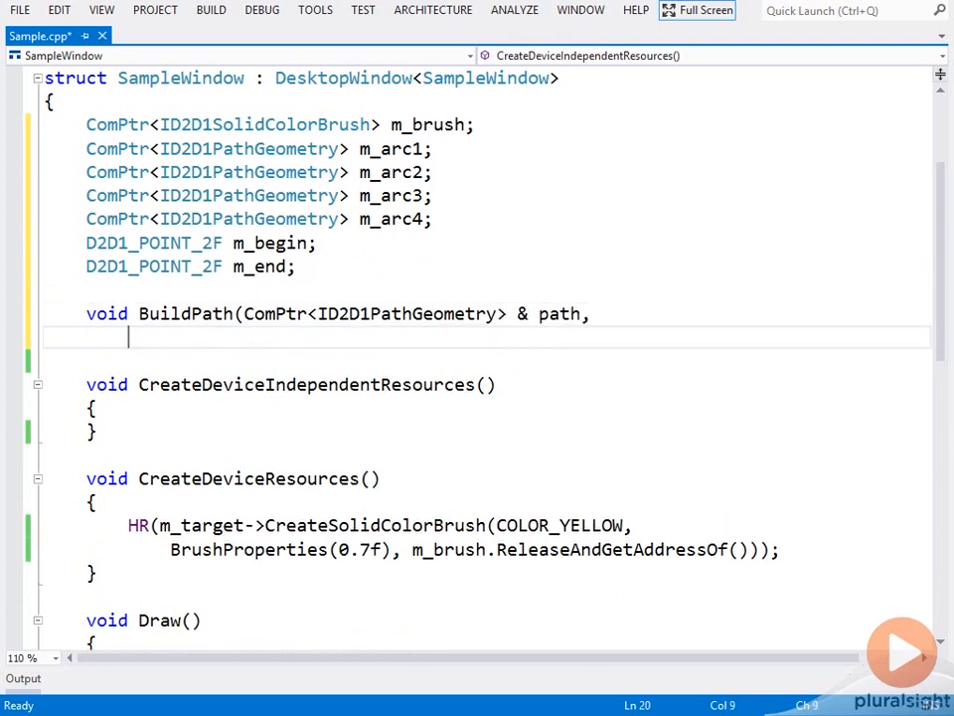
Step: Add D2D1_SWEEP_DIRECTION direction and D2D1_ARC_SIZE size parameters and an empty body
type("D2D1")
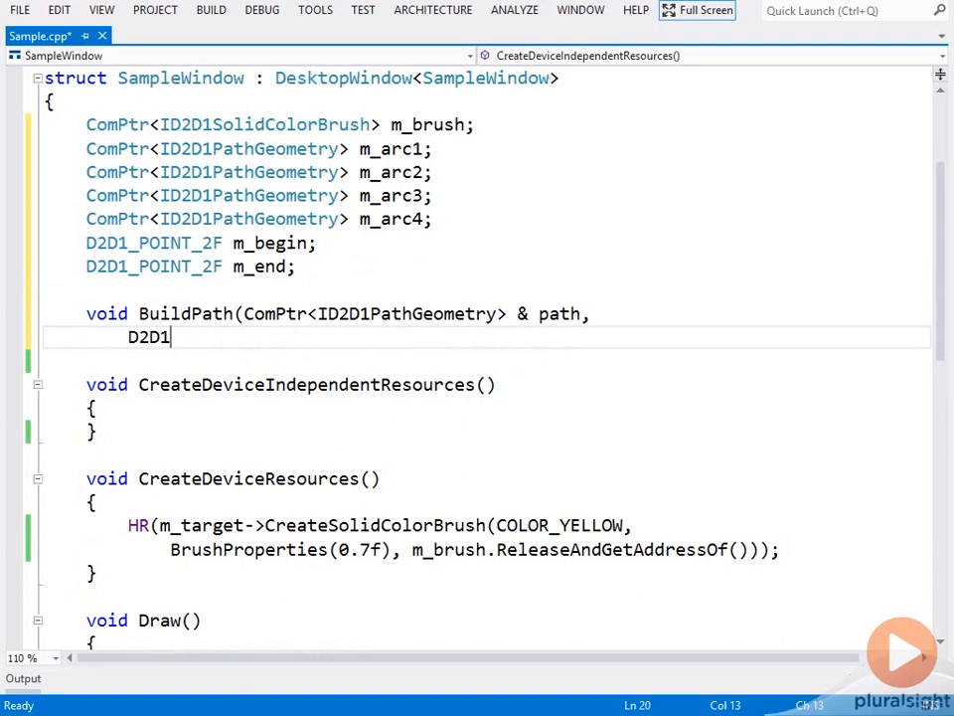
type("_SWEEP_DIR")
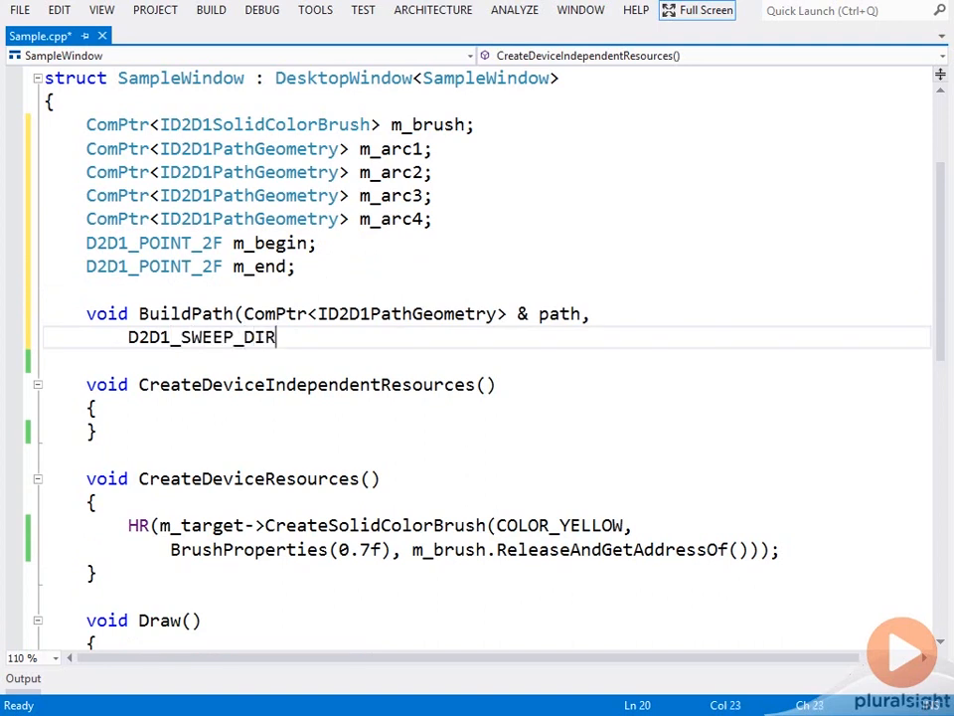
type("ECTION direction, D2D1_ARC_SIZE")
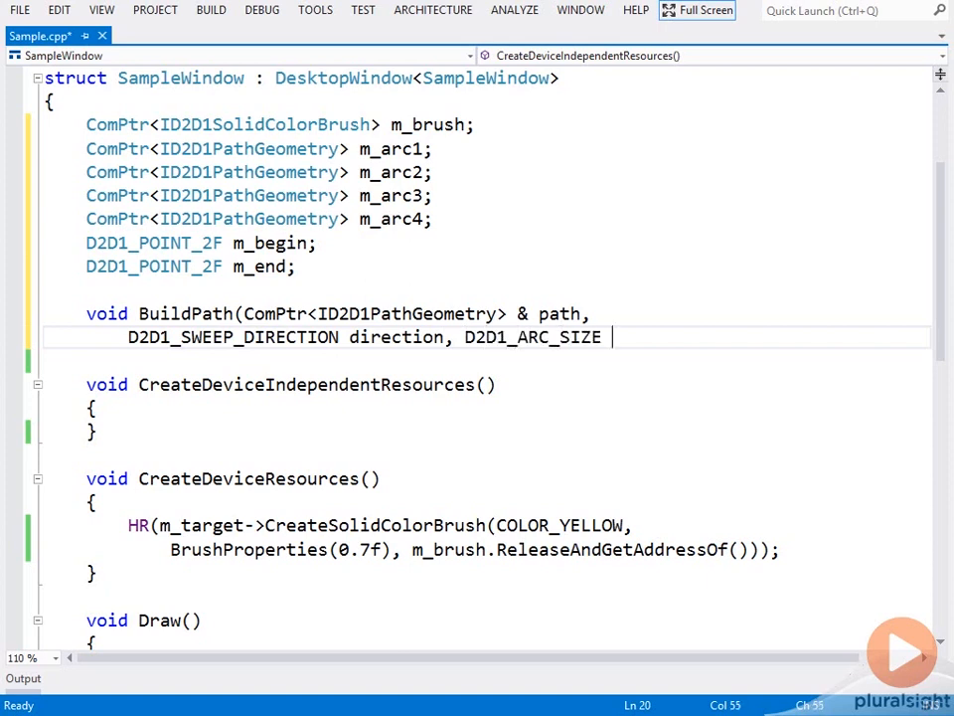
type("size)")
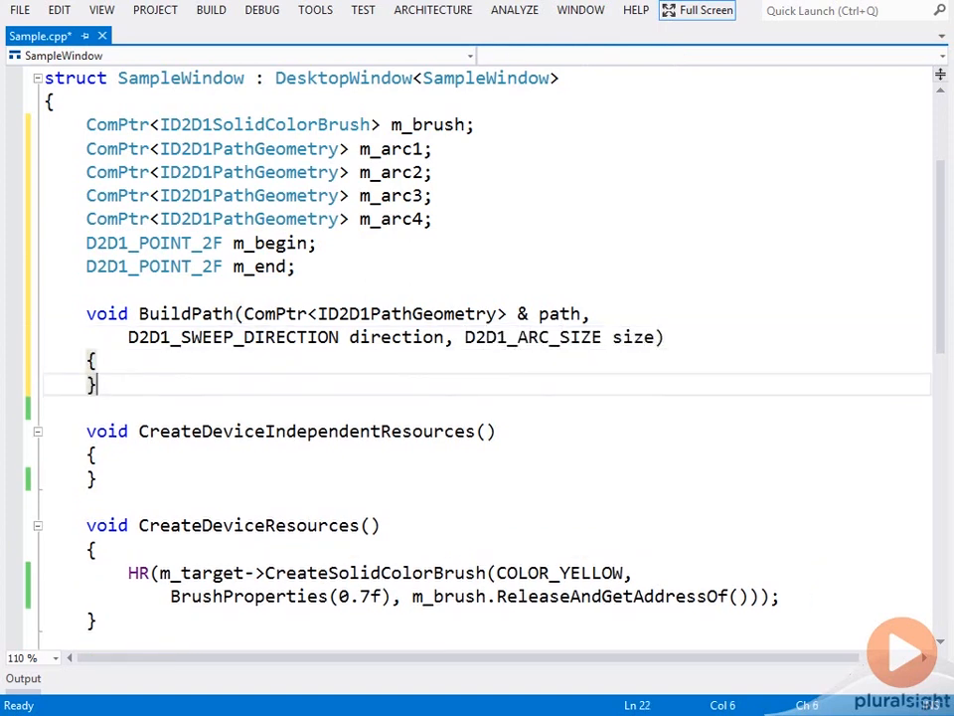
key("enter")
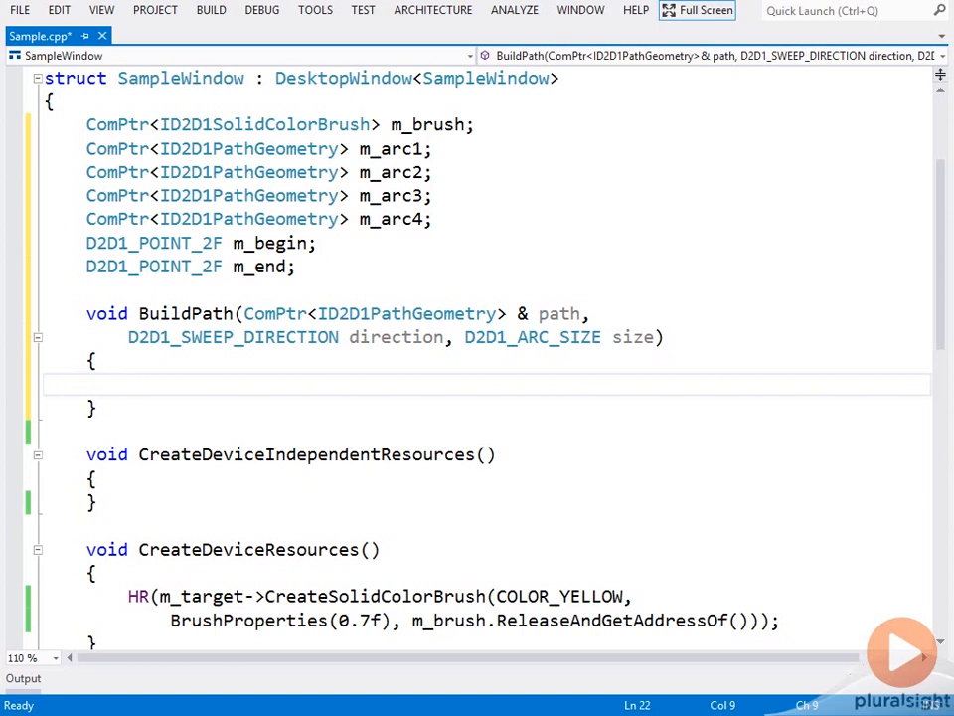
Step: Initialize a D2D1_ARC_SEGMENT with m_end and a { 200.0f, 200.0f } radius
type("D2D1")
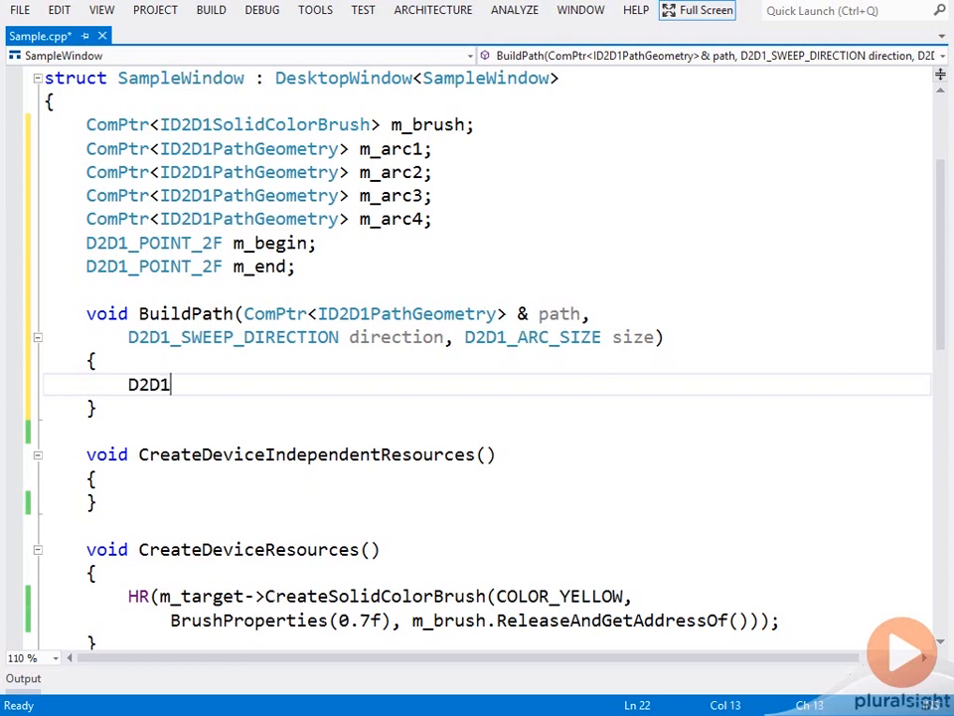
type("_ARC_SEGMENT arc =")
type("{")
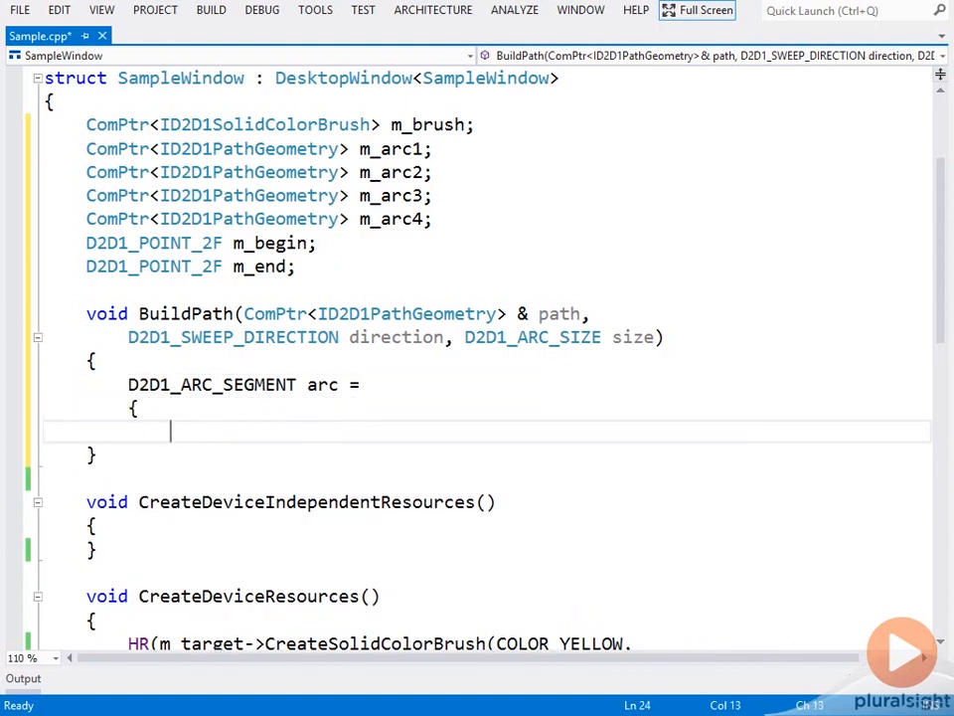
type("m_end,")
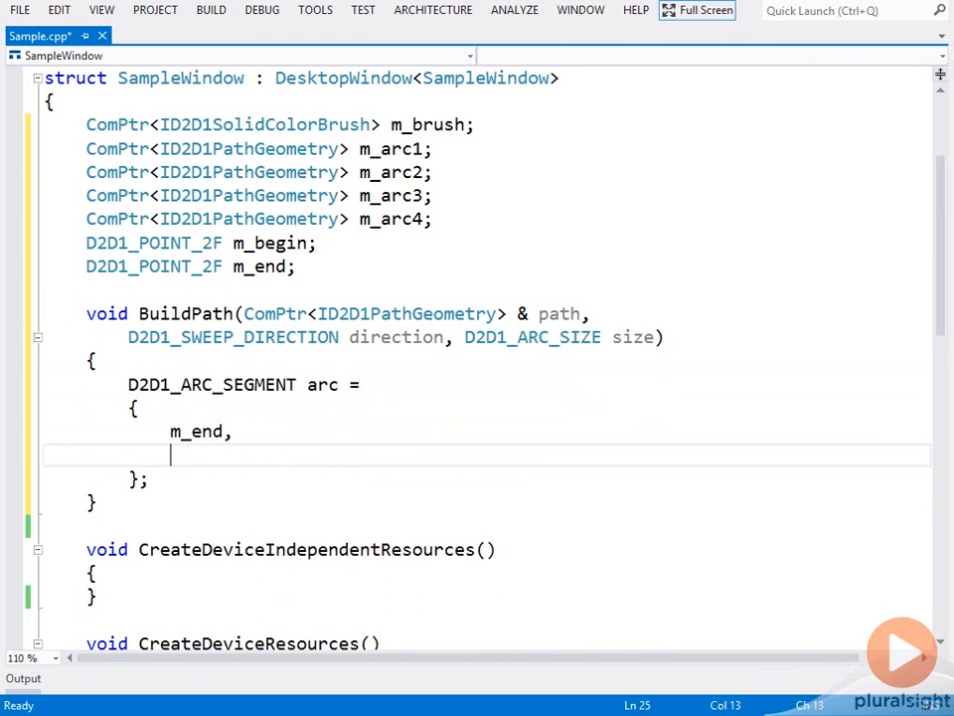
type("{ 2")
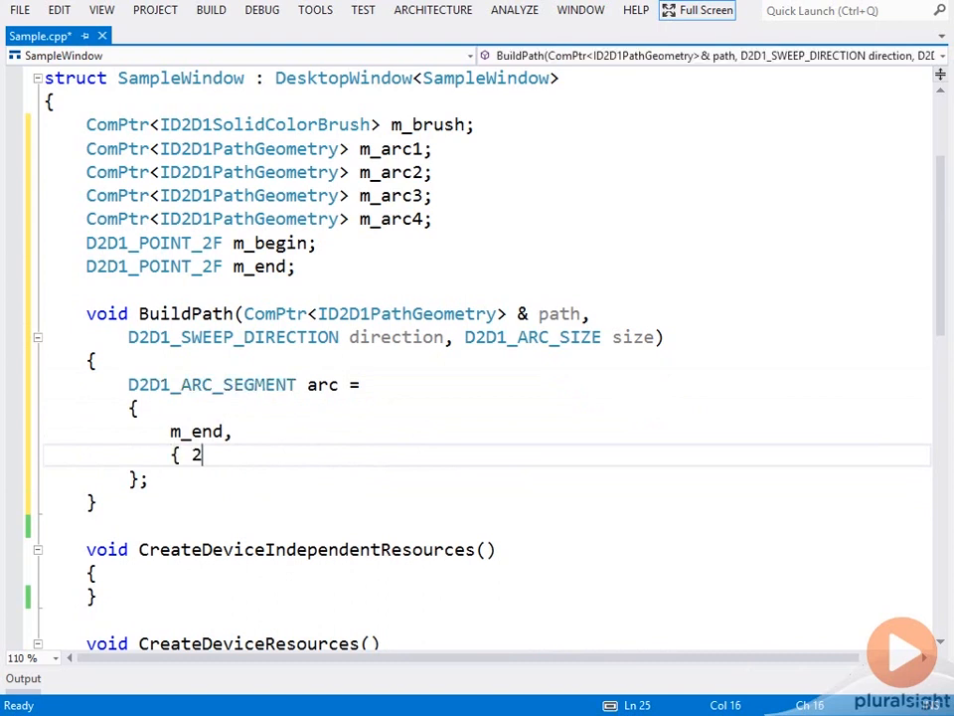
type("00.0f, 200.")
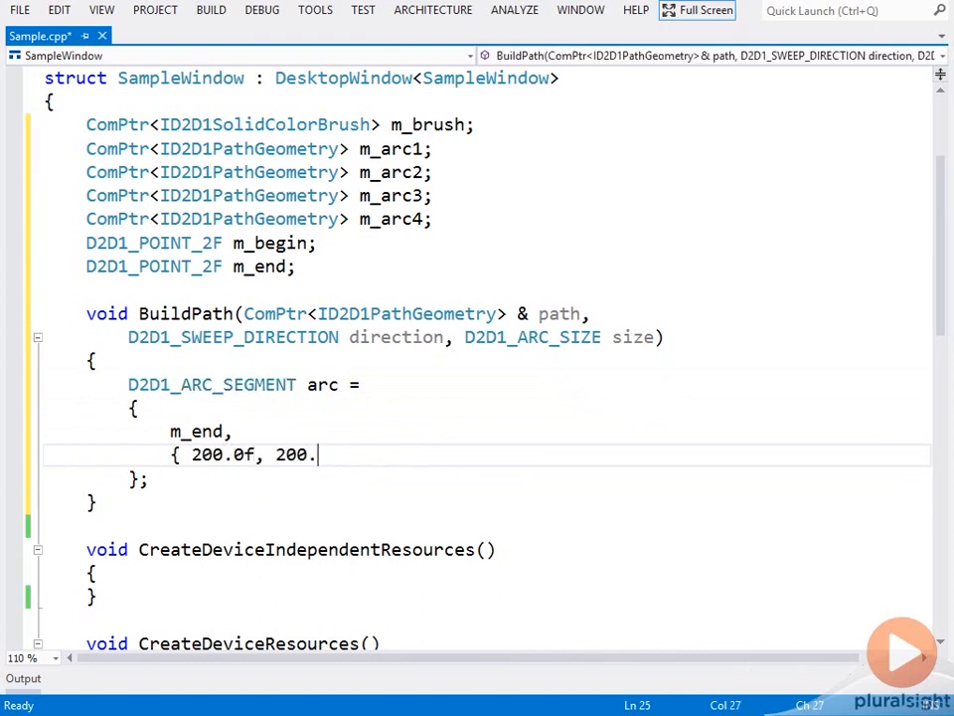
type("0f },")
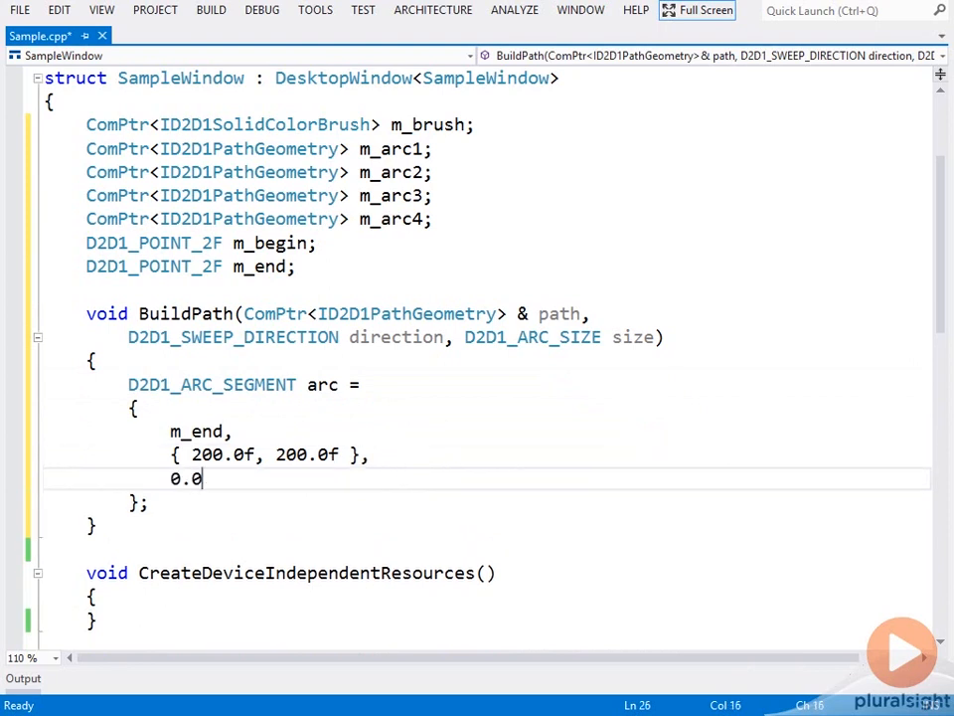
Step: Finish the arc segment with 0.0f rotation, direction and size, and start an HR( call
type("f,")
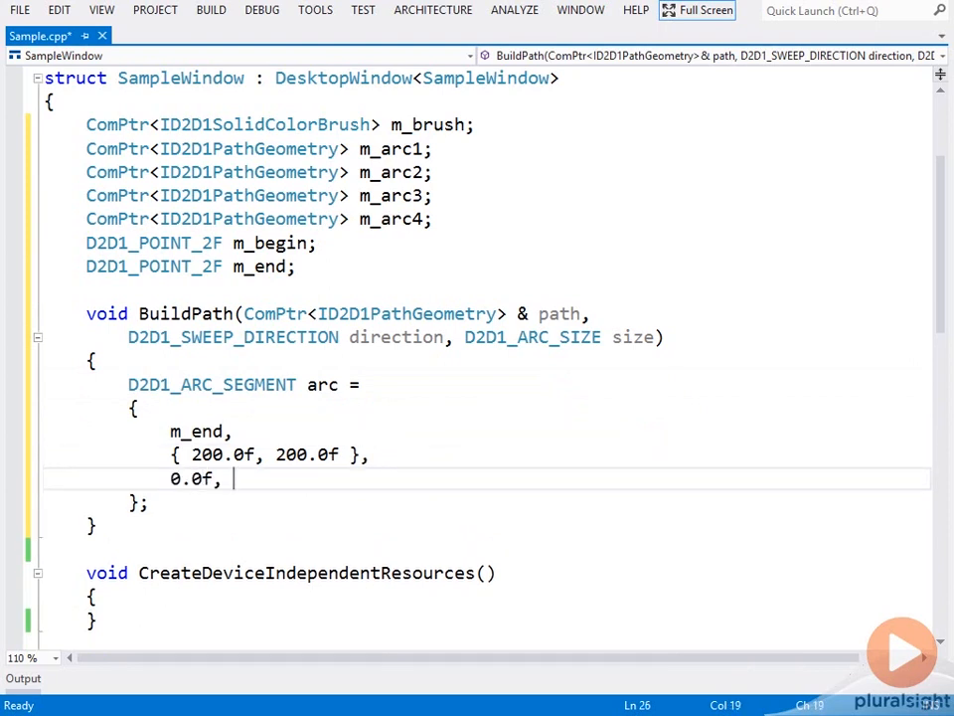
type("direction,")
type("size")
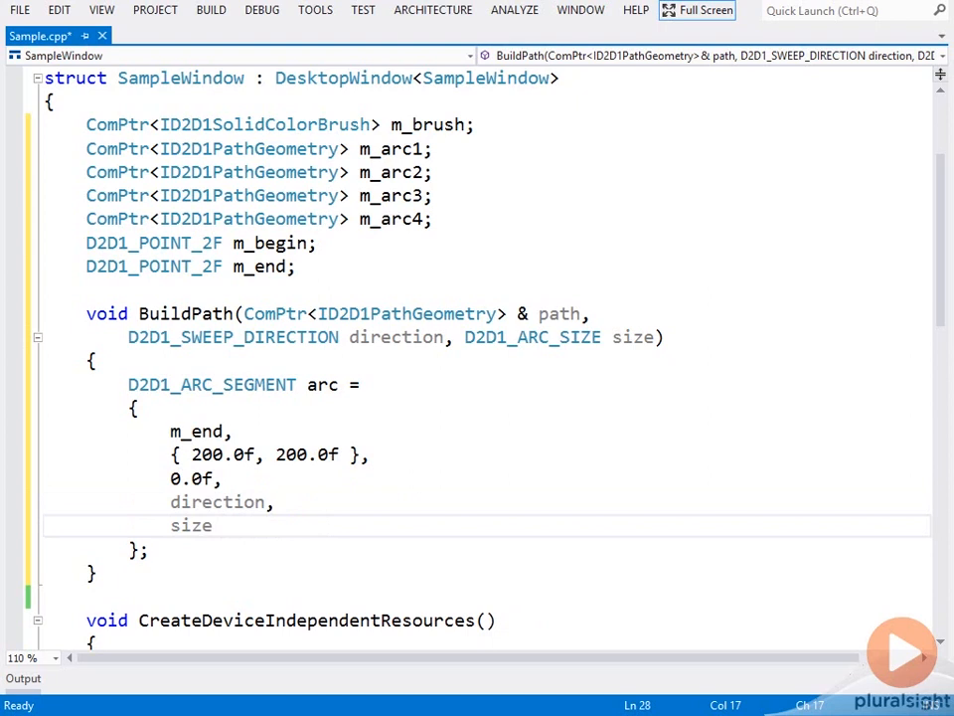
double_click(191, 525)
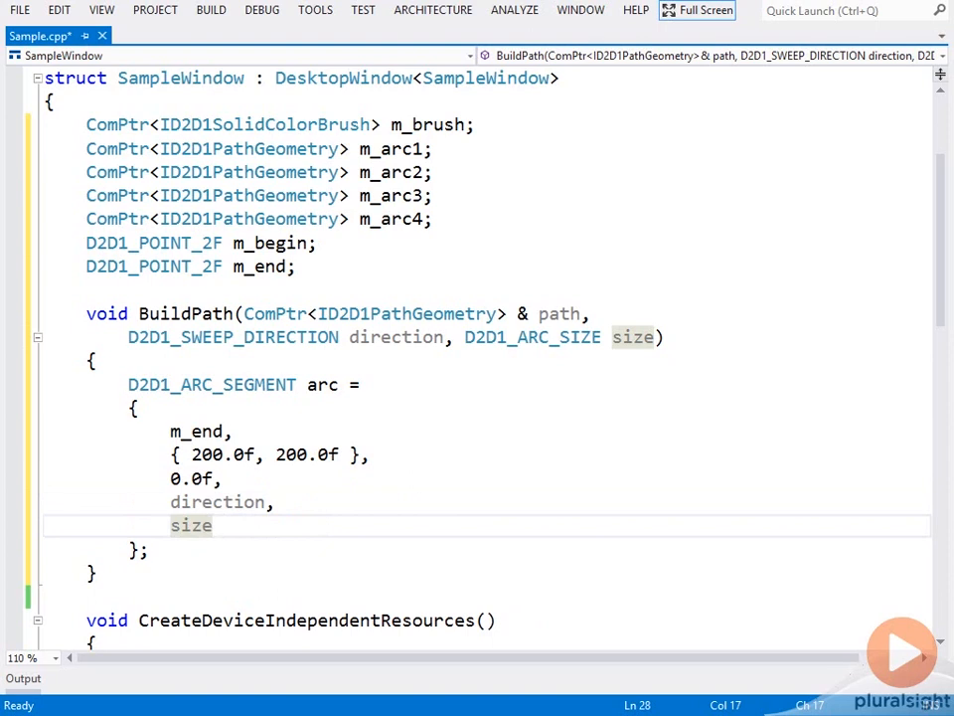
type("HR(m")
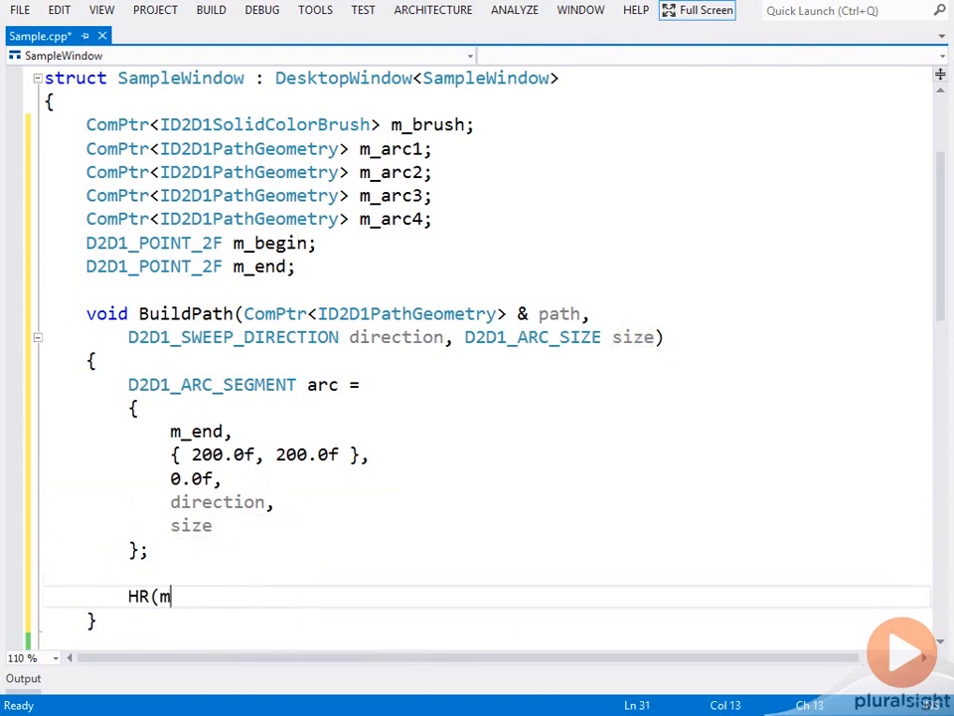
Step: Create the path geometry via m_factory->CreatePathGeometry into path.ReleaseAndGetAddressOf()
type("_factory->Creat")
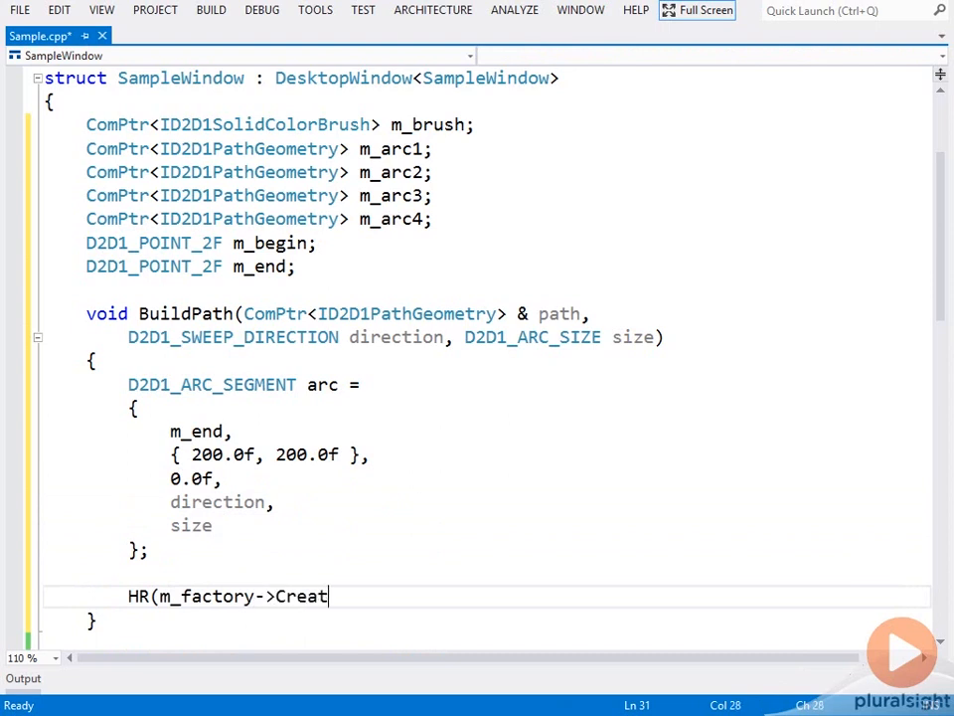
type("ePathGeometry(")
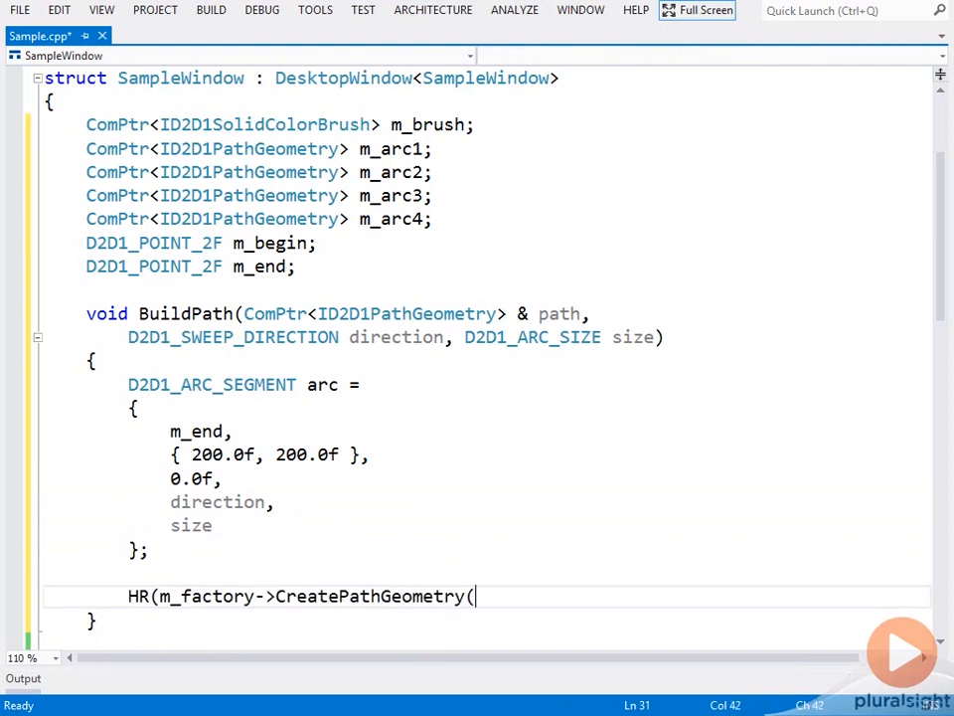
type("path.")
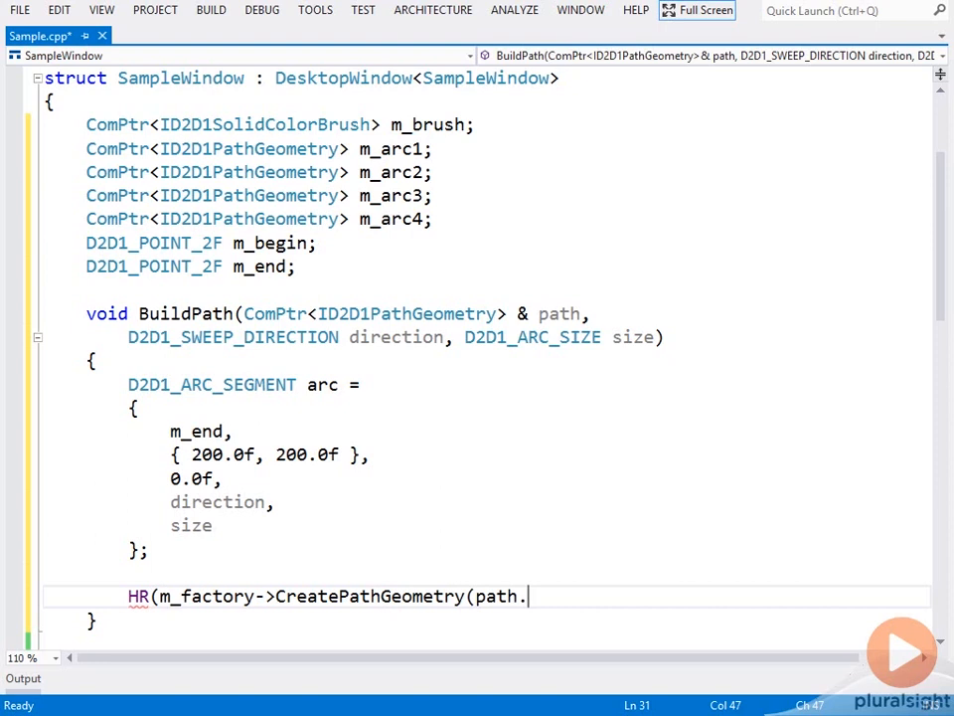
type("ReleaseAndG")
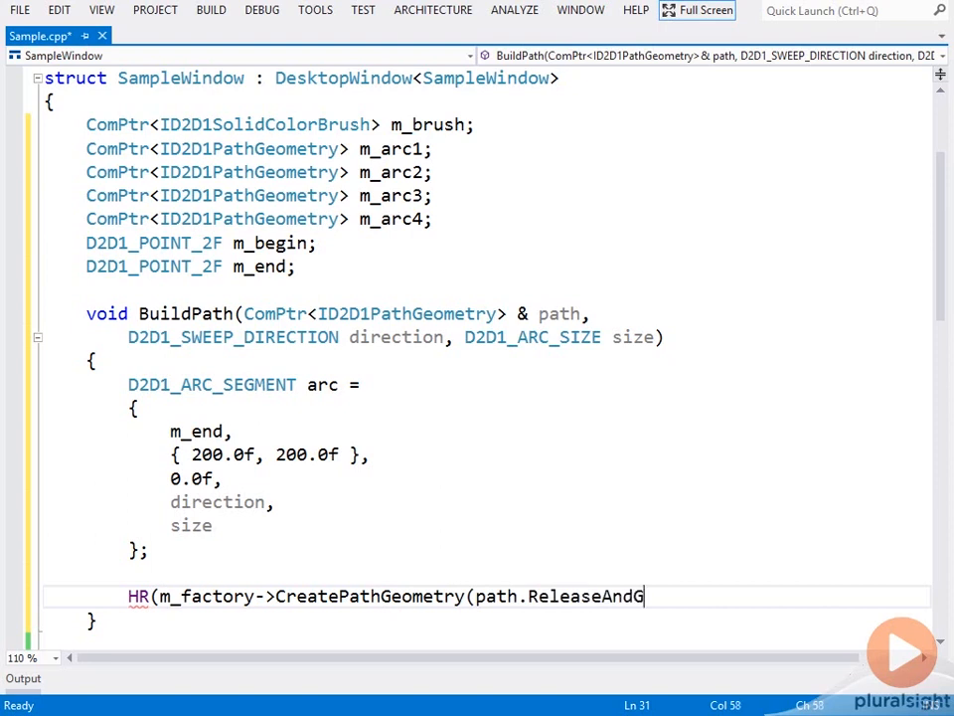
type("etAddressOf()")
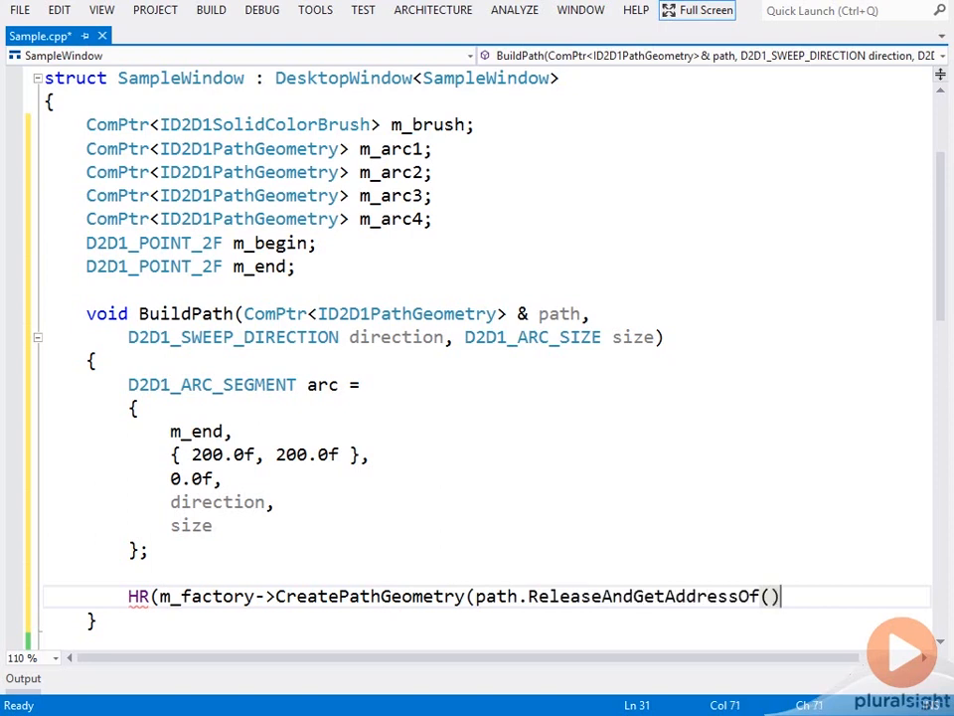
type(");")
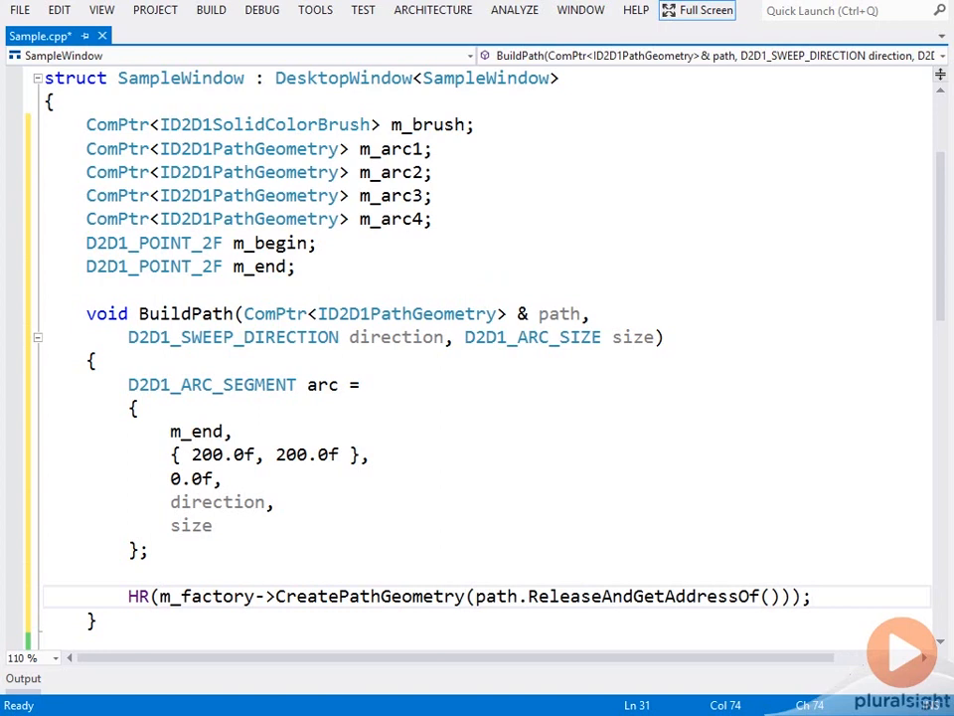
Step: Declare a ComPtr<ID2D1GeometrySink> sink and open it with HR(path->Open(sink.GetAddressOf()))
type("Co")
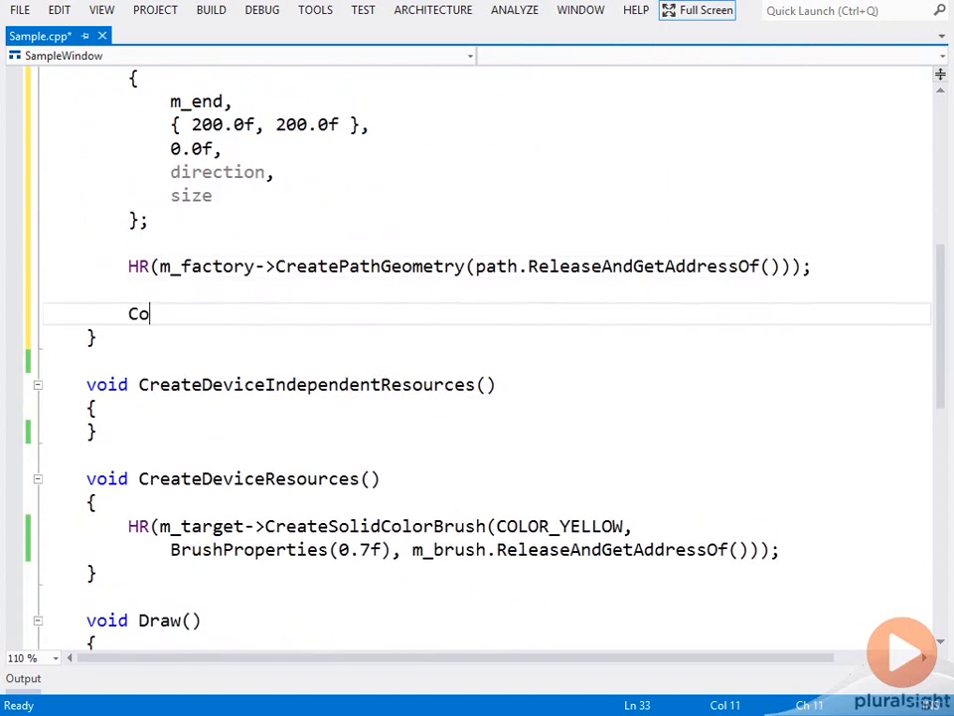
type("mPtr<ID2D1")
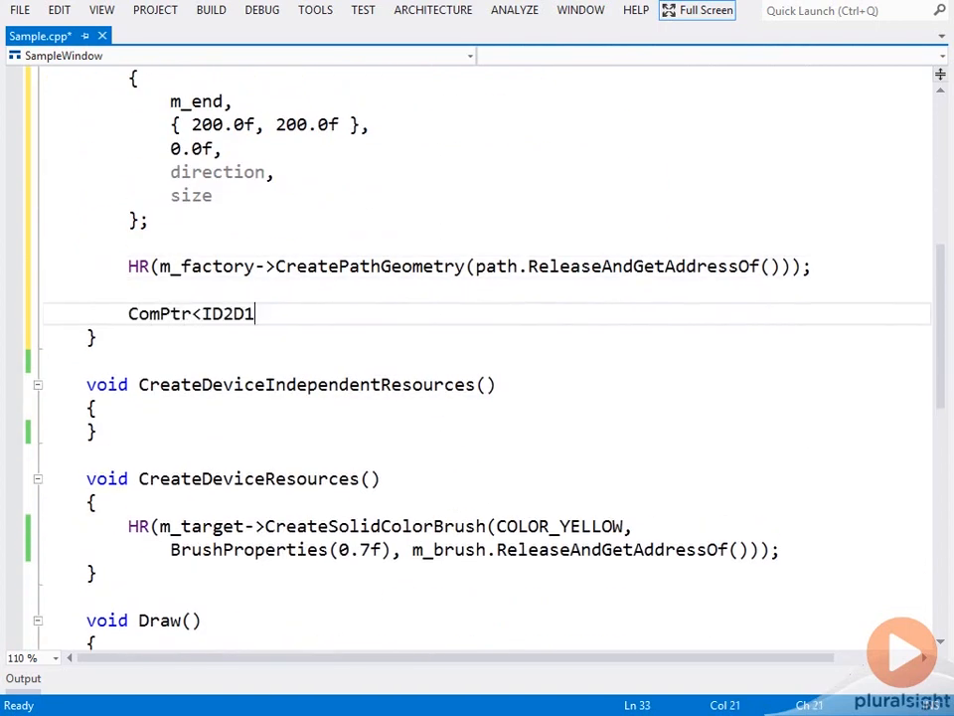
type("Geomet")
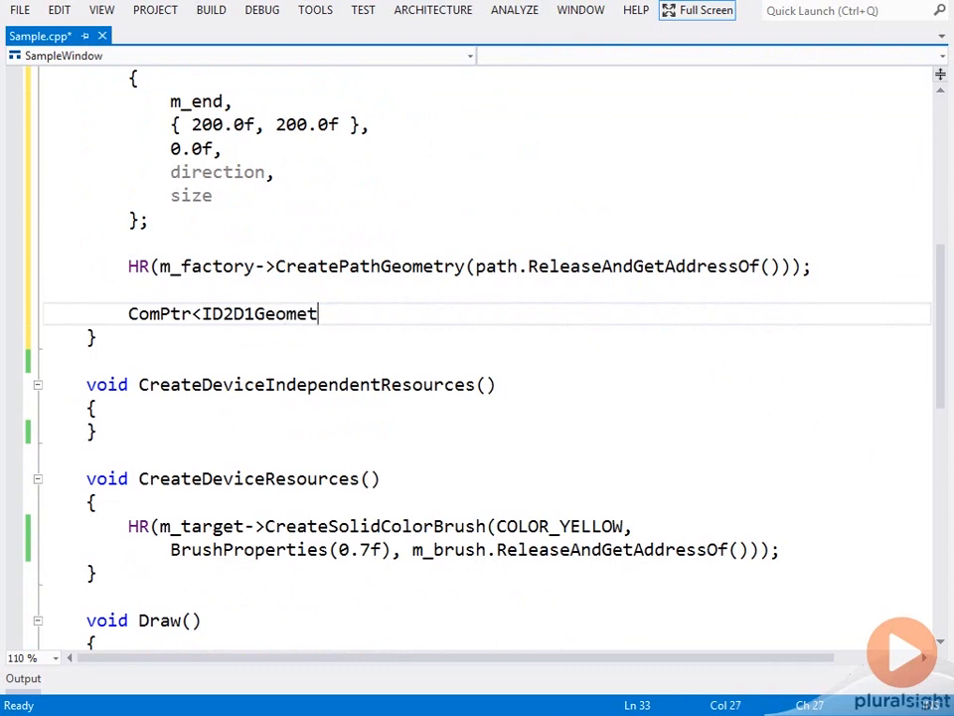
type("rySink> sink;")
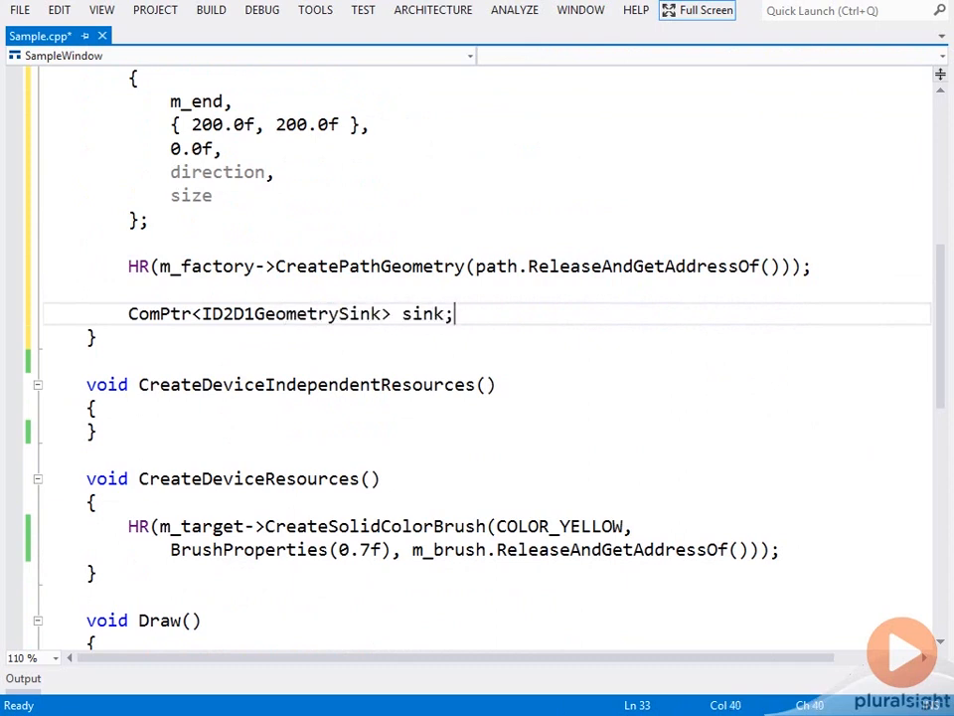
type("HR")
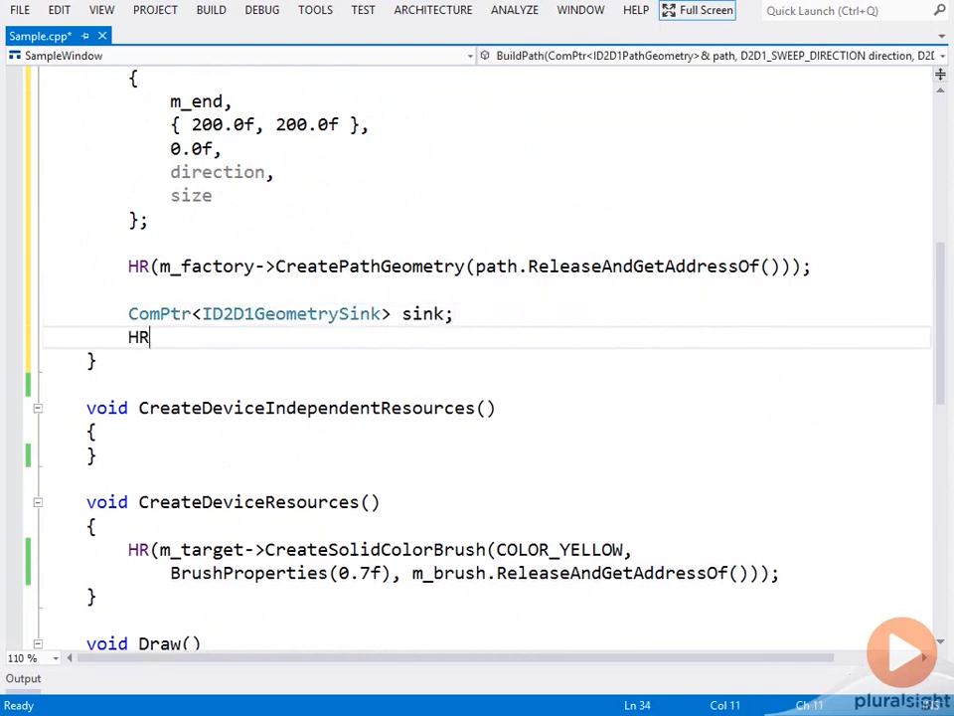
type("(path->Open(")
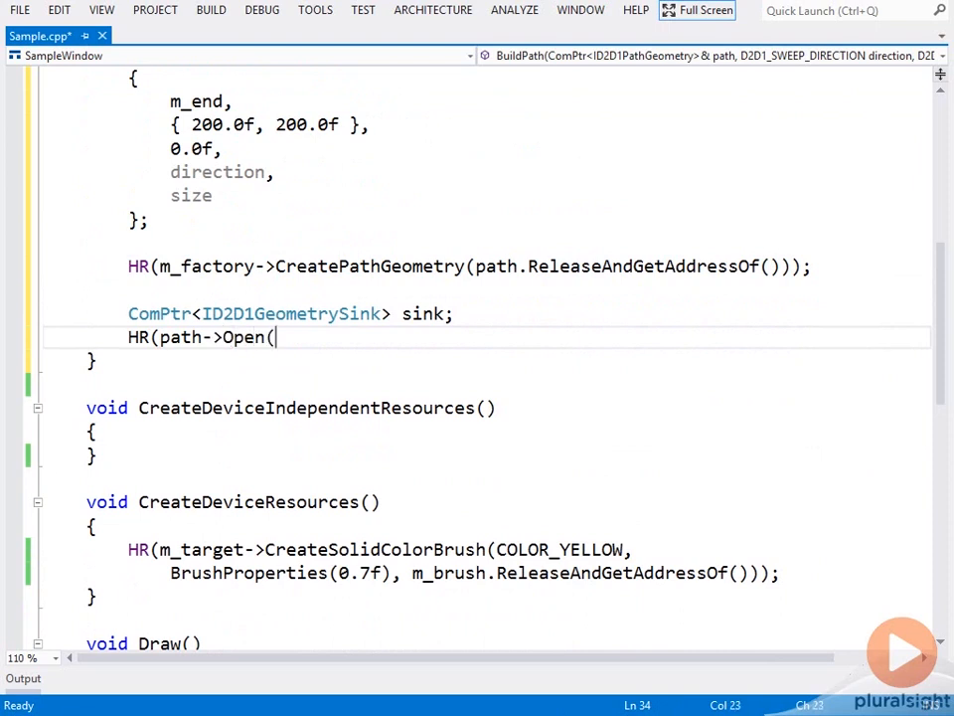
type("sink.")
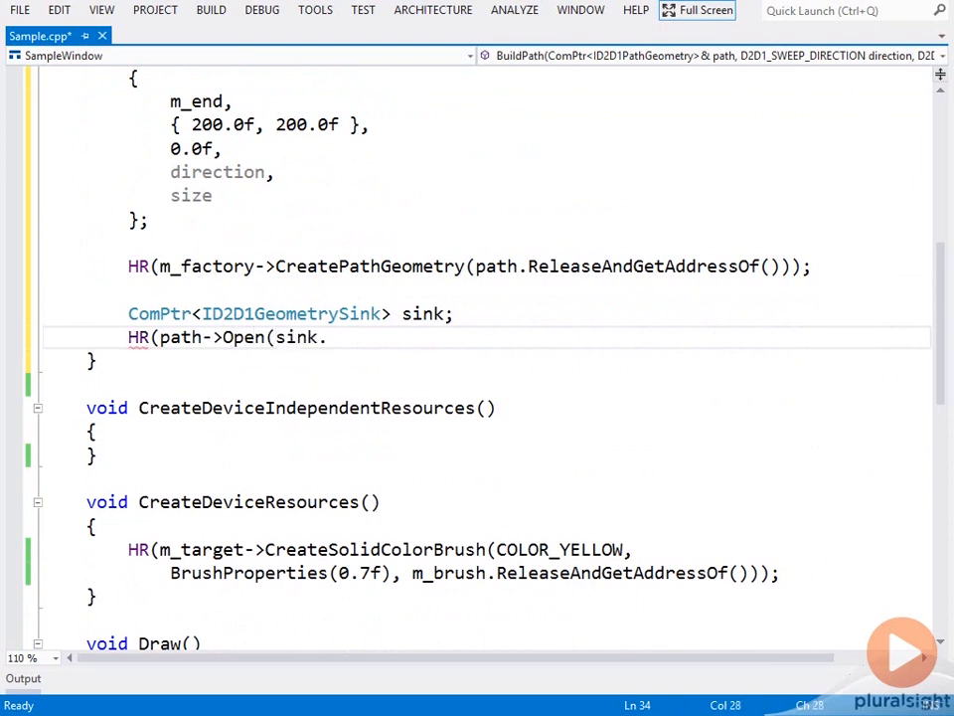
type("GetAddressOf()));")
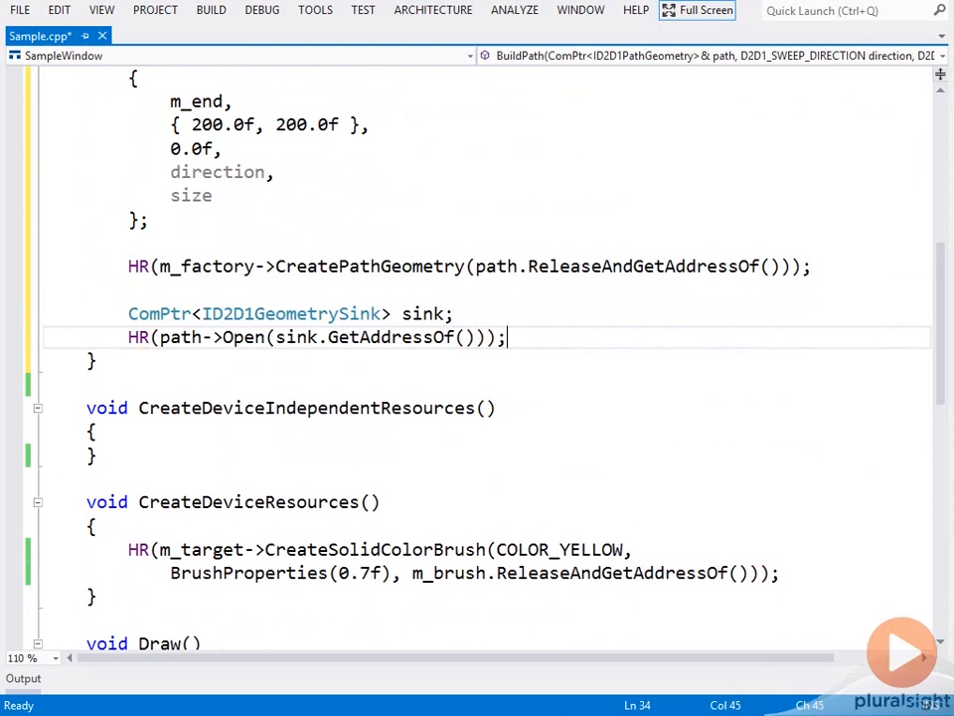
Step: Begin a filled figure at m_begin and add the arc with sink->AddArc(arc)
type("sink")
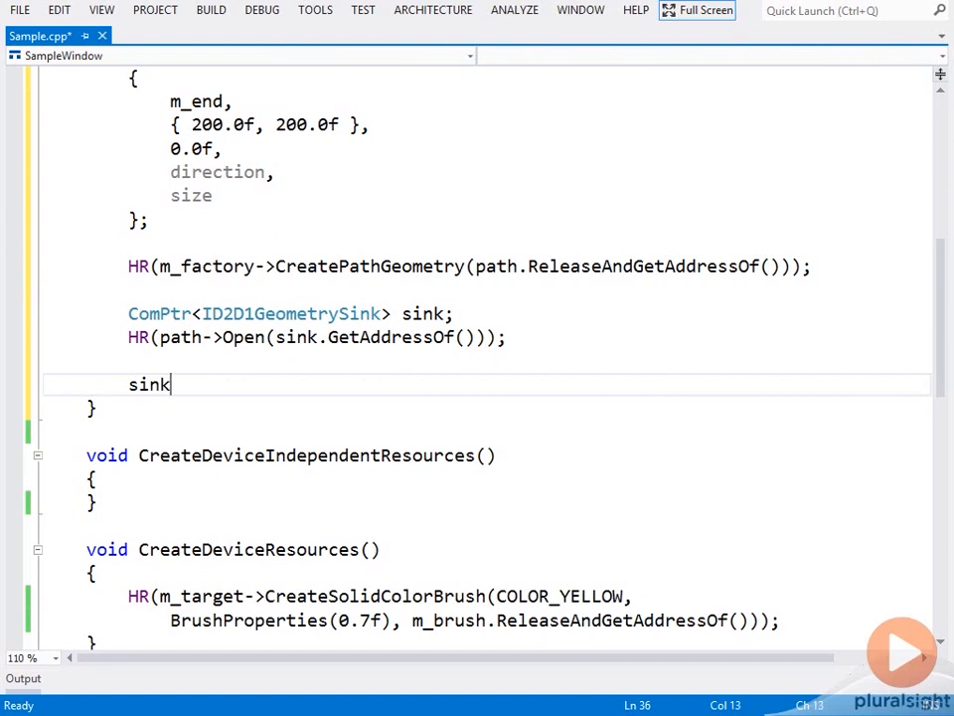
type("->Beg")
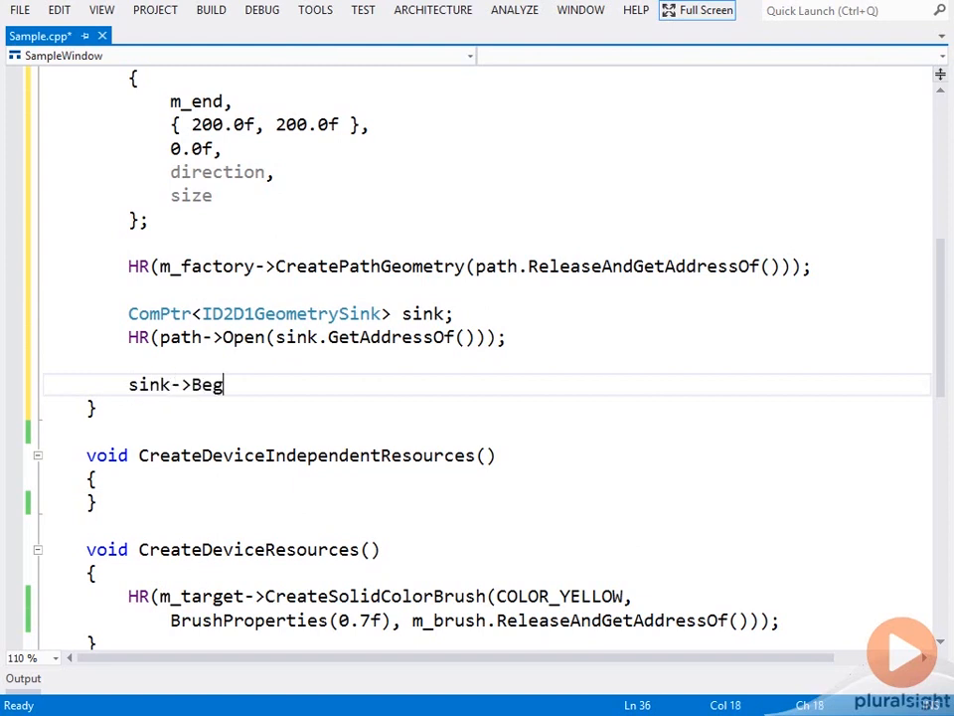
type("inFigur")
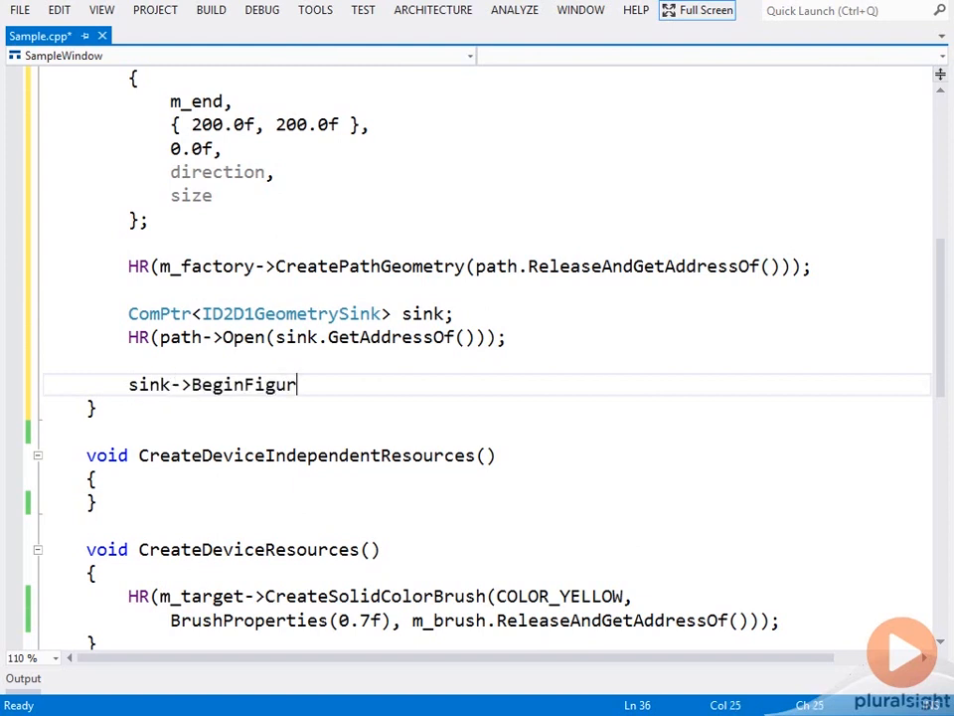
type("e(m_begin")
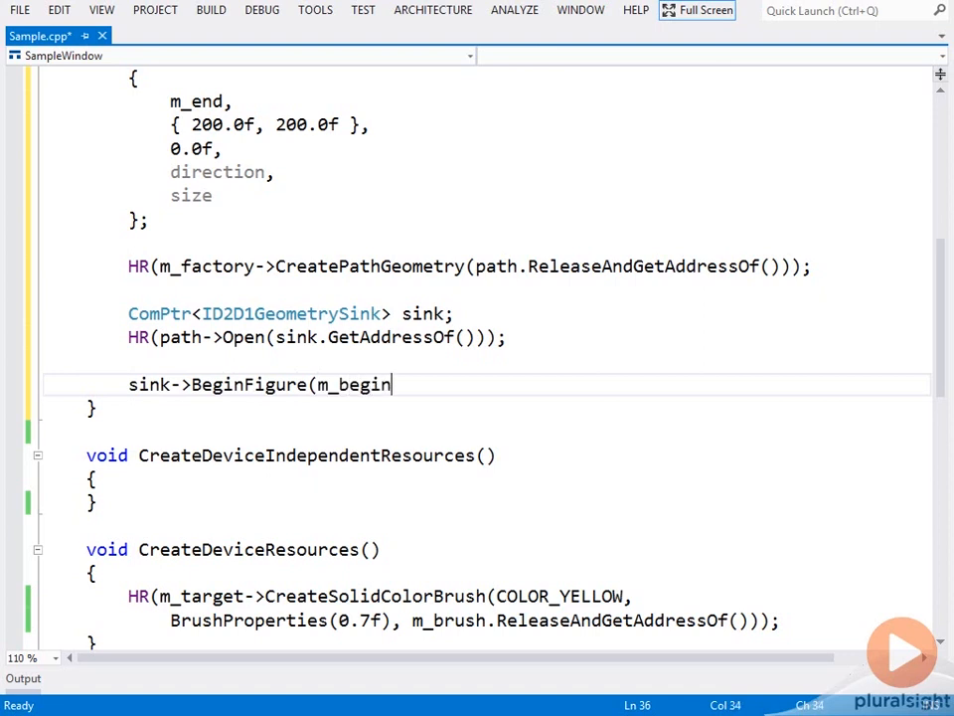
type(", D2")
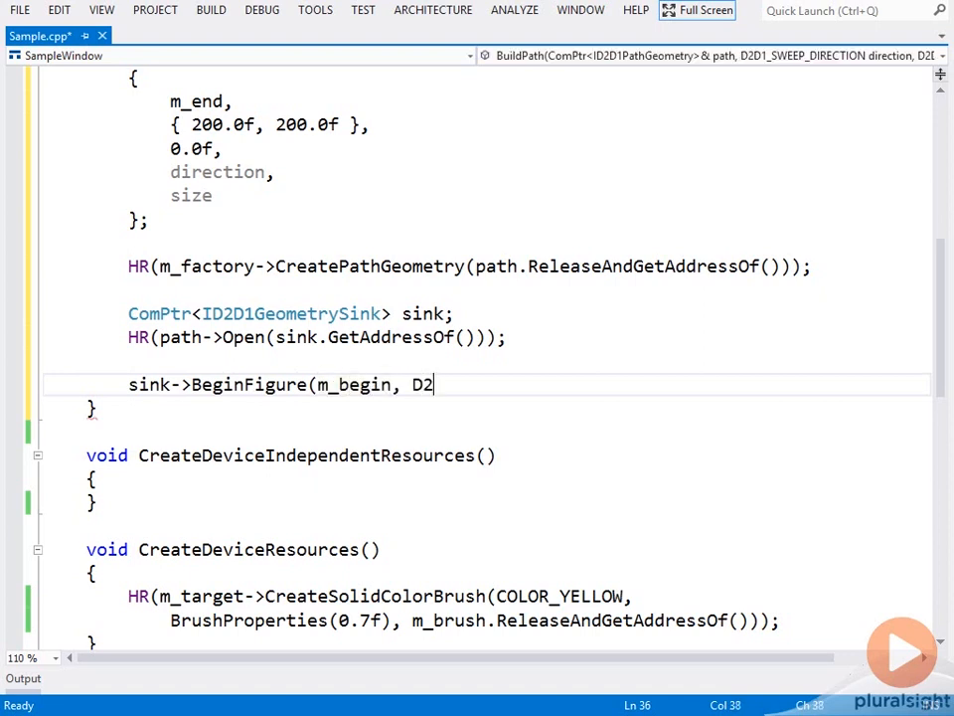
type("D1_FIGURE_")
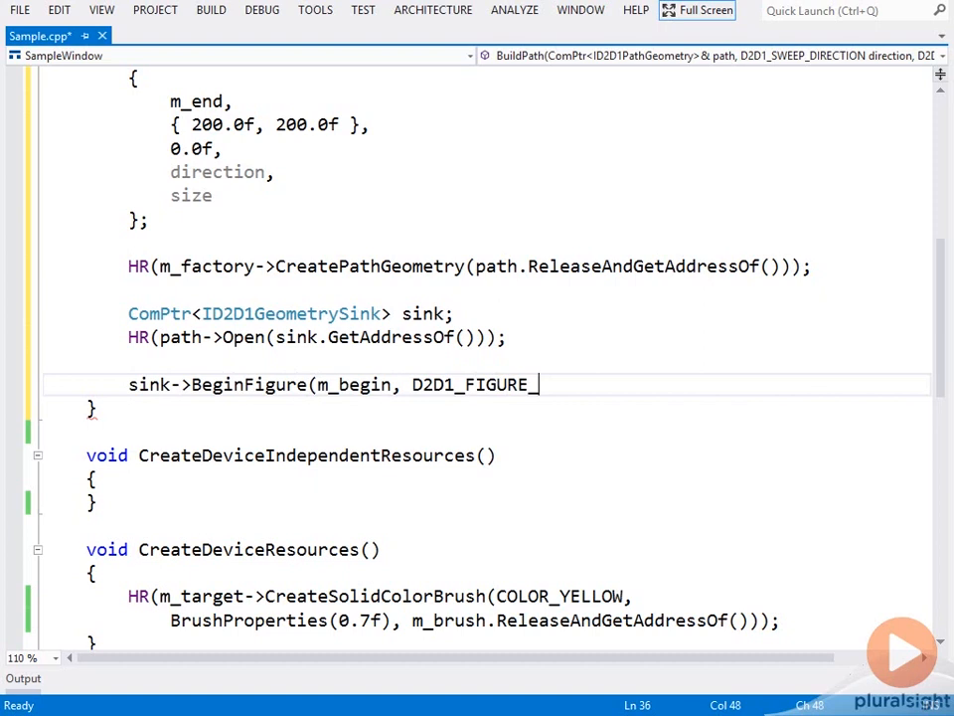
type("FILL")
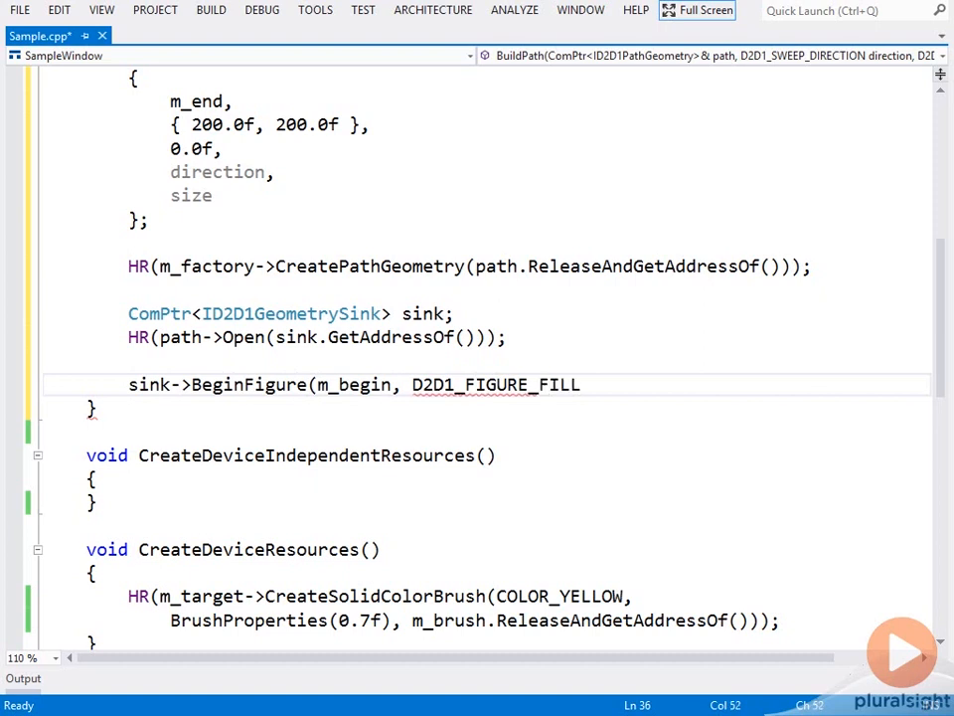
key("BackSpace")
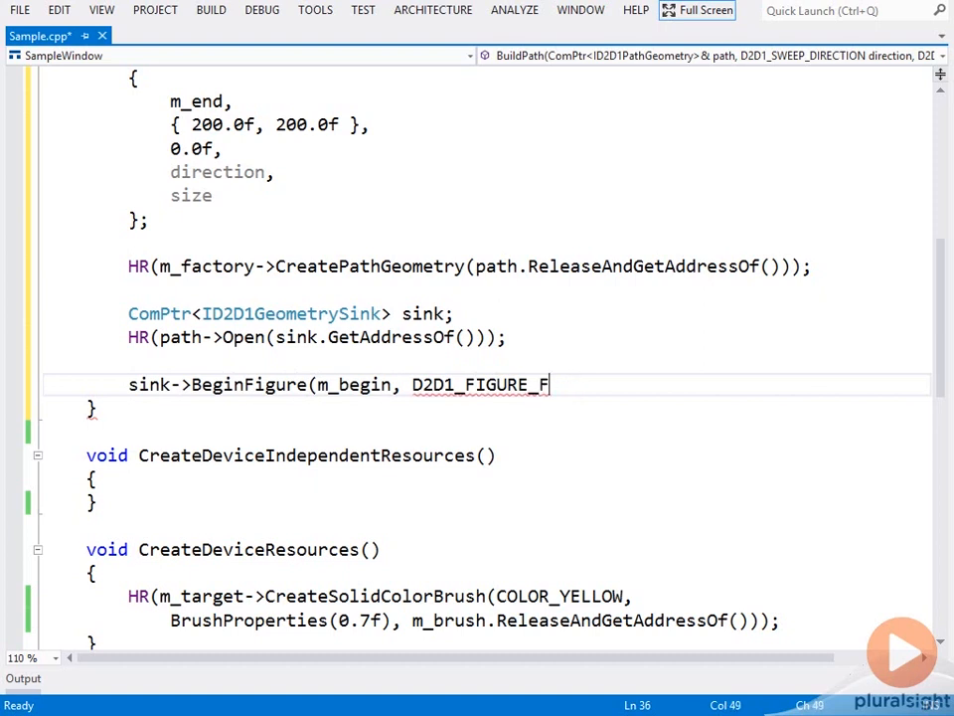
type("EGIN_FILLED);")
type("s")
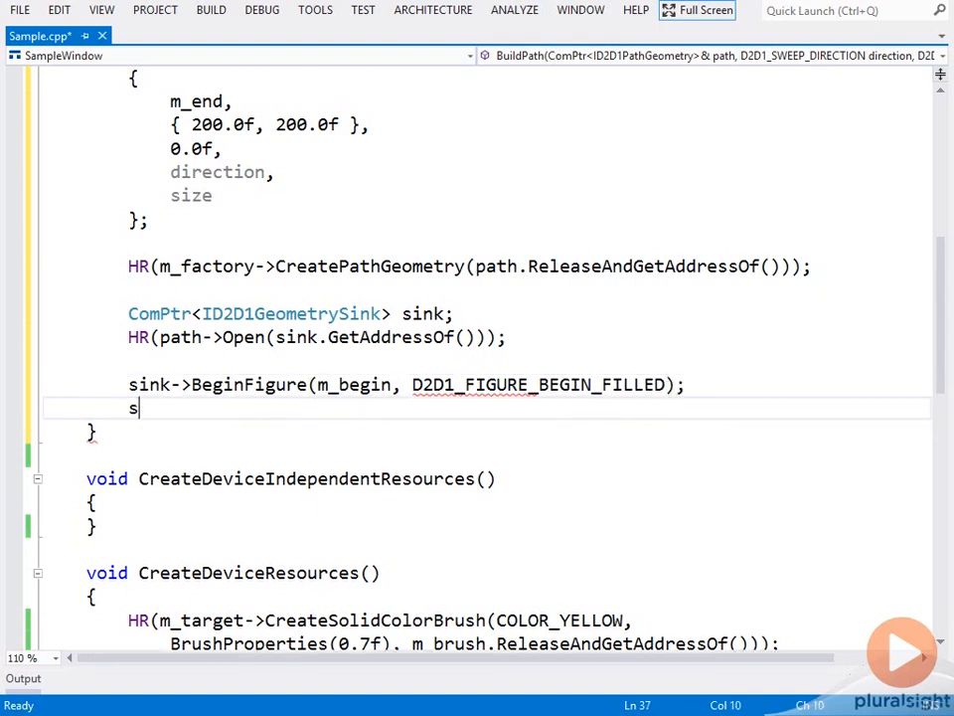
type("ink->Add")
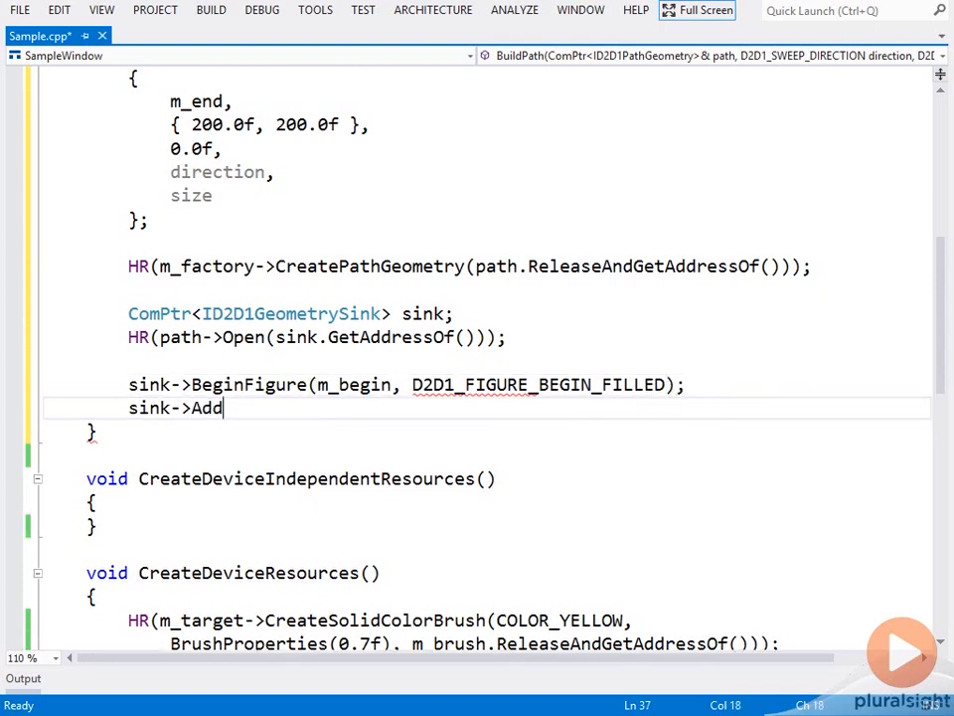
type("Arc(arc);")
type("sink->EndF")
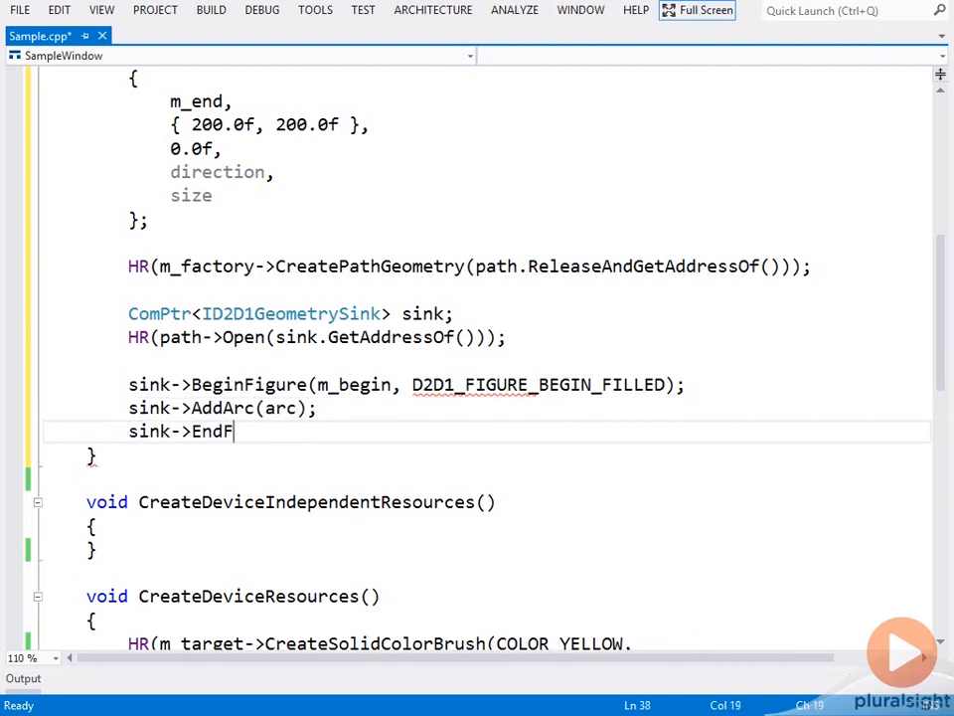
Step: End the figure with D2D1_FIGURE_END_OPEN, close the sink with HR(sink->Close()), and start BuildPaths
type("igure(D2D1")
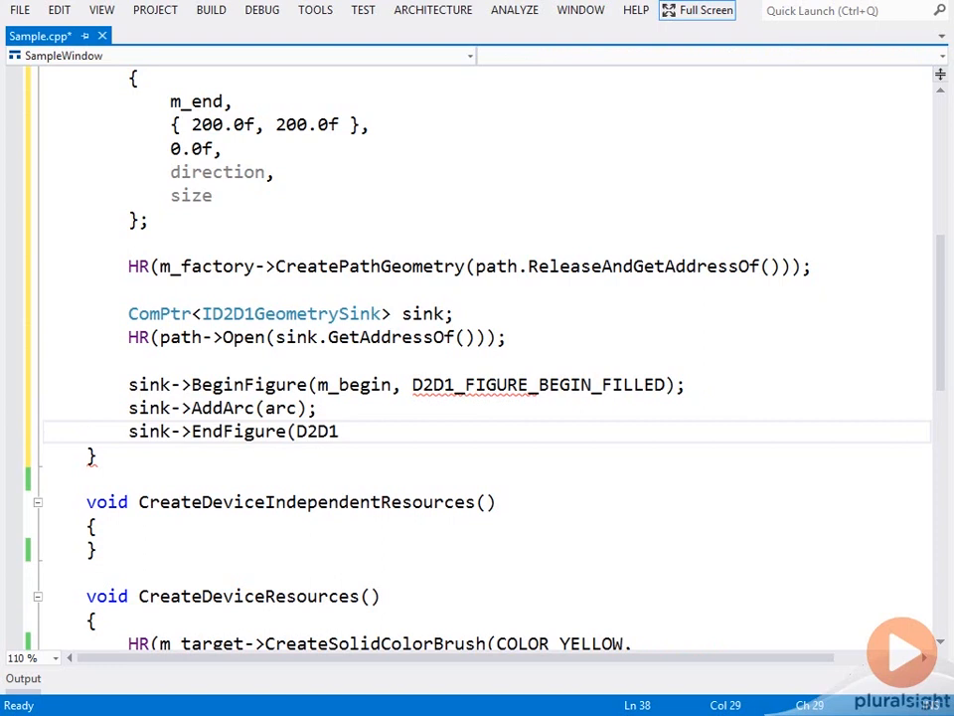
type("_FIGURE_END")
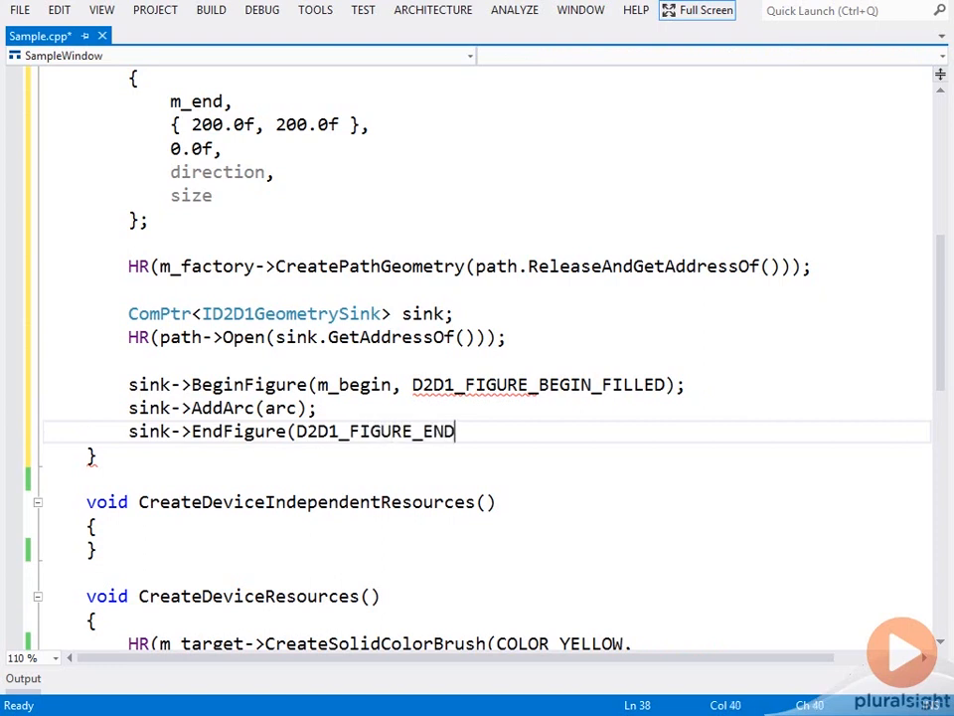
type("_OPEN);")
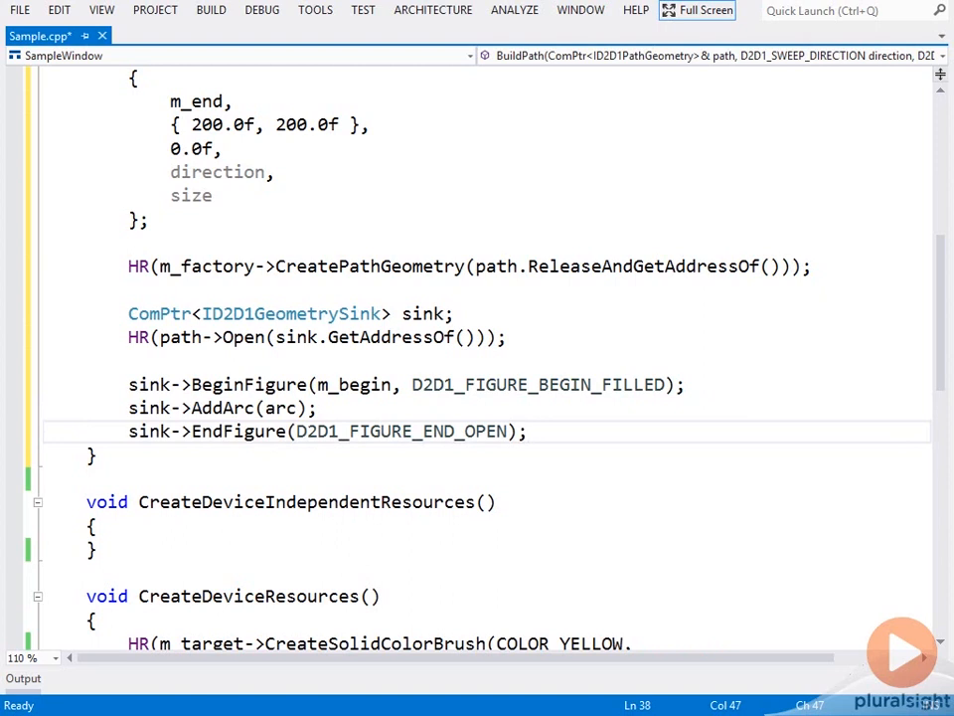
type("HR(sink")
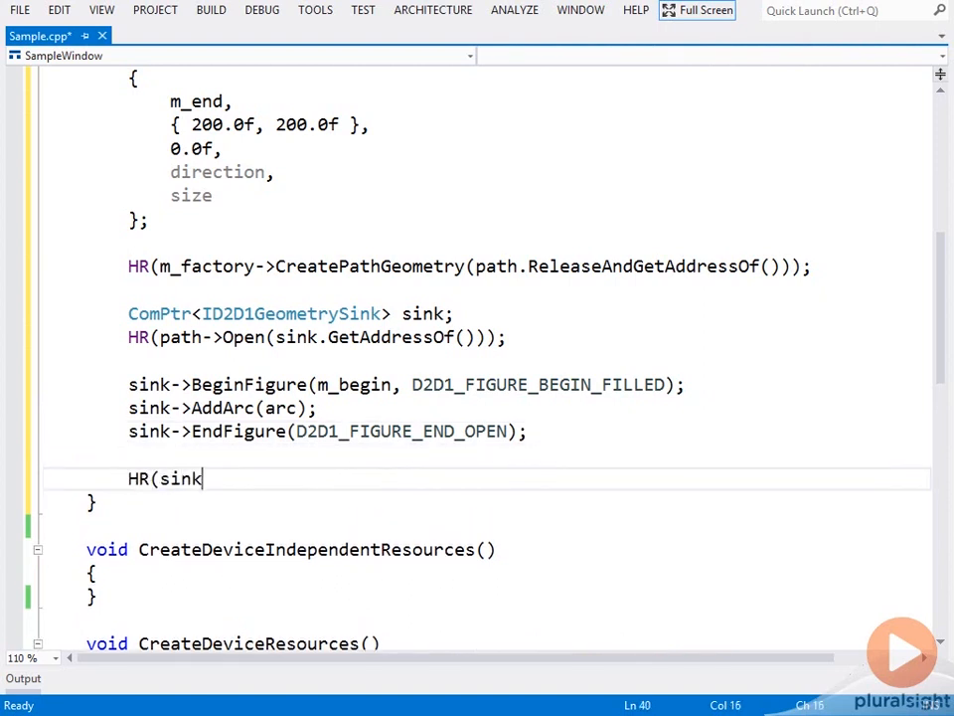
type("->Close());")
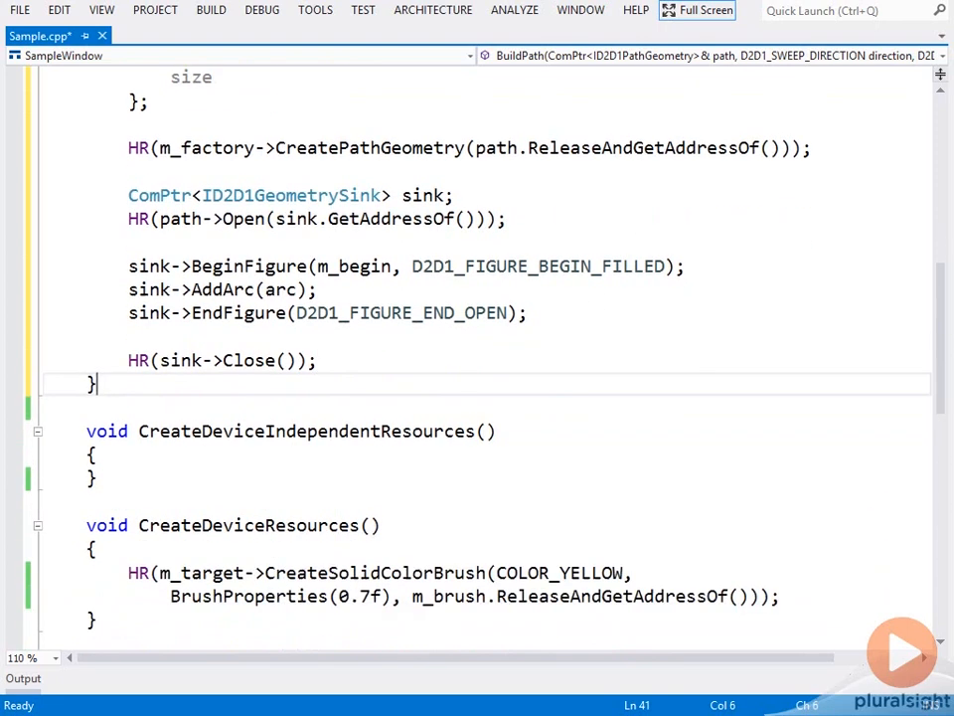
type("void BuildPaths(")
type("{")
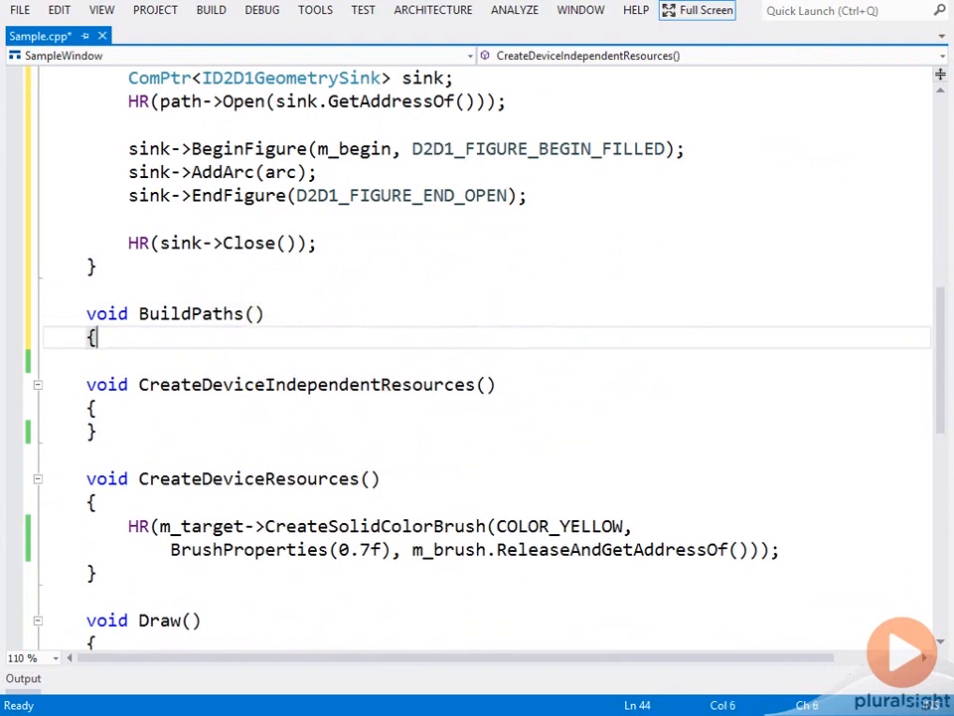
Step: Write the first BuildPath call for m_arc1 with D2D1_SWEEP_DIRECTION_COUNTER_CLOCKWISE
type("B")
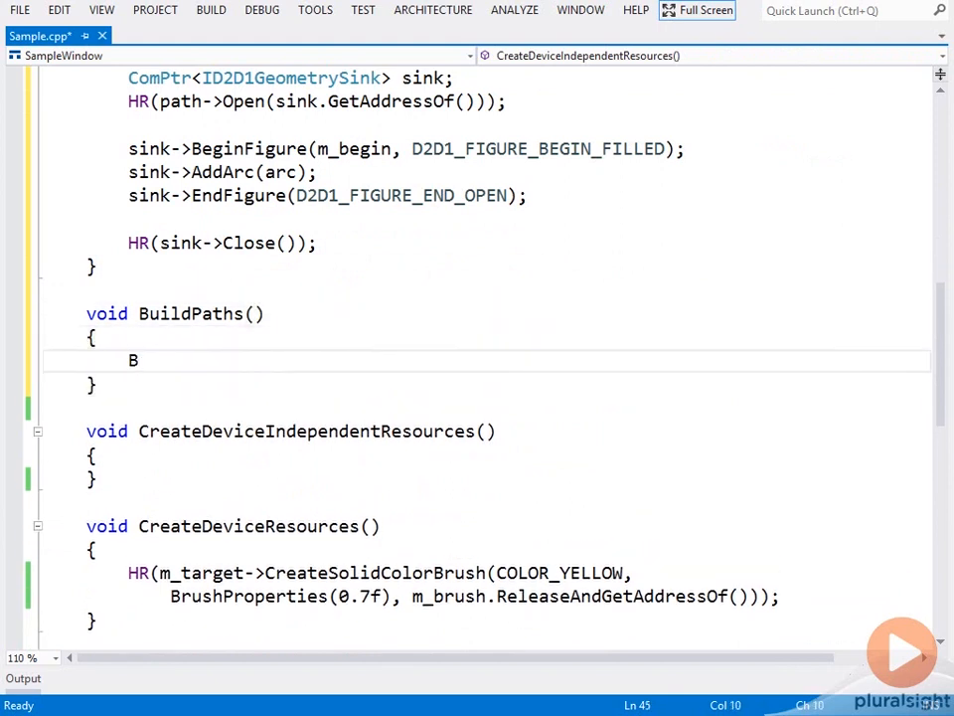
type("uildPath(")
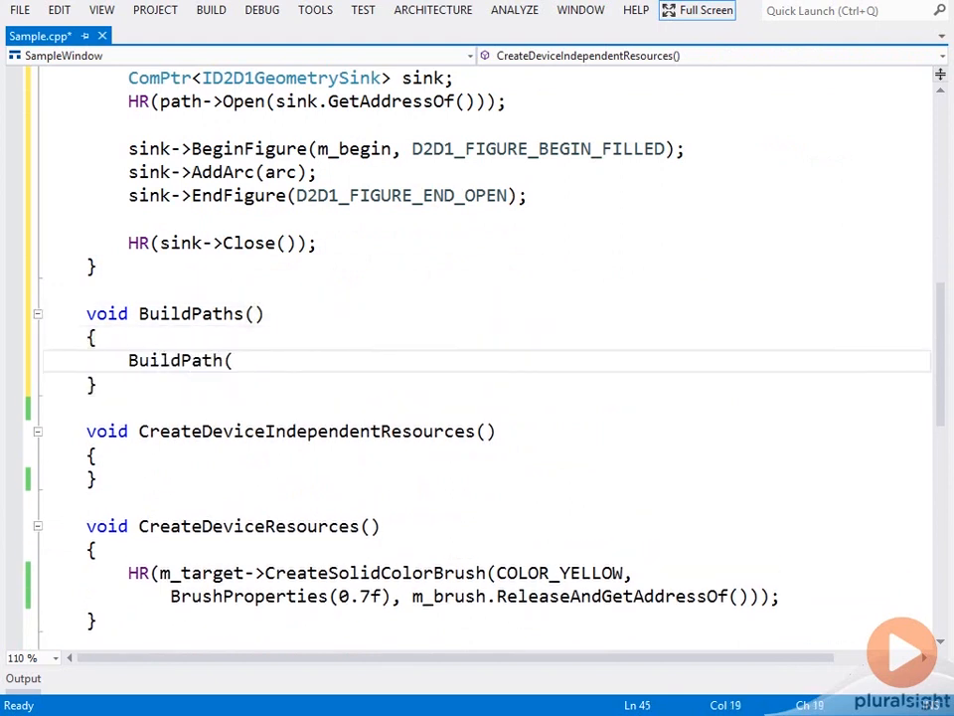
type("m_arc1")
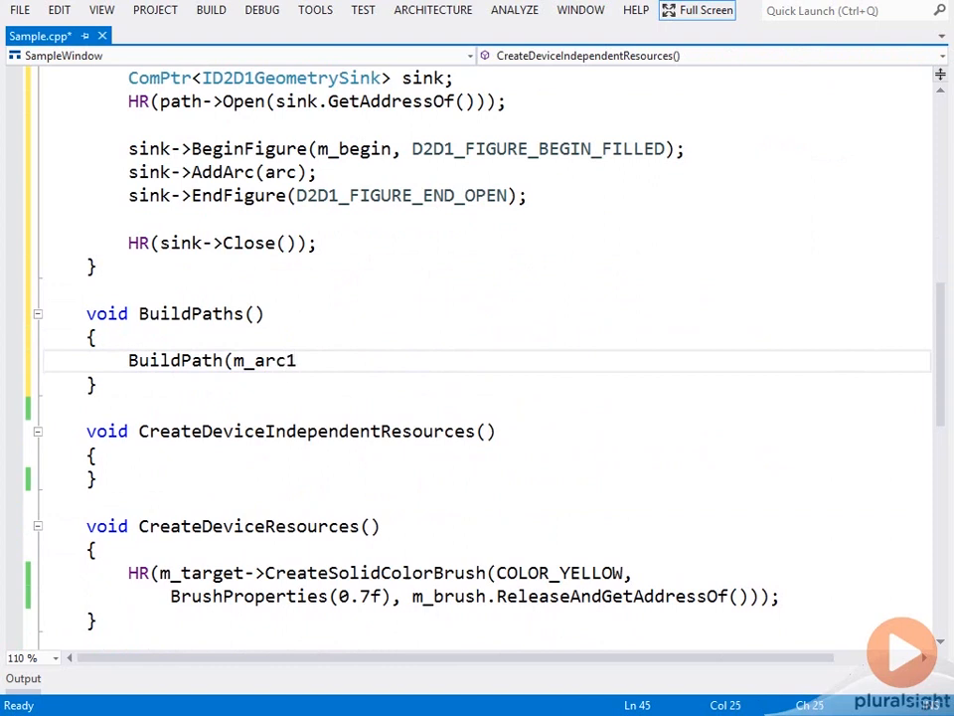
type(", D2D1_S")
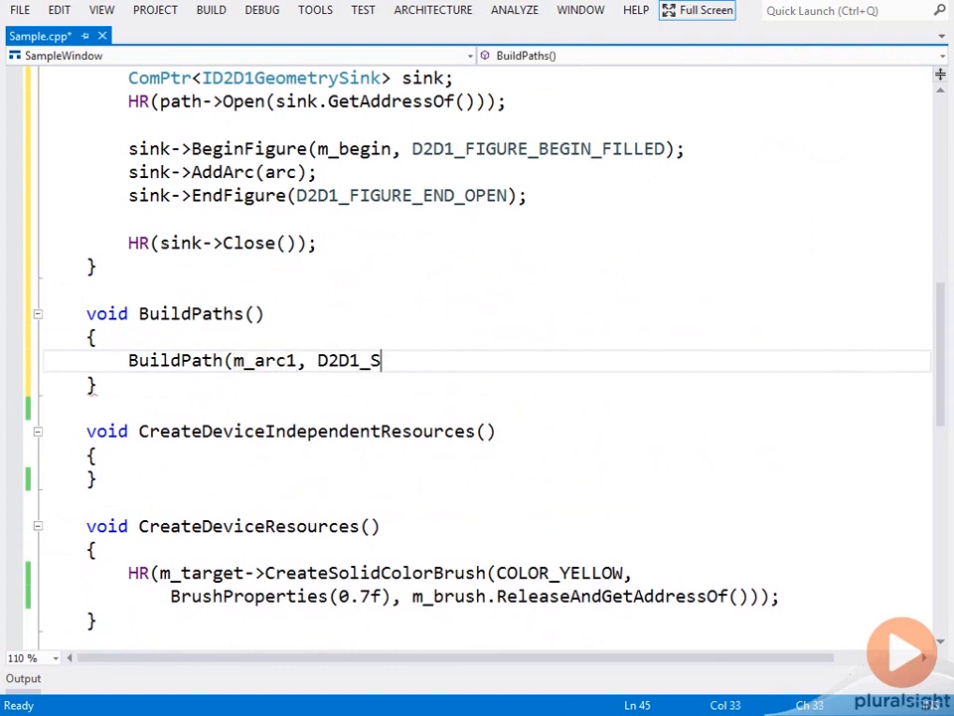
type("WEEP_DIRECTIO")
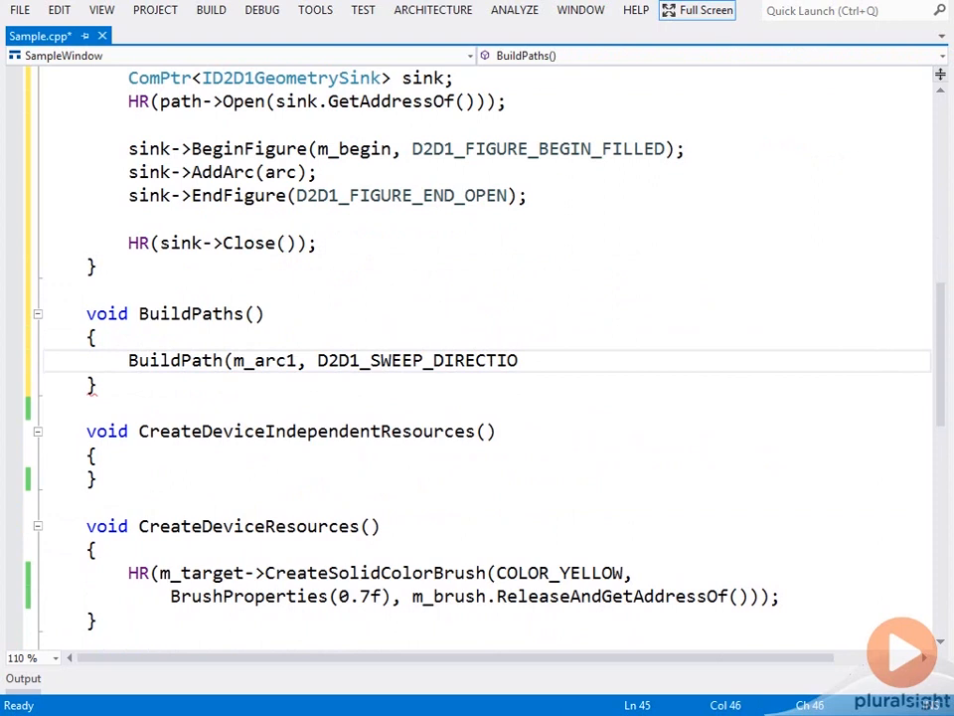
type("N_COUNT_CLOCK")
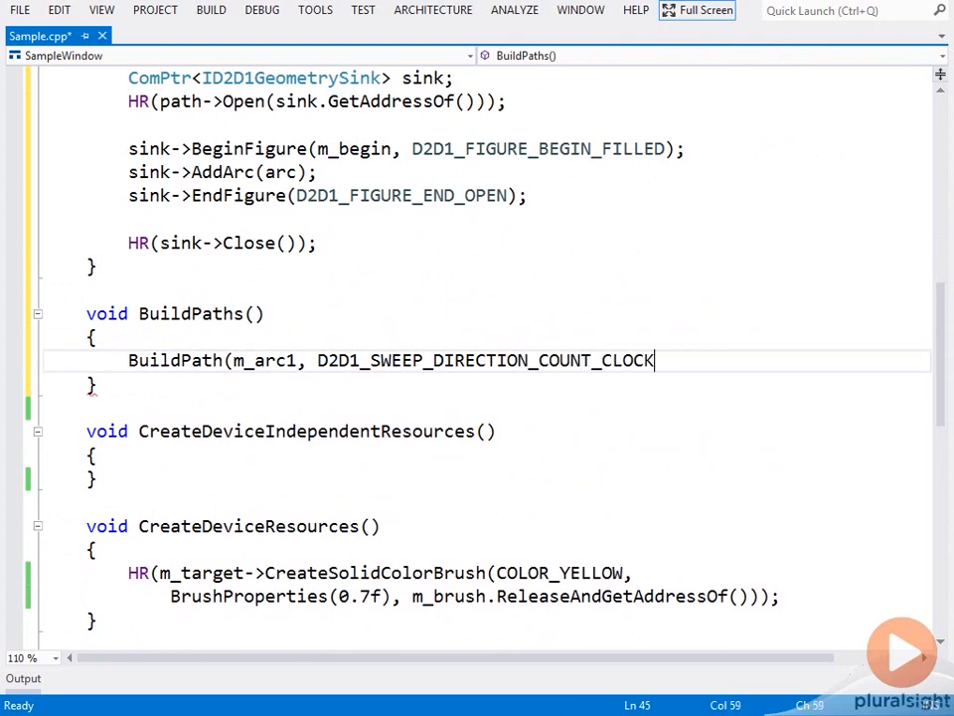
type("WISE")
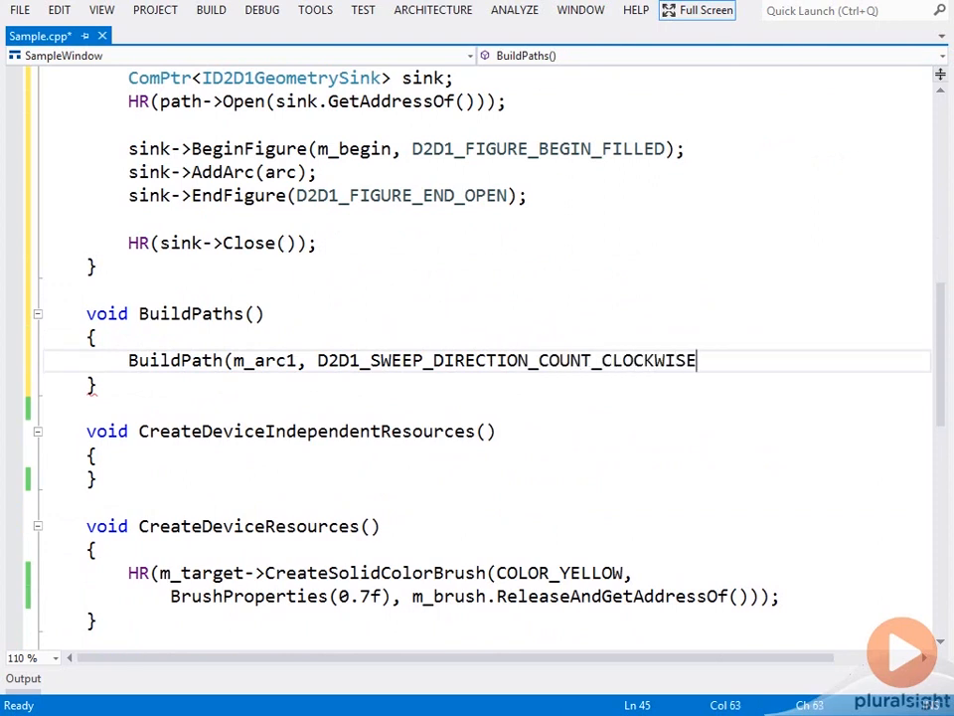
type(",")
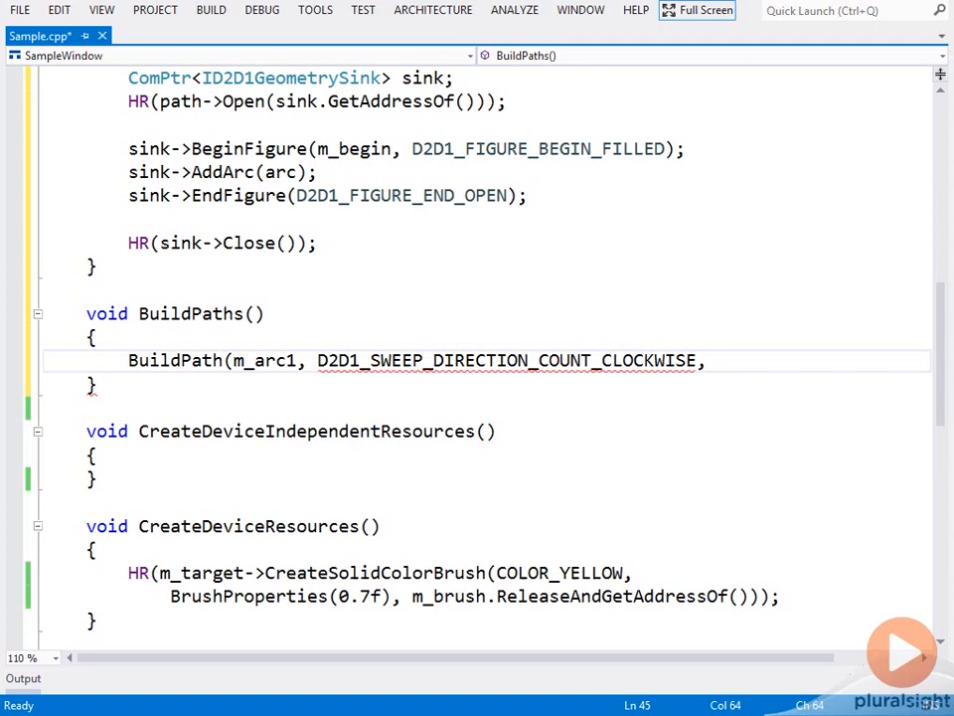
Step: Complete the call with D2D1_ARC_SIZE_LARGE and duplicate it for m_arc2–m_arc4 with adjusted arguments
key("Enter")
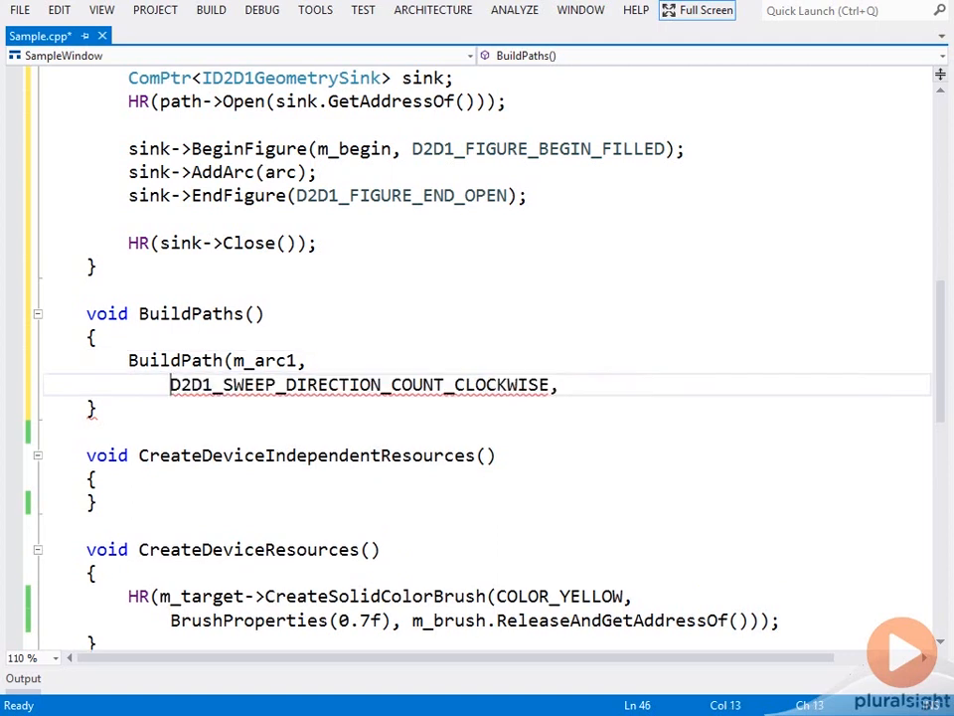
type(", D2D")
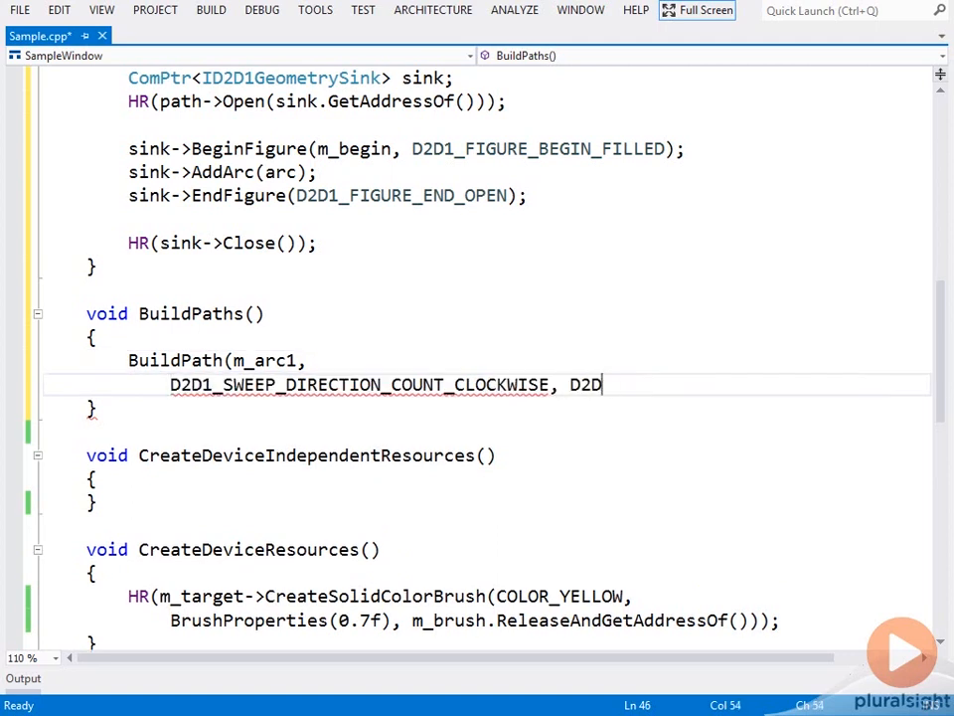
type("1_ARC_SIZE,")
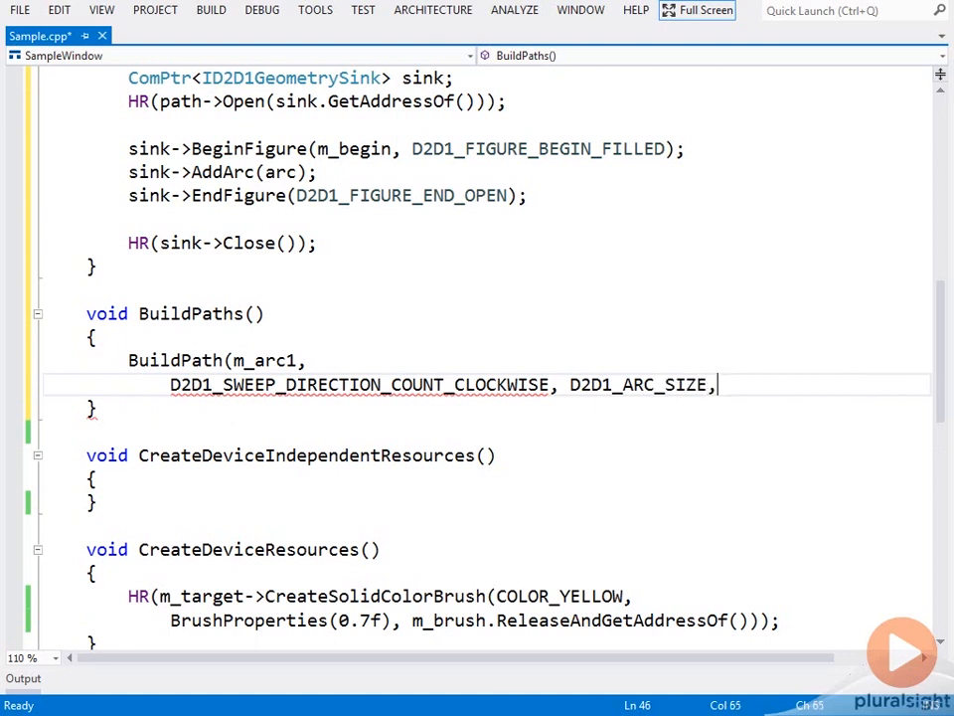
type("_LARGE);")
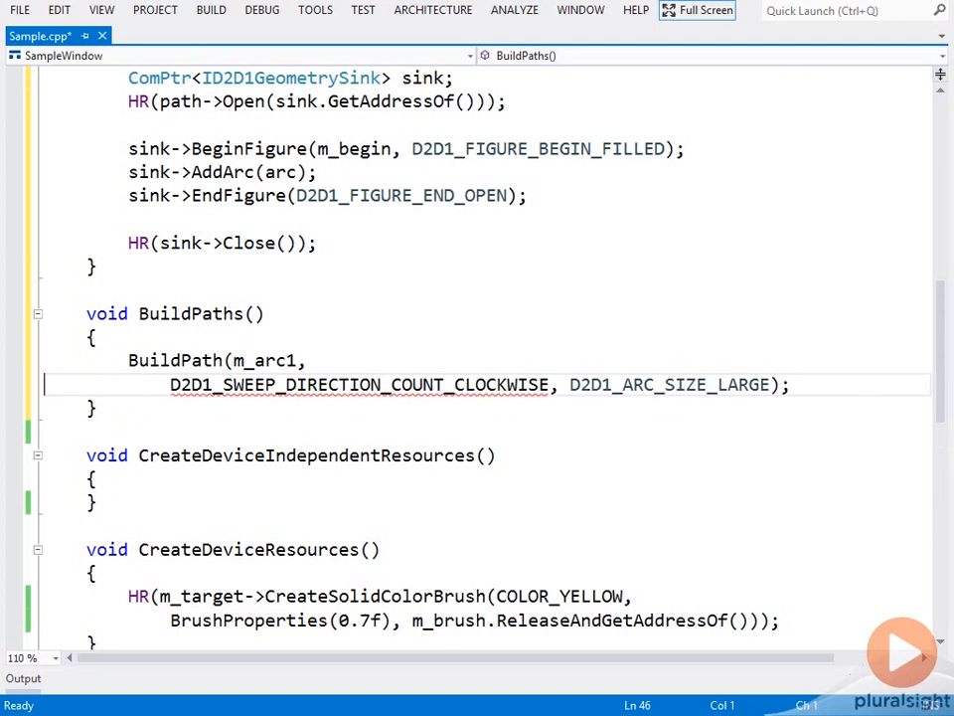
left_click(589, 386)
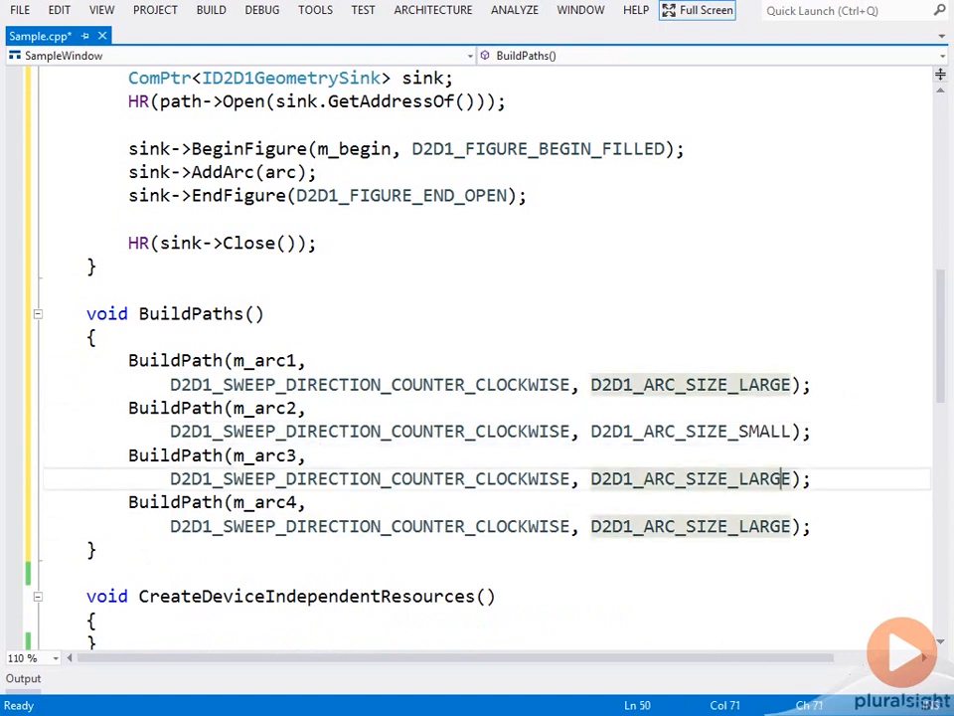
left_click(389, 477)
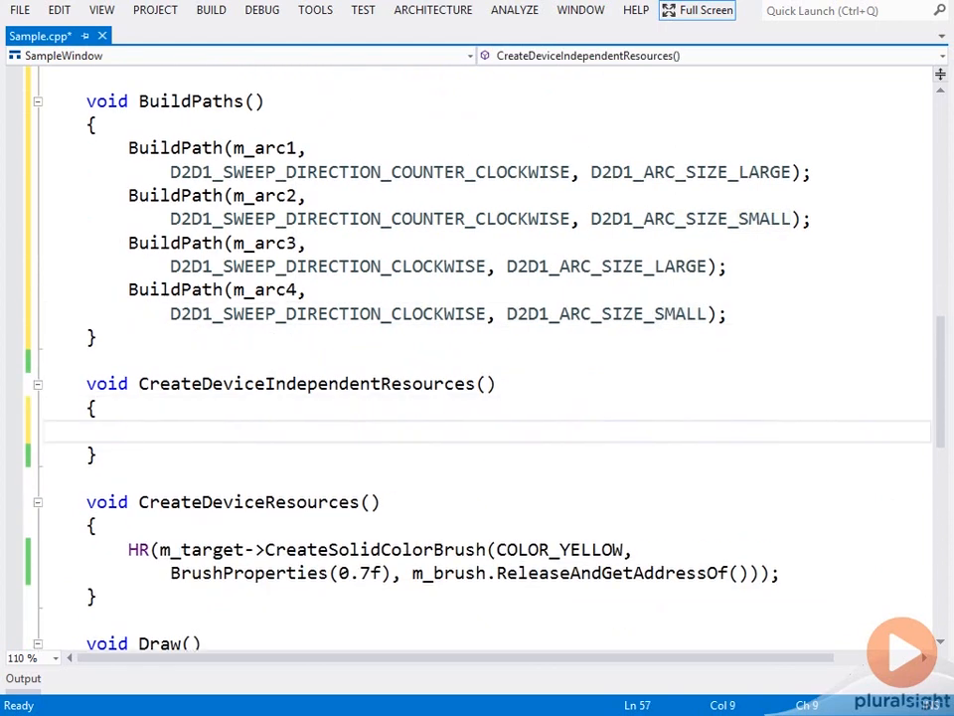
Step: Set m_begin = Point2F(400.0f, 200.0f) in CreateDeviceIndependentResources
type("m_begin = P")
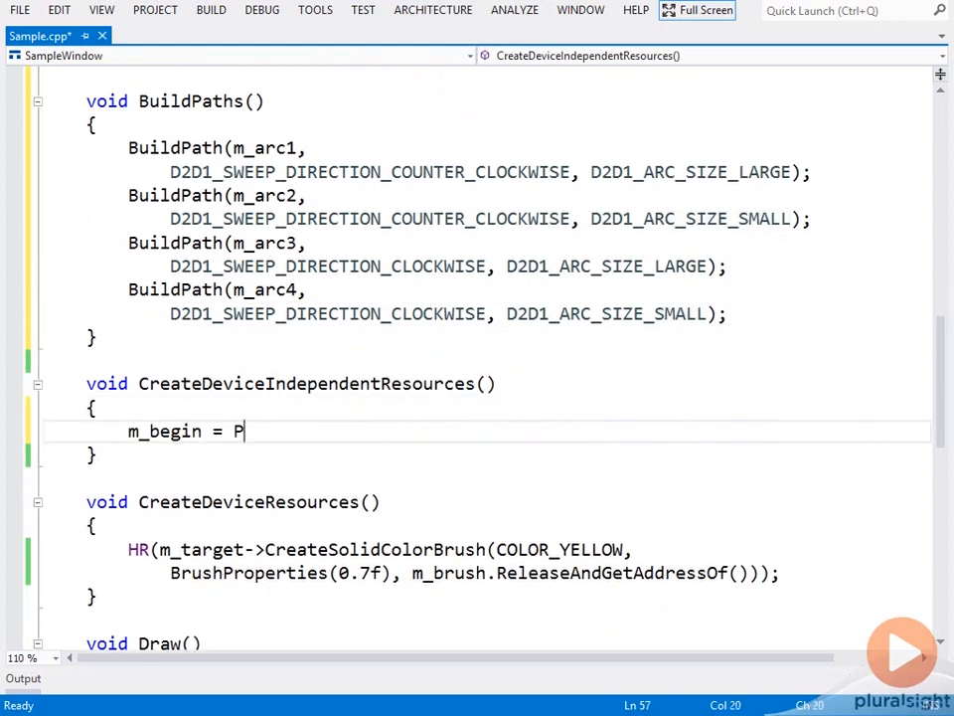
type("oint2F(")
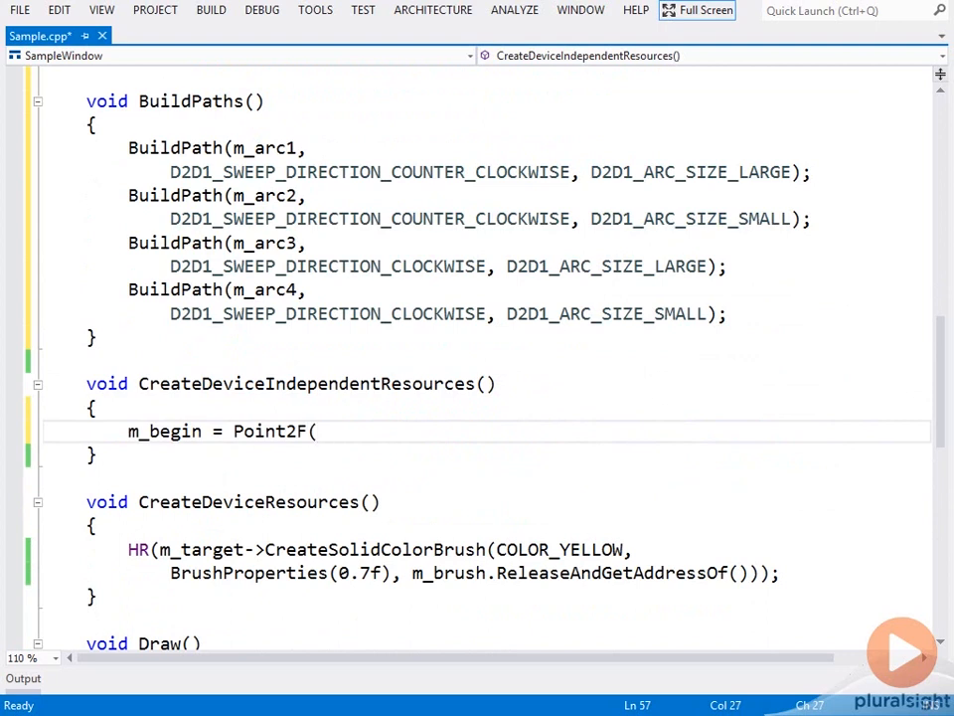
type("30")
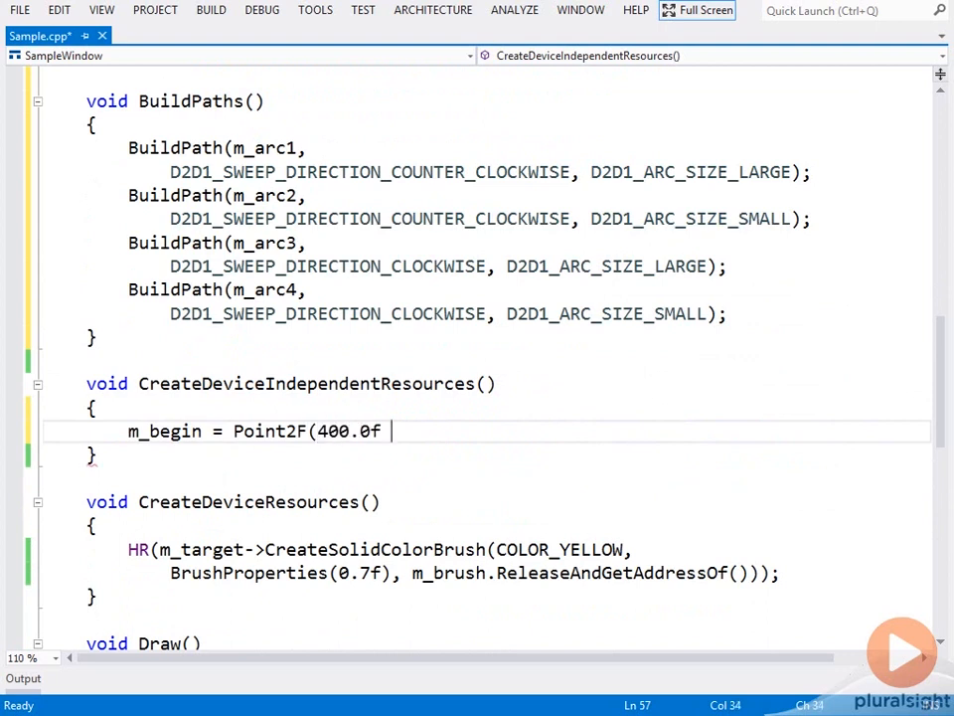
type(",")
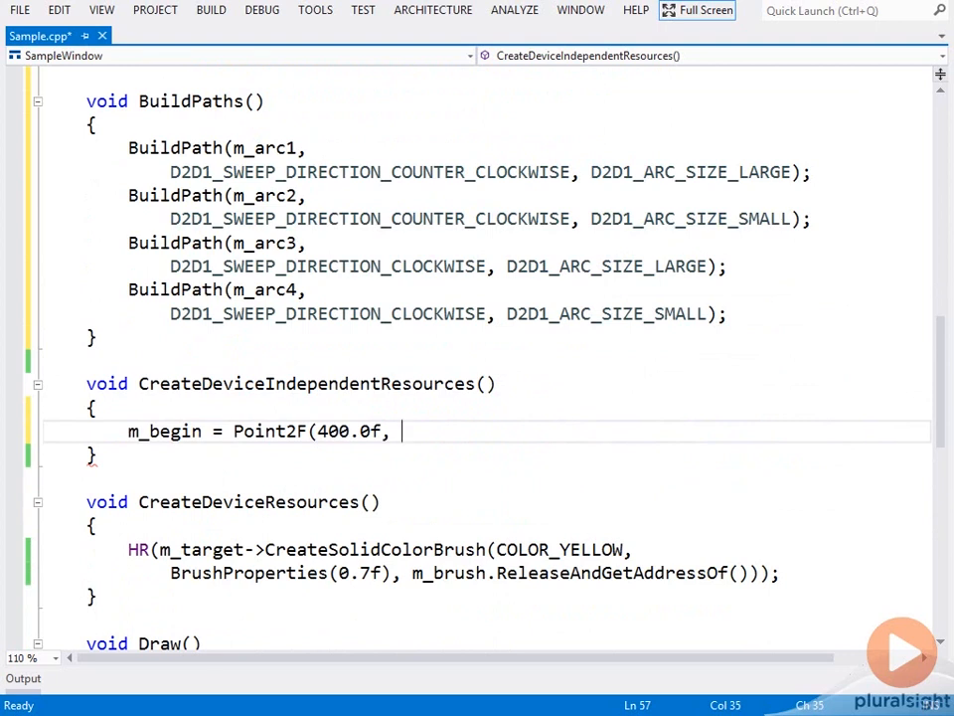
type("200.0f)")
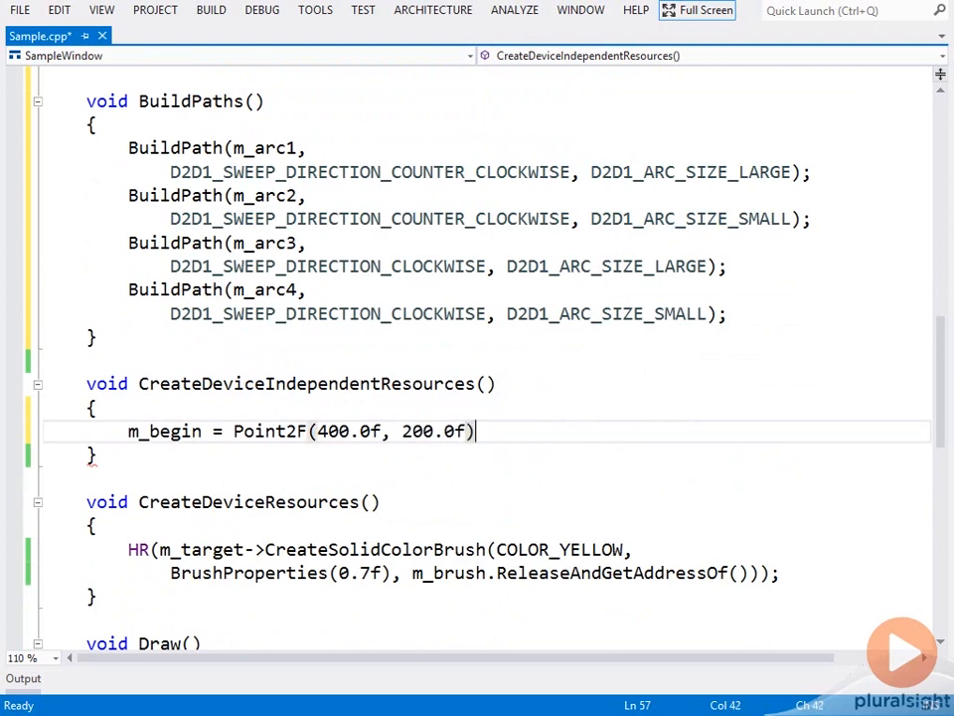
Step: Set m_end = Point2F(600.0f, 500.0f) and call BuildPaths()
type("m_bend = Po")
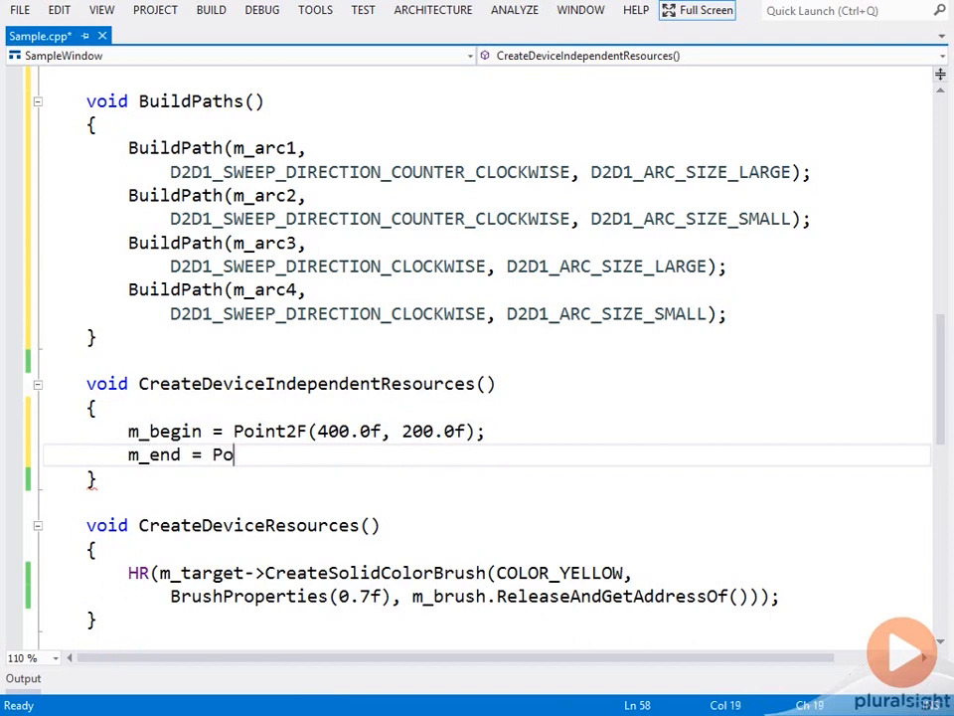
type("int2F(")
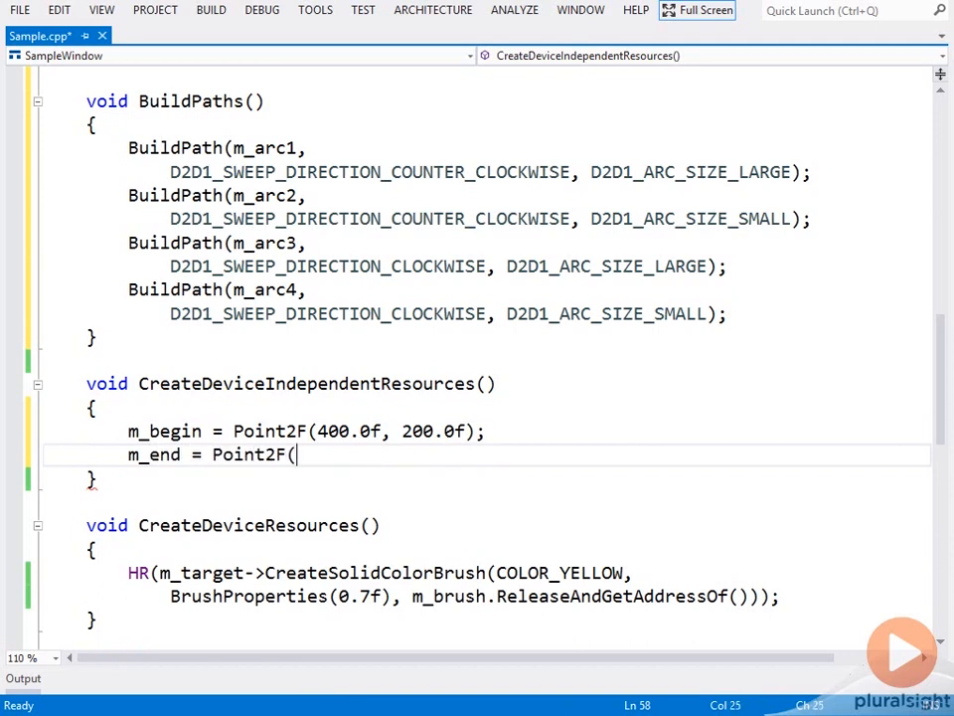
type("600.0f,")
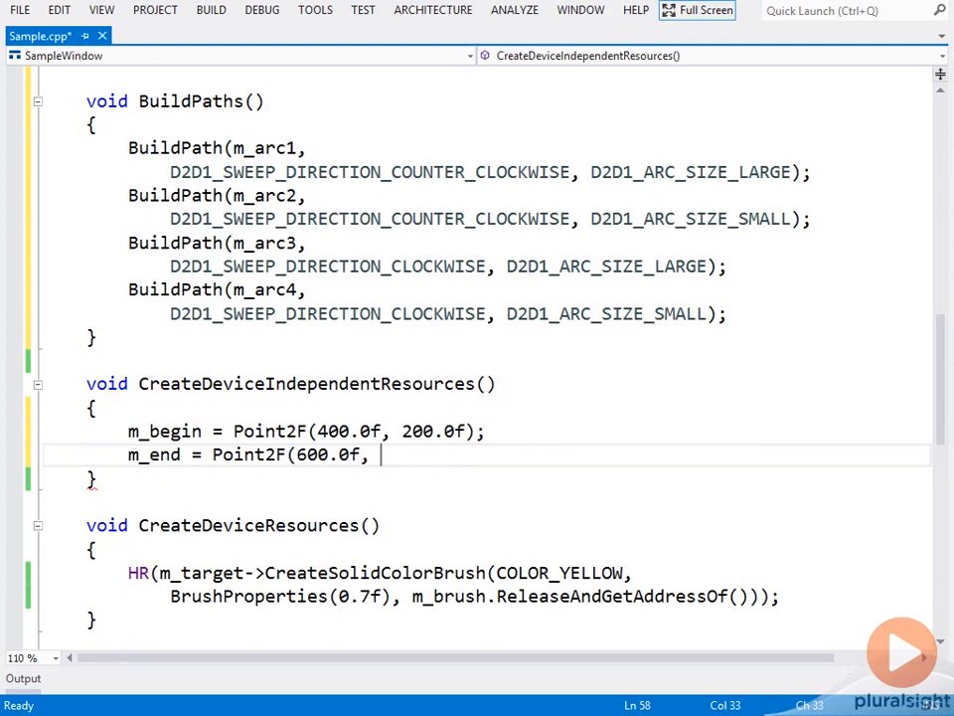
type("500.0f")
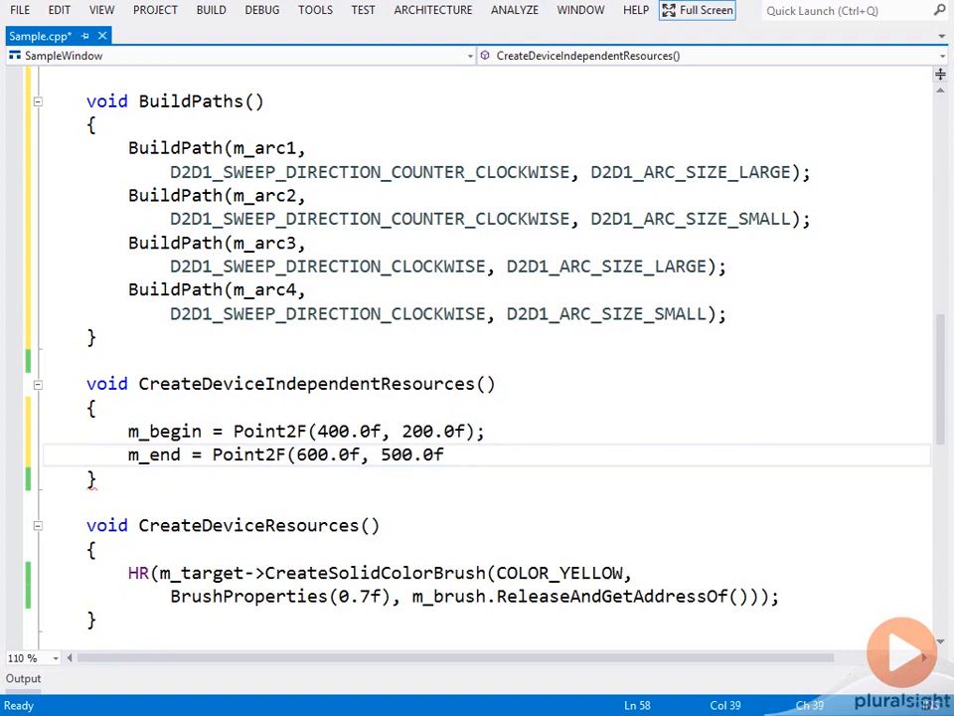
type("0")
type("B")
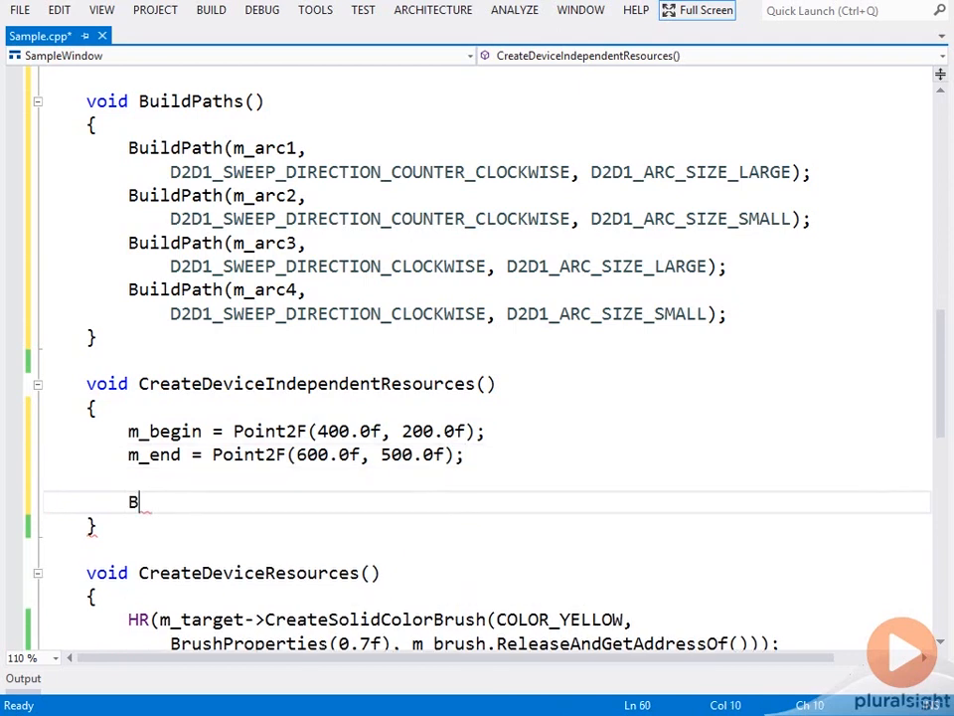
type("uildPaths(")
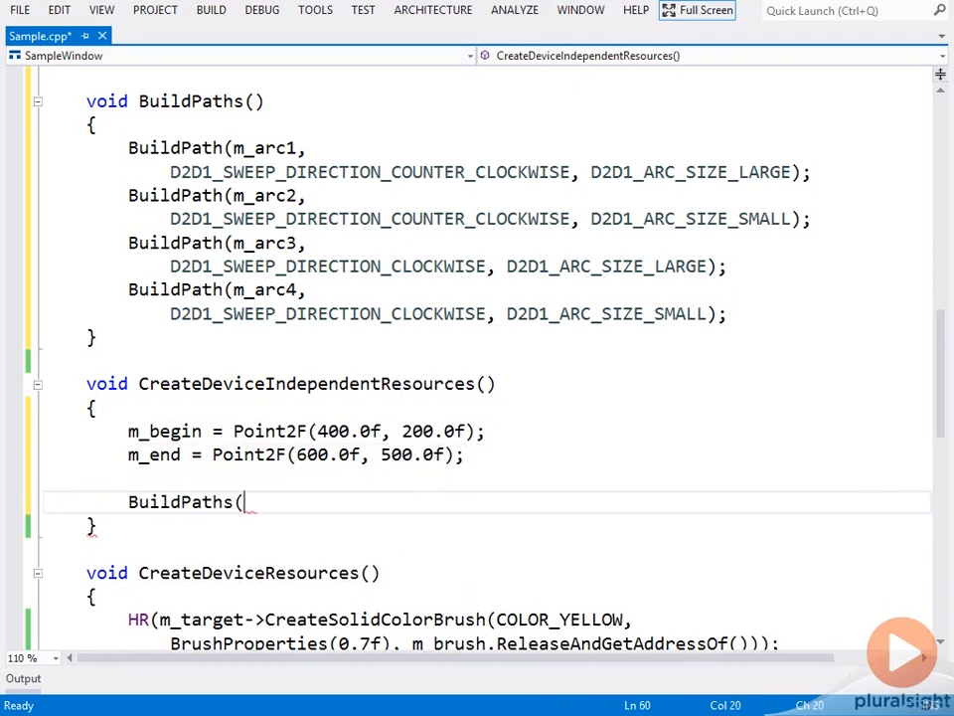
type(");")
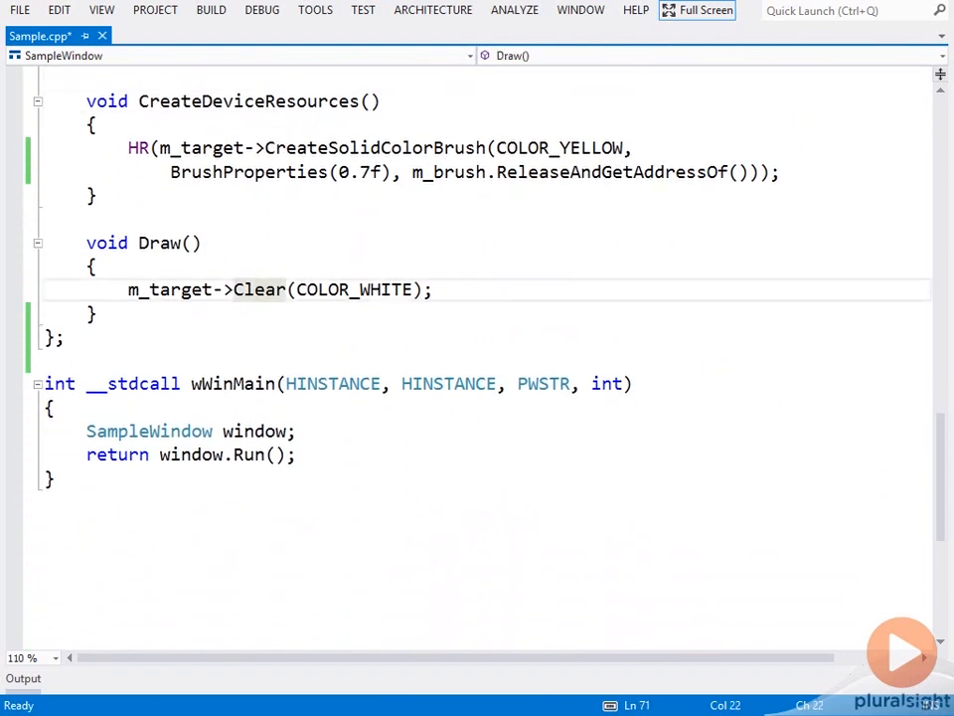
Step: Set the brush to COLOR_YELLOW and fill a 50×50 ellipse at m_begin
type("m_br")
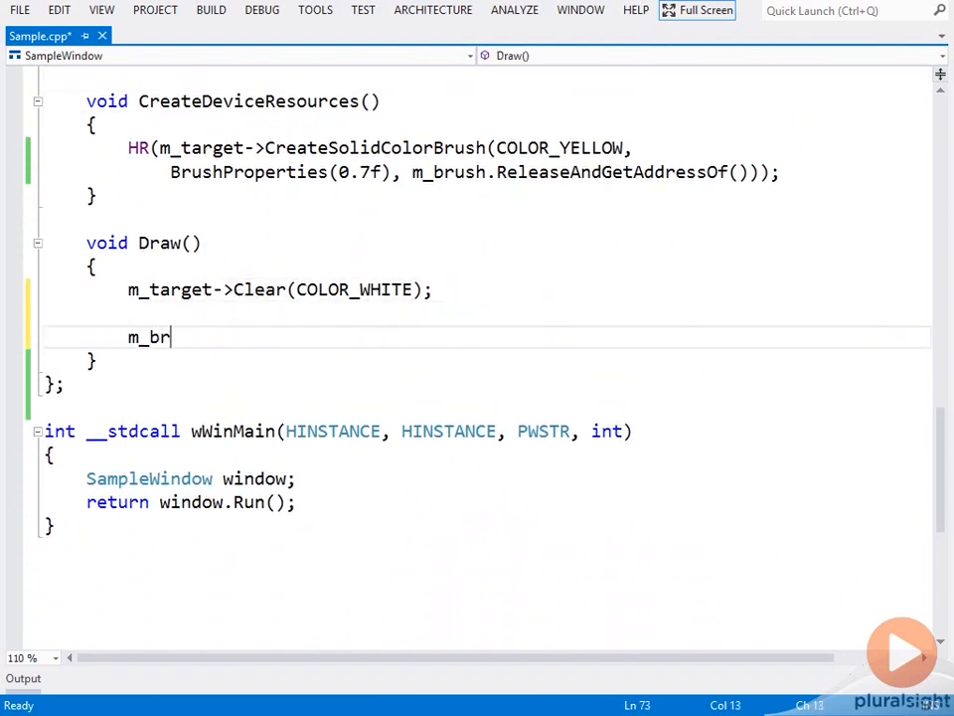
type("ush->SetCo")
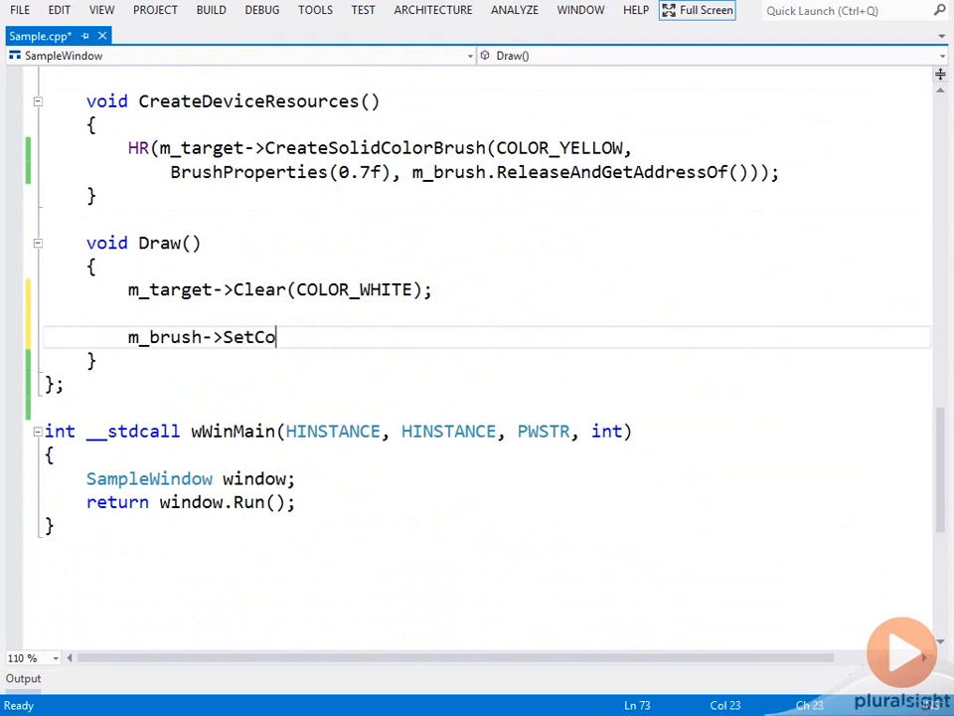
type("lor(COLOR_YELLOW);")
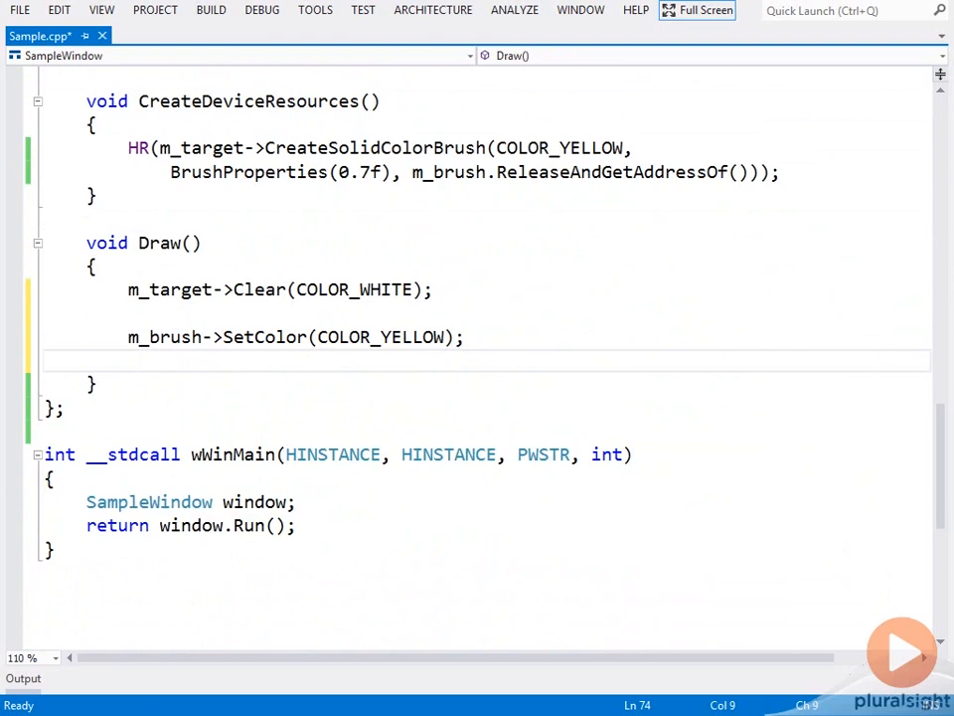
type("m_target-")
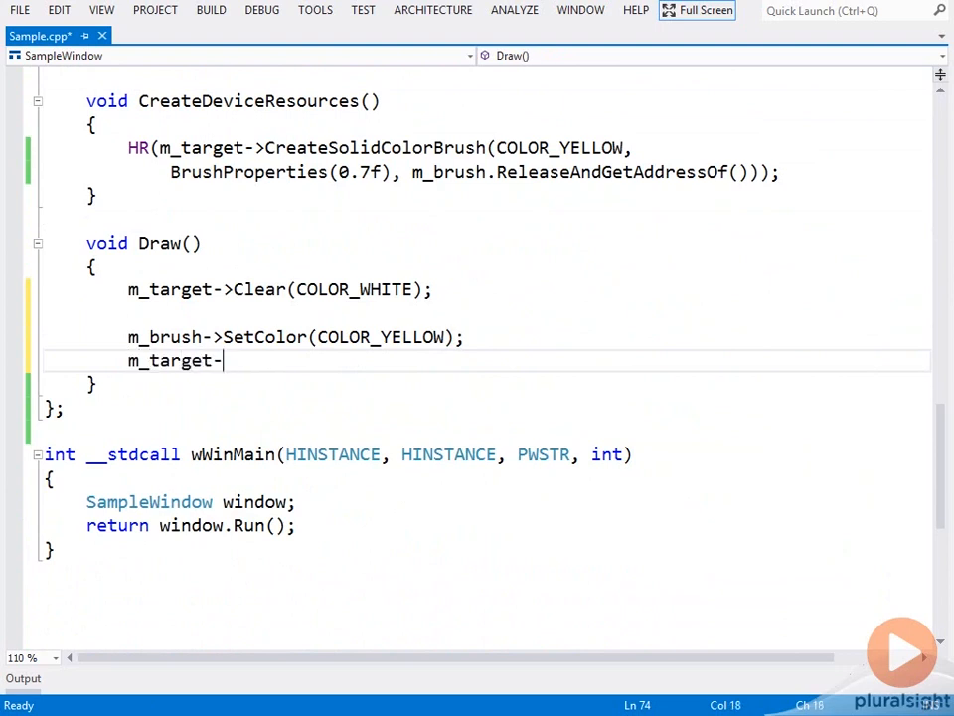
type(">Fill")
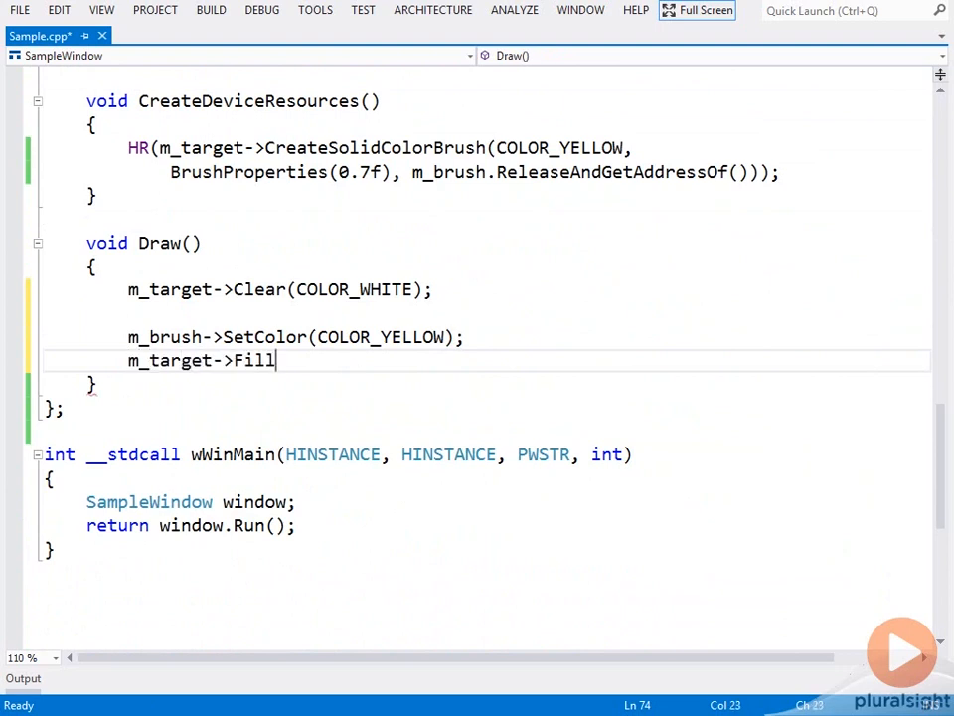
type("Ellipse(El")
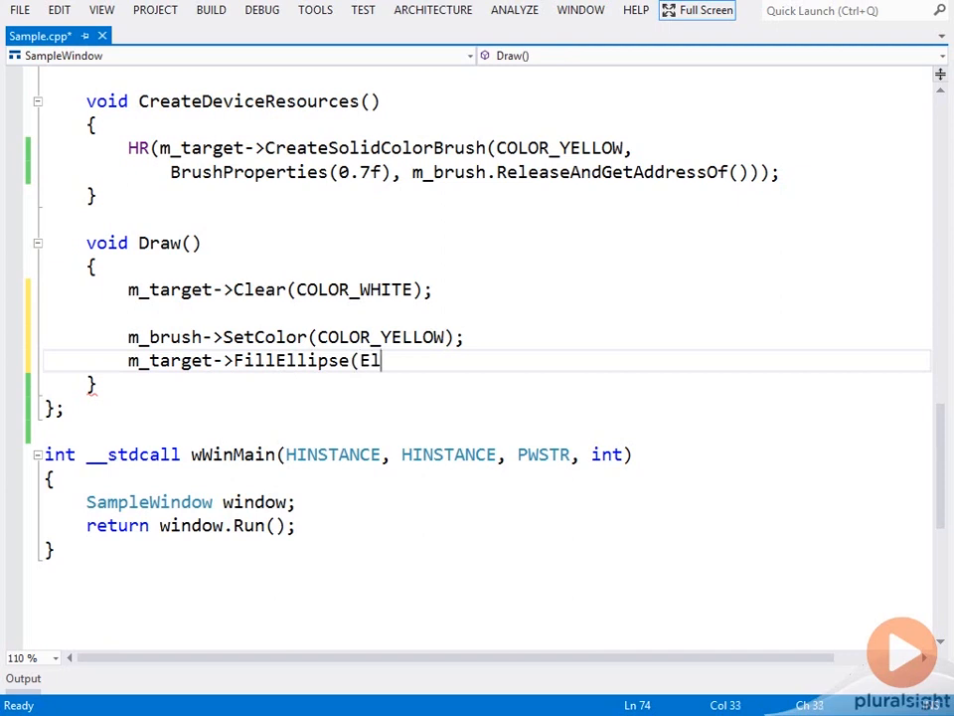
type("lipse(m_begin, 50.")
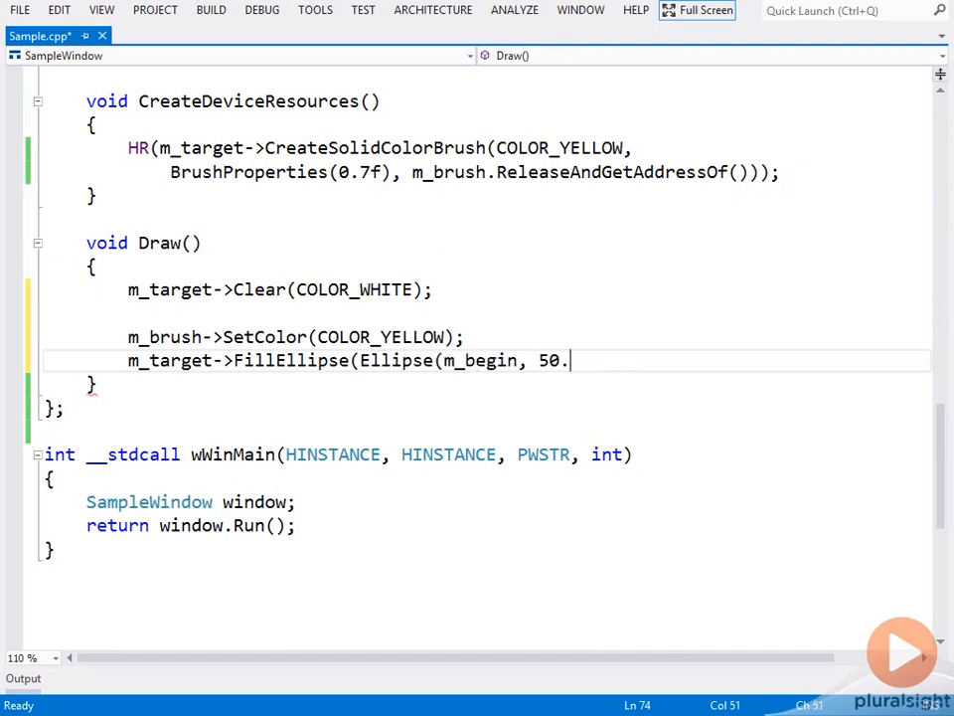
type("0f, 50.0f")
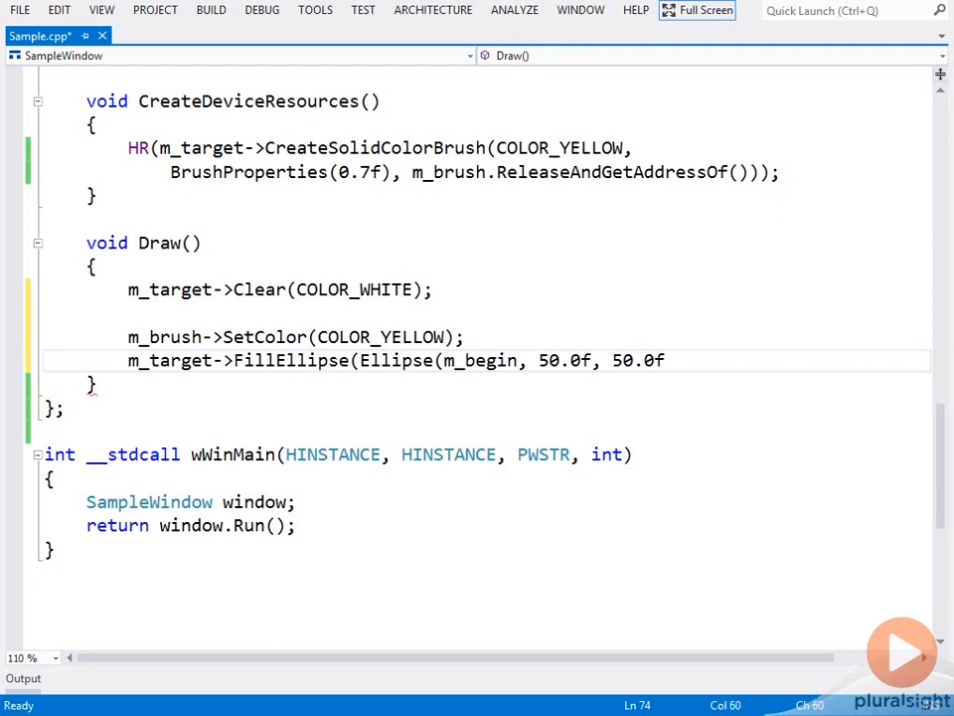
type("), m_brush")
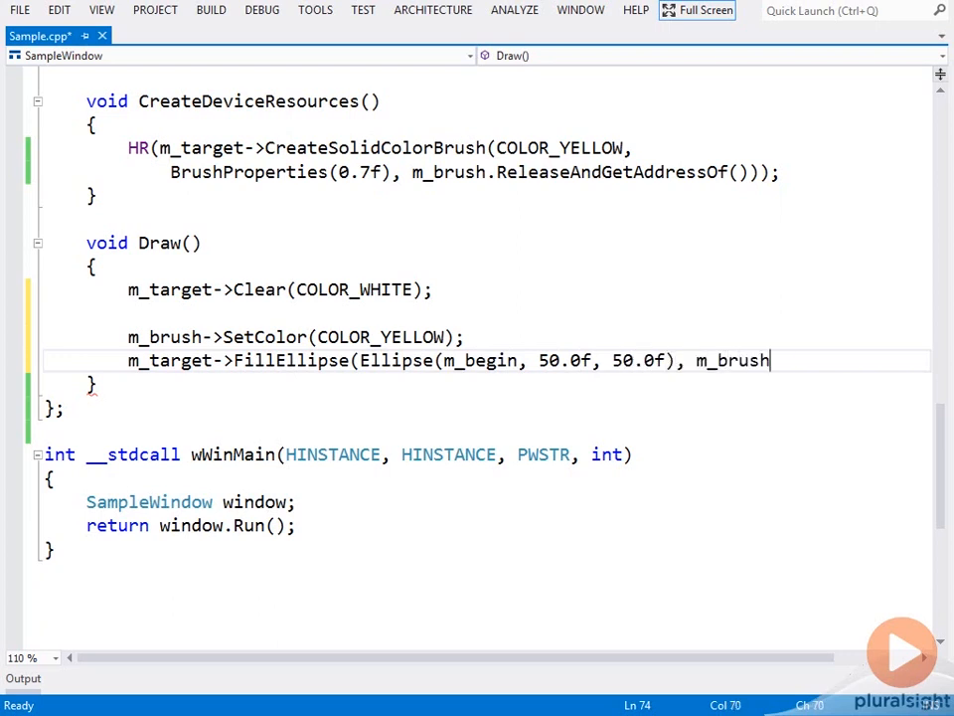
type(".Get());")
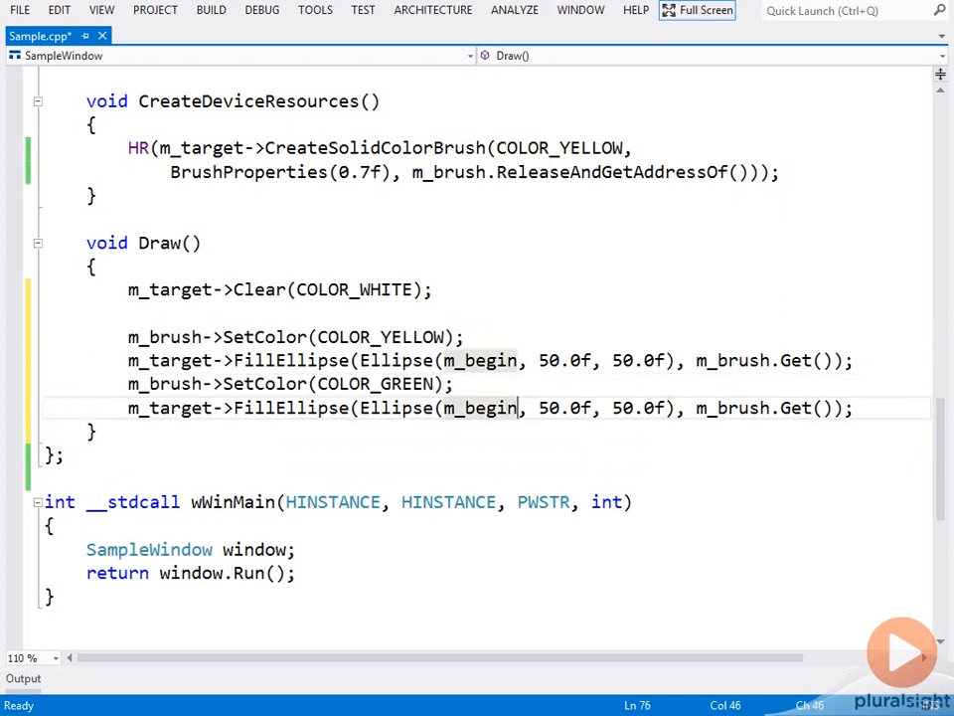
Step: Duplicate the calls for COLOR_GREEN with the ellipse at m_end
type("m_end")
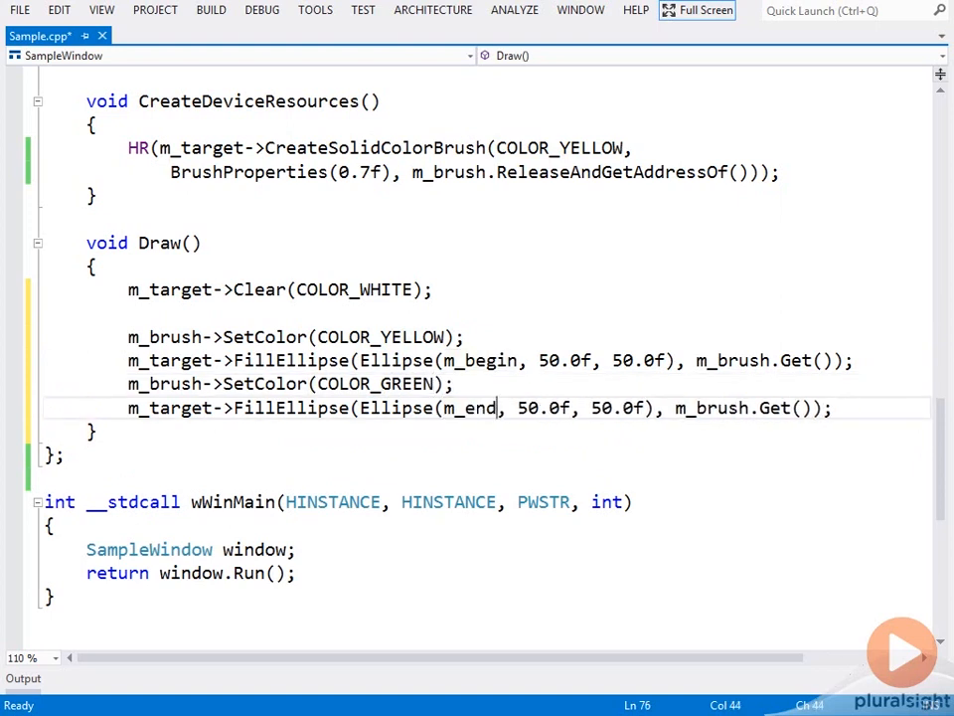
double_click(473, 408)
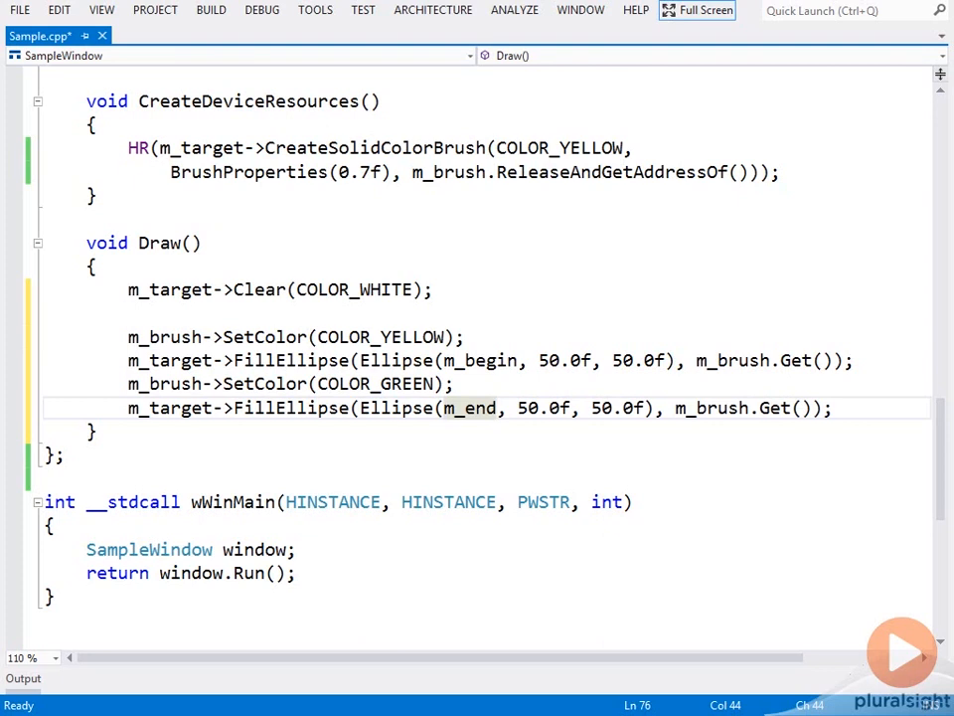
left_click(497, 408)
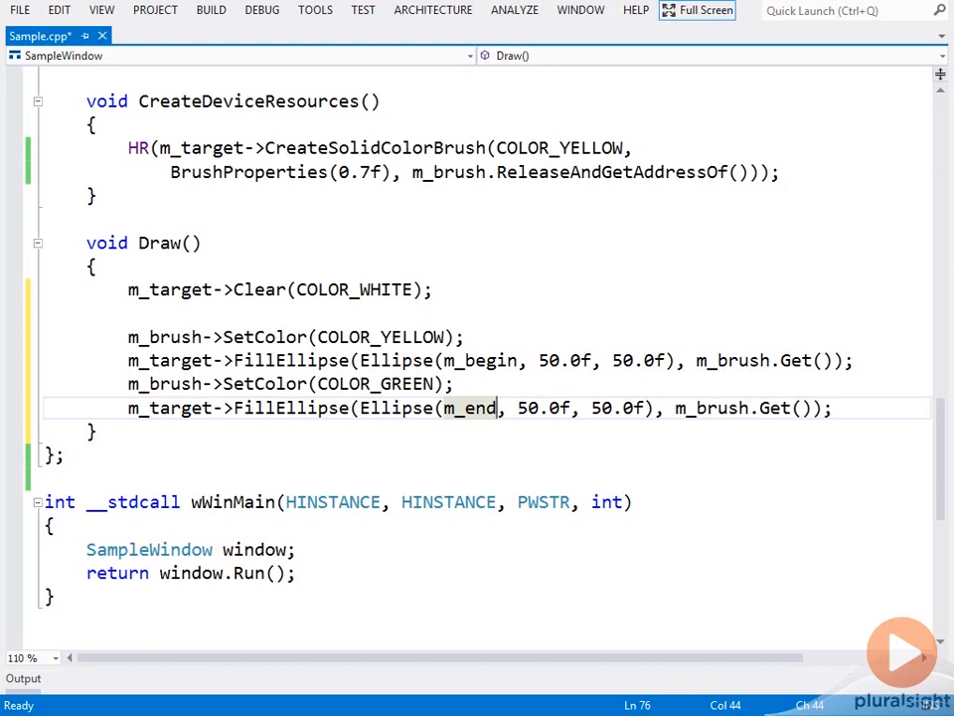
Step: Set the brush to COLOR_BLACK and draw m_arc1's geometry with a 50.0f stroke
type("m_b")
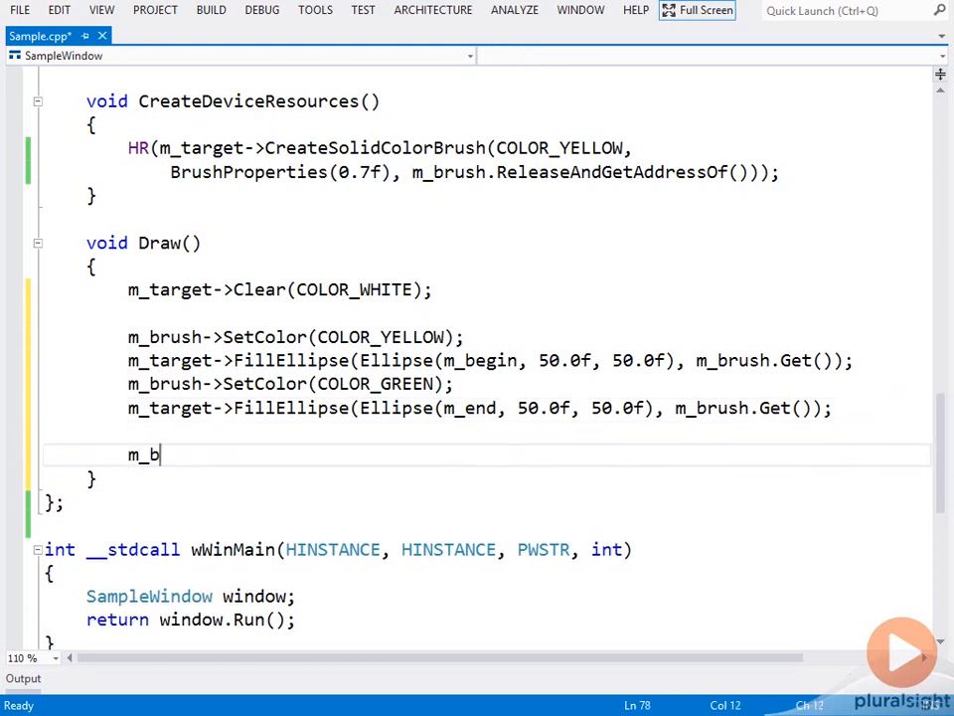
type("rush->SetCol")
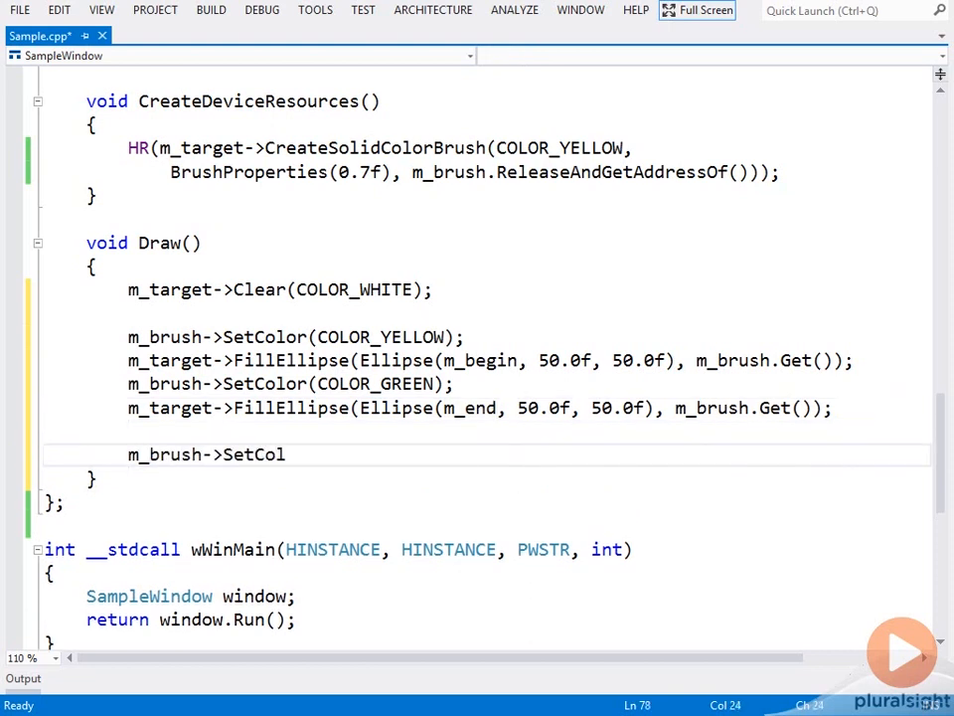
type("or(COLOR_")
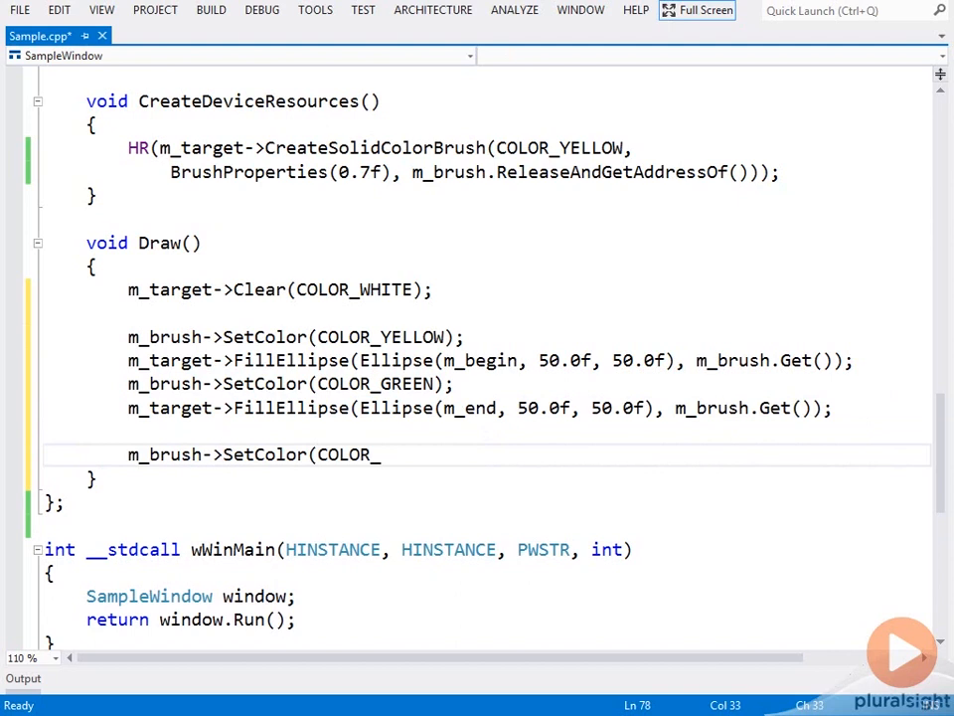
type("BLACK);")
type("m_targ")
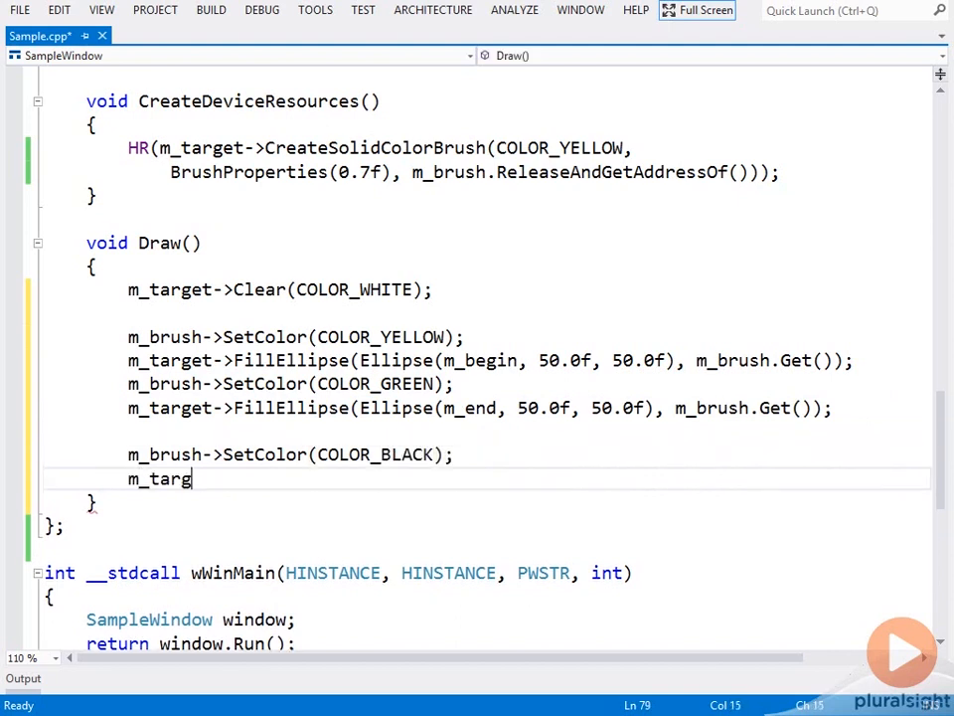
type("et->DrawGeo")
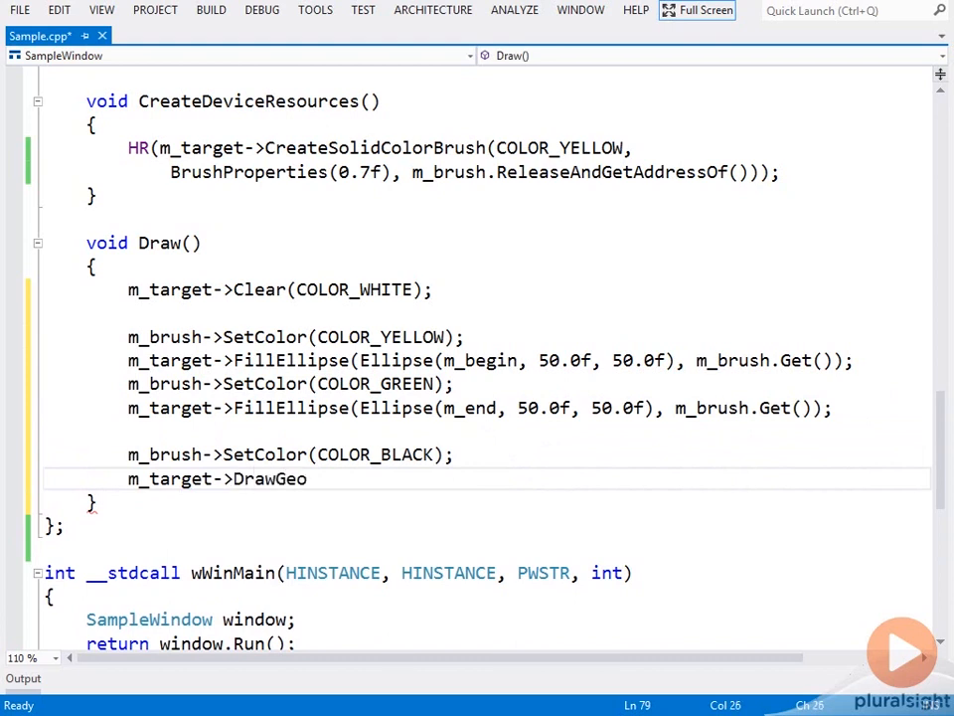
type("metry(m_arc1")
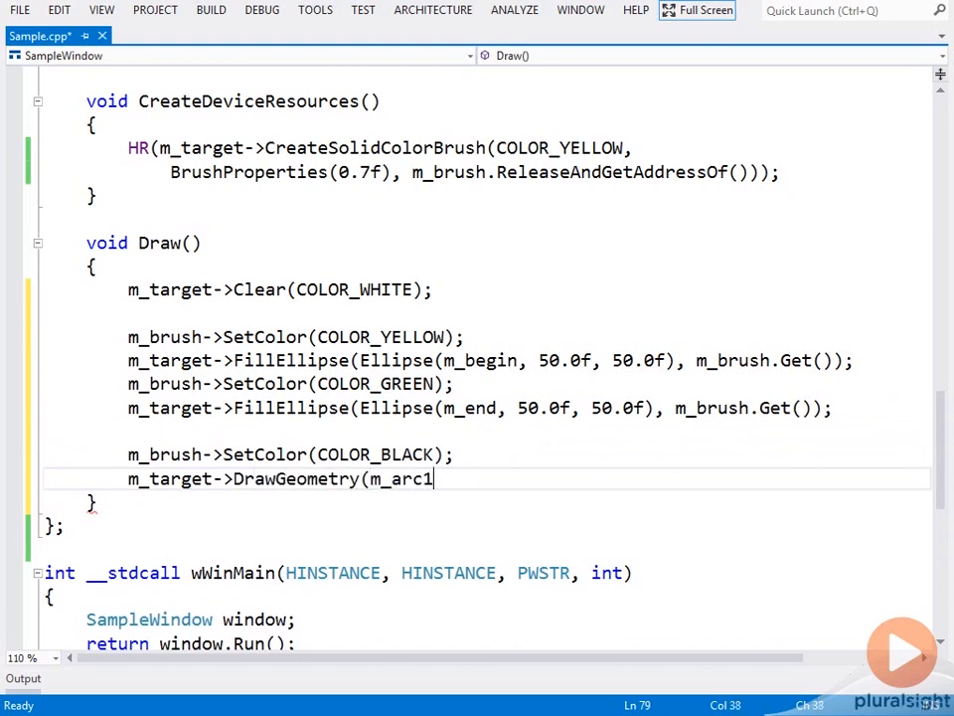
type(".Get(), m_")
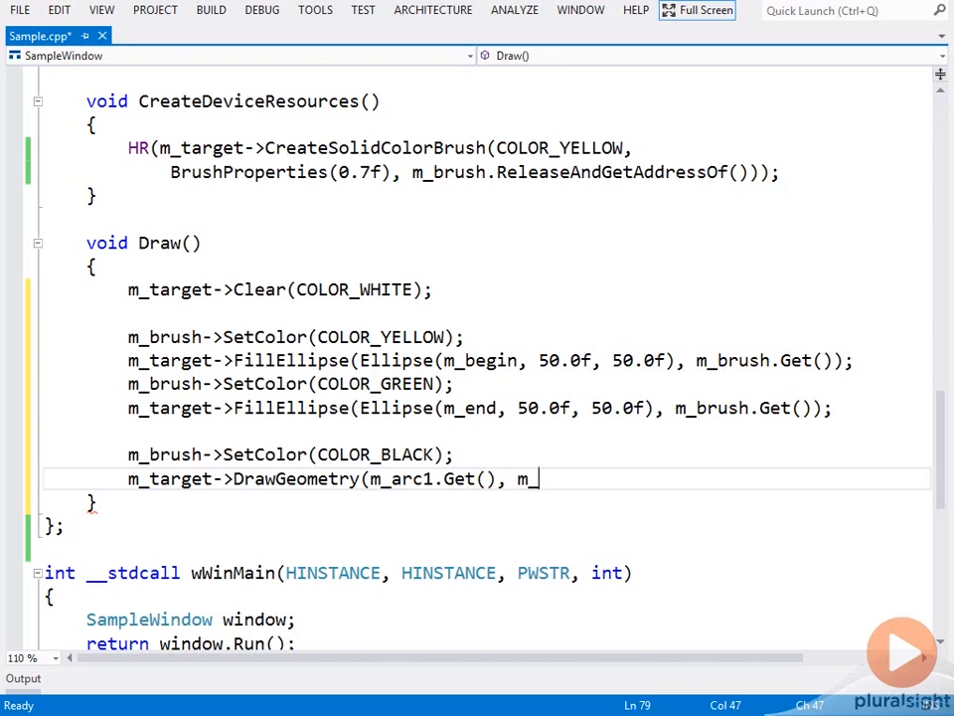
type("brush.Get(),")
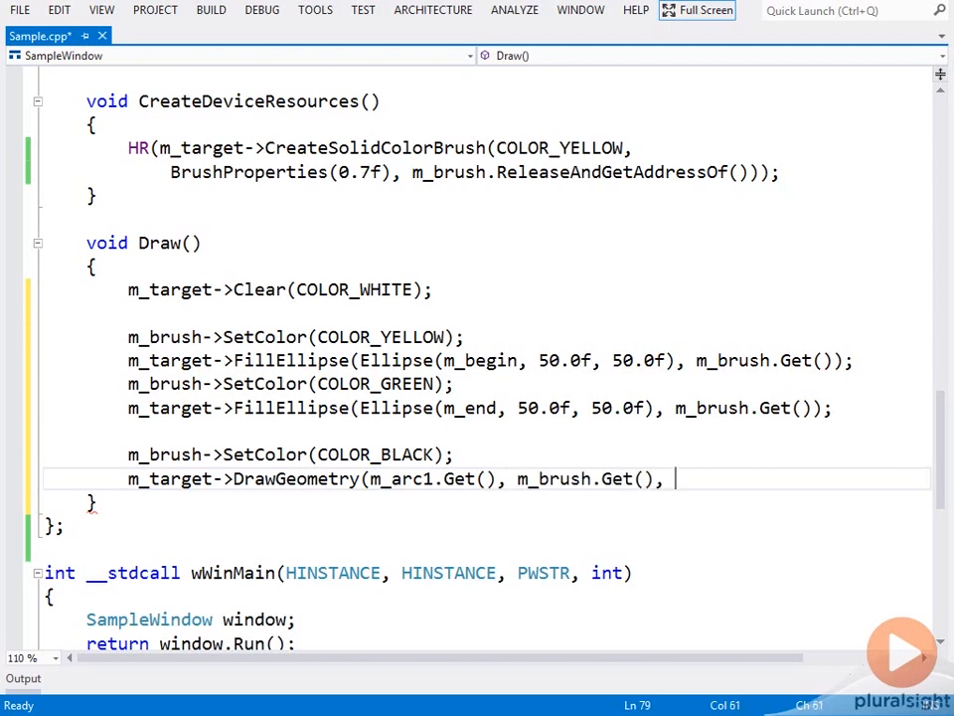
type("50.0f);")
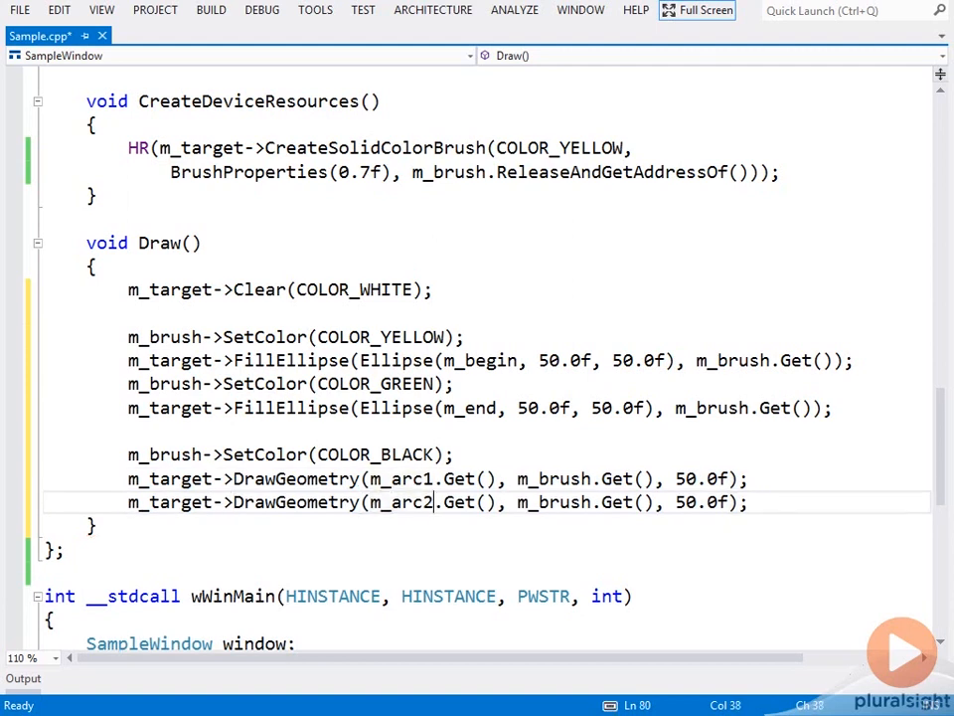
Step: Duplicate the DrawGeometry lines for m_arc2–m_arc4 with COLOR_BLUE for arcs 3 and 4
left_click_drag(429, 501, 127, 453)
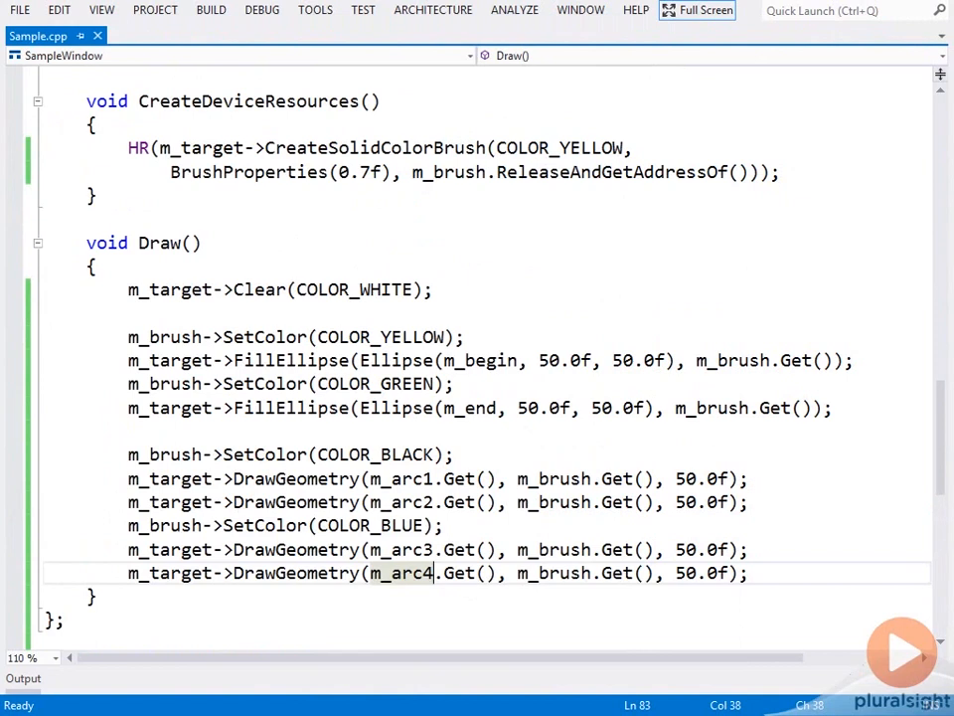
scroll("down", 3)
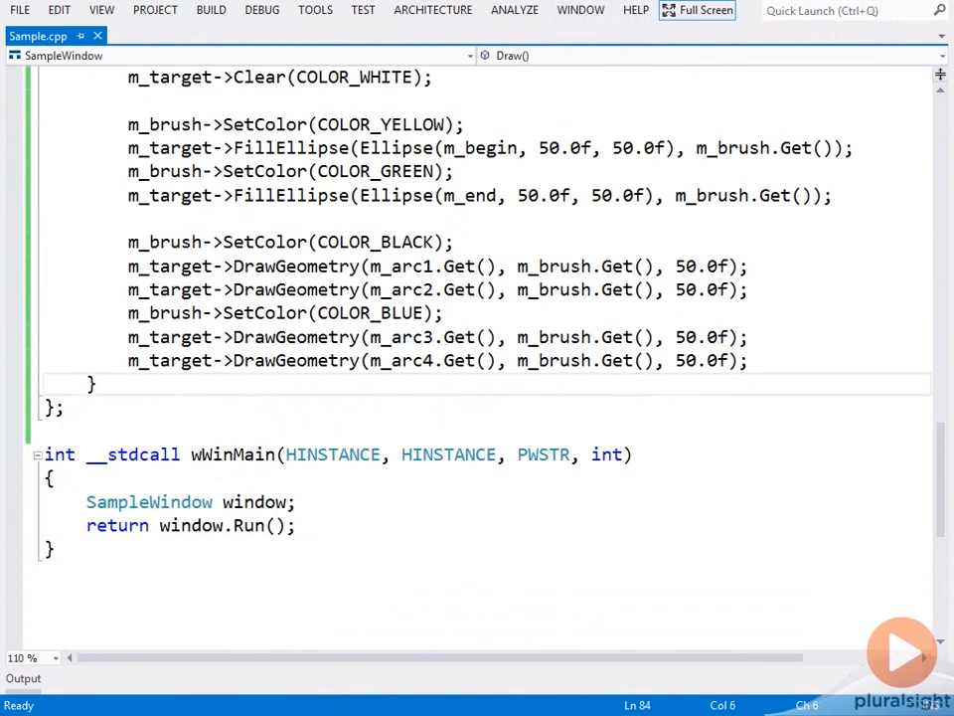
Step: Write MoveBegin(float x, float y) setting m_begin = Point2F(x, y), then BuildPath() and Invalidate()
type("void B")
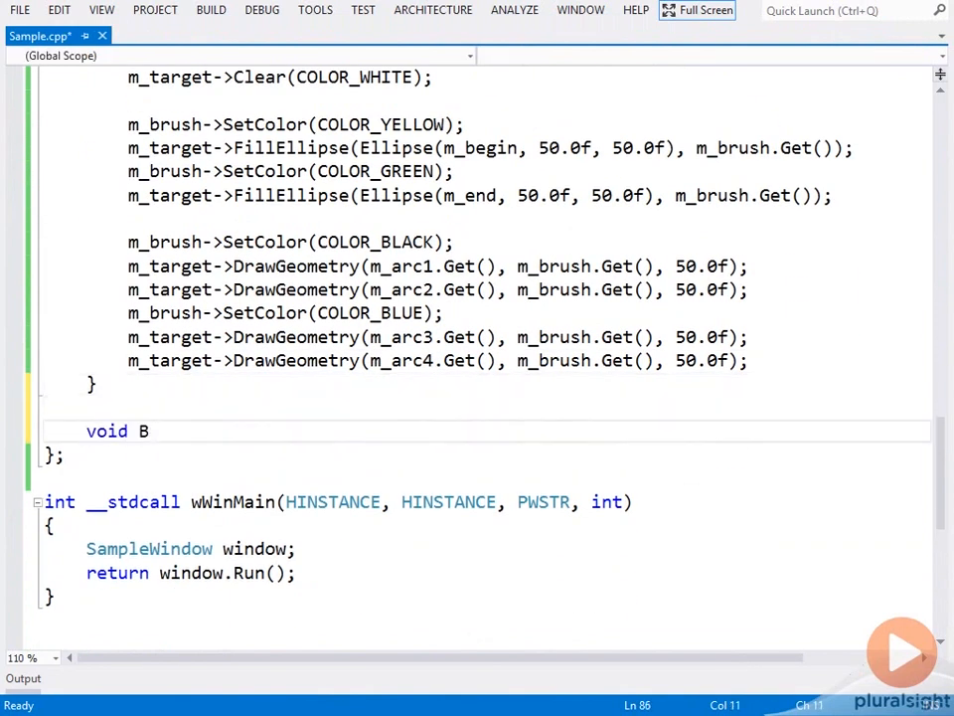
type("oveBegin(")
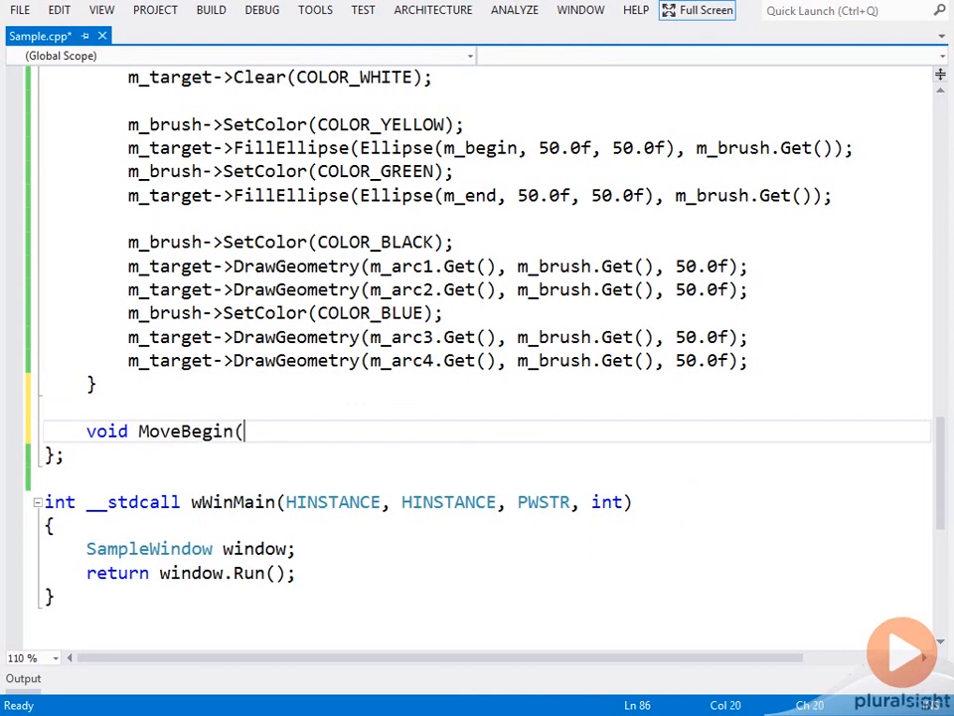
type("float x, float y")
type("}")
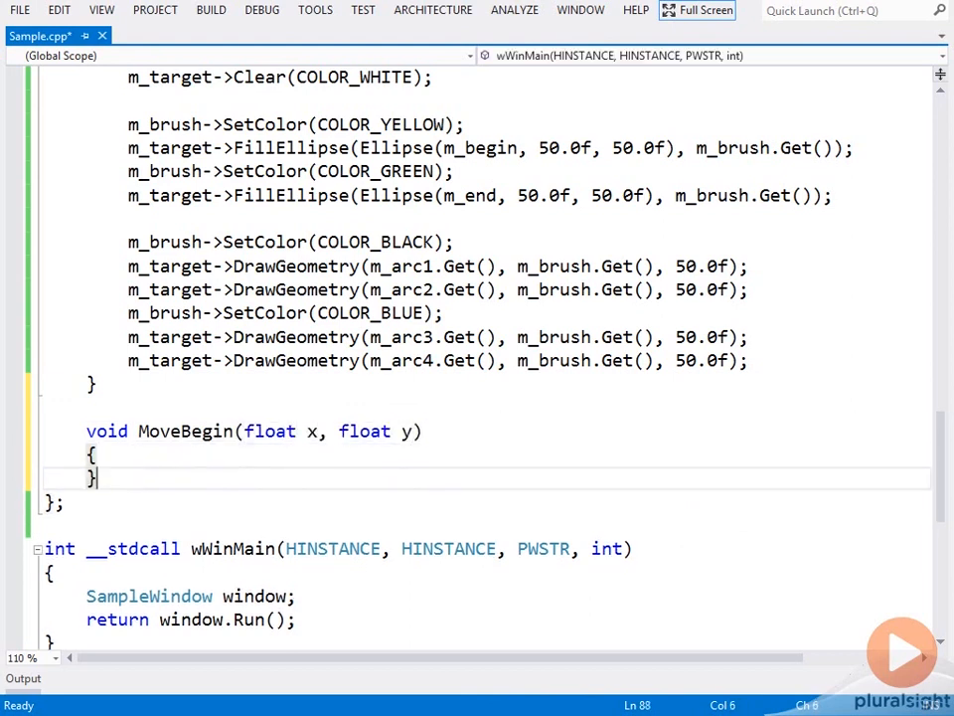
type("m_begin")
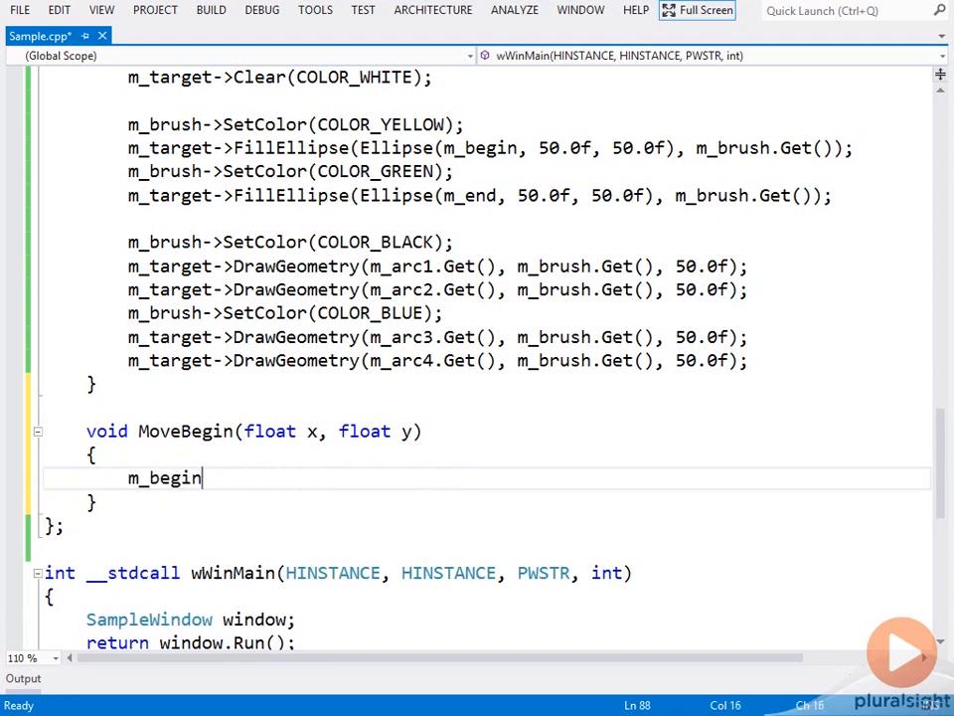
type("= Point2F")
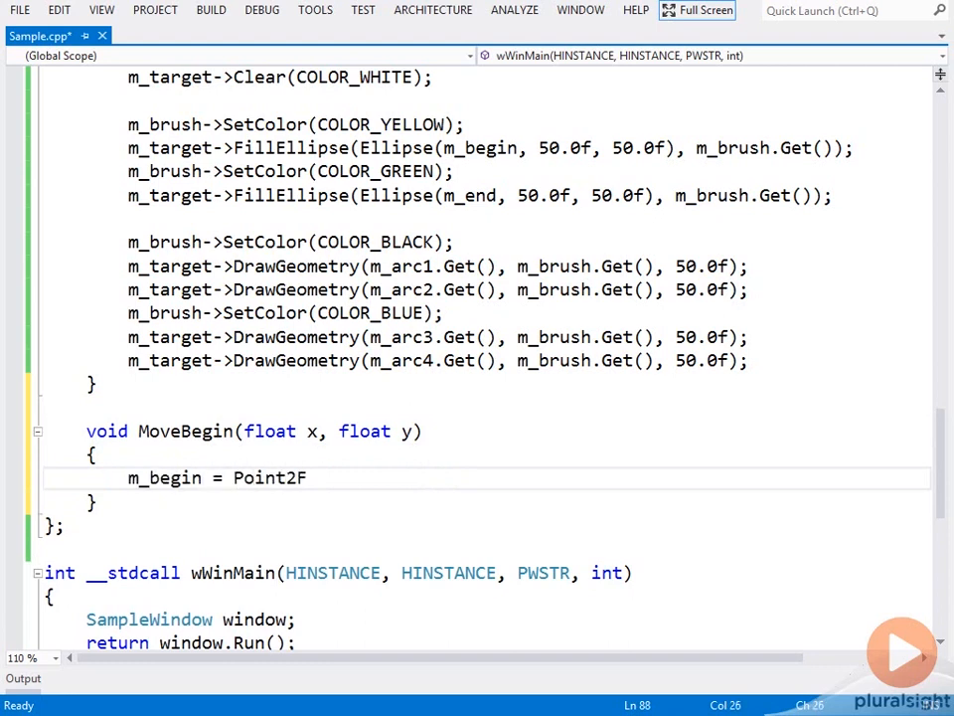
type("(x, y);")
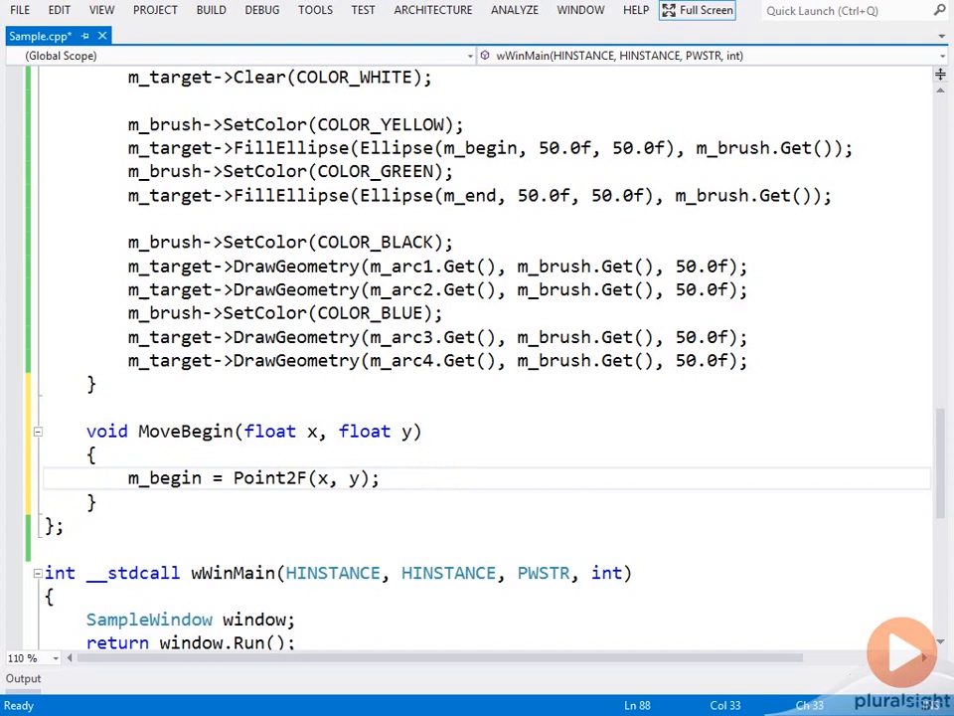
type("BuildPath")
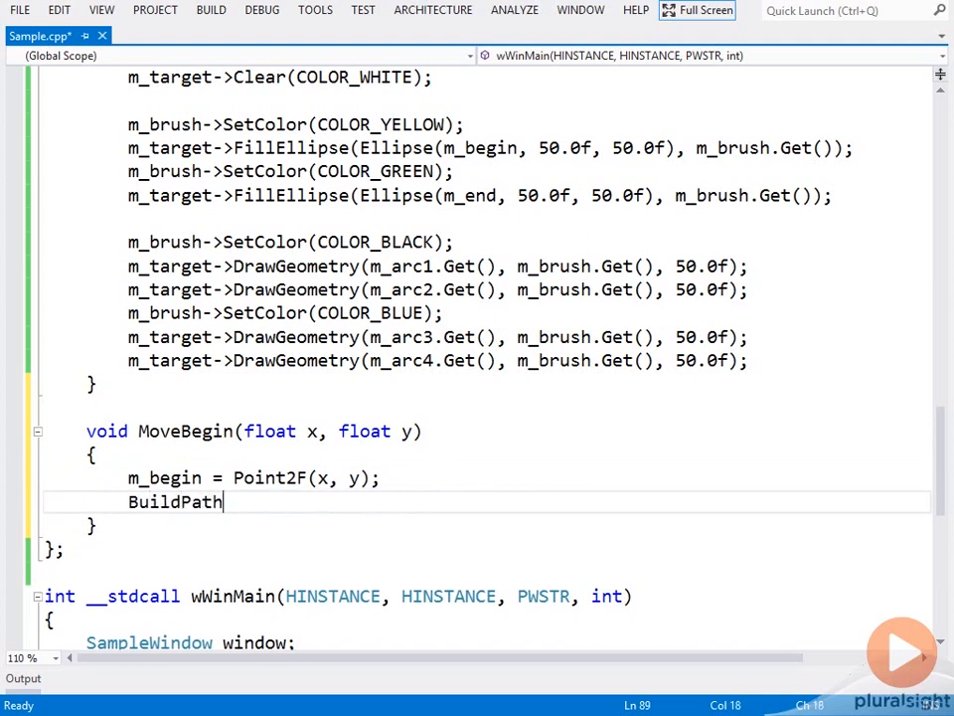
type("();\\nInvalidate")
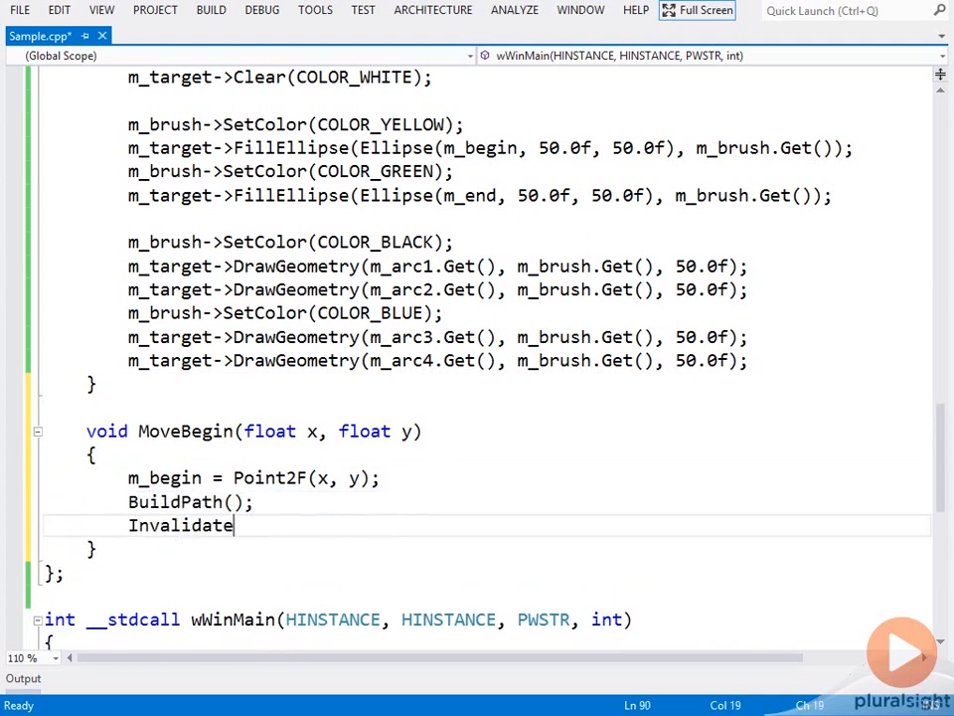
type("();")
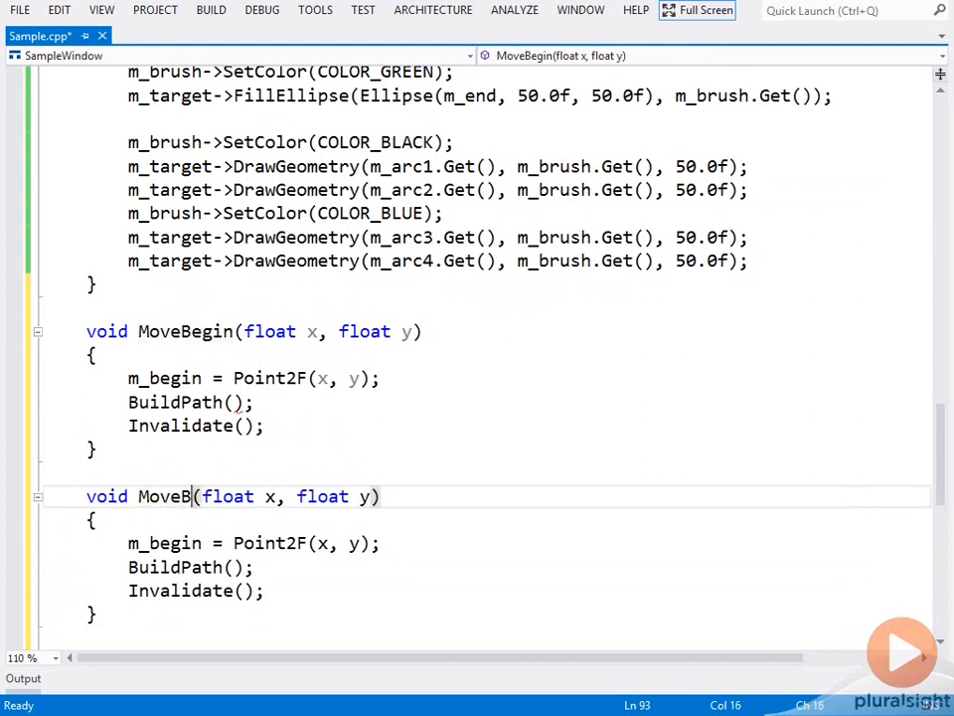
Step: Rename the copy to MoveEnd on m_end with BuildPaths() calls, and start another void method
key("BackSpace")
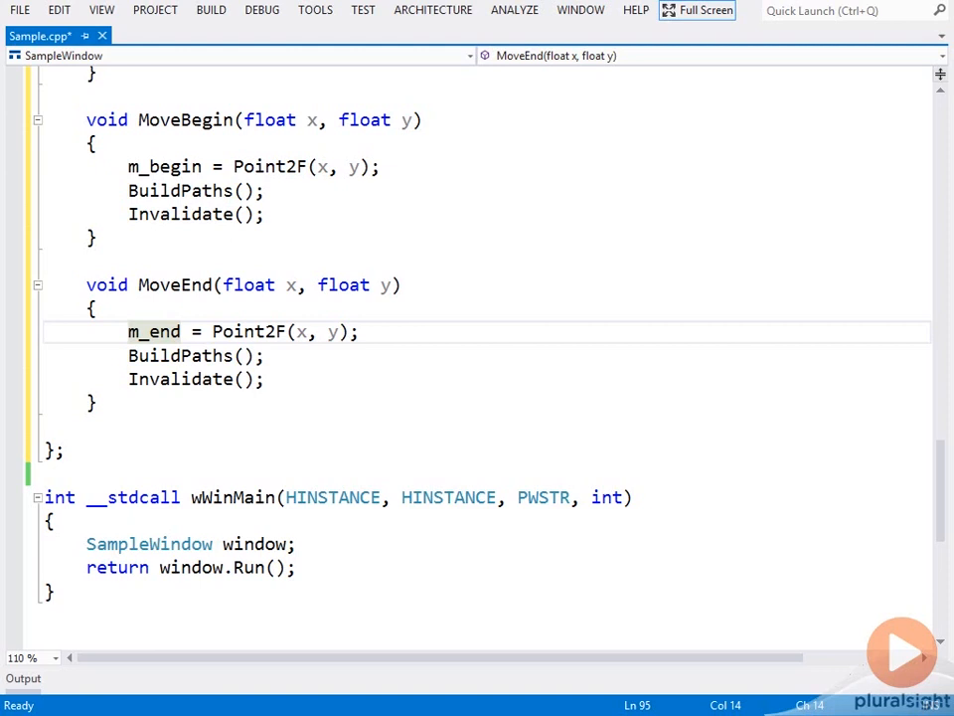
type("void")
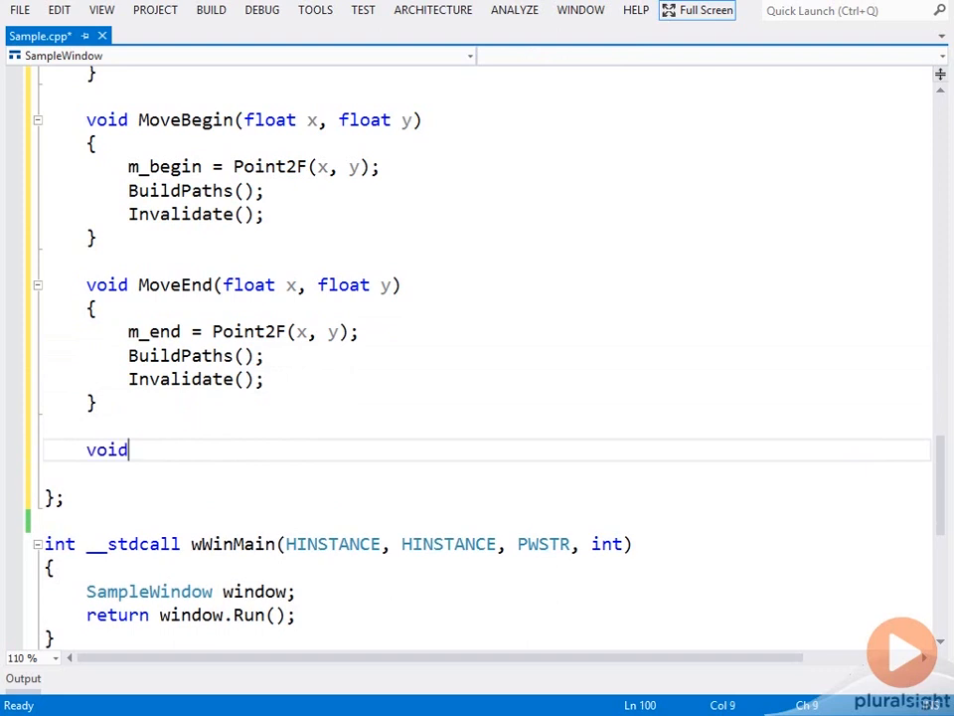
Step: Declare void LeftMouseButtonDown(float x, float y, WPARAM), fixing a mistyped name
type("LeftMouseDow")
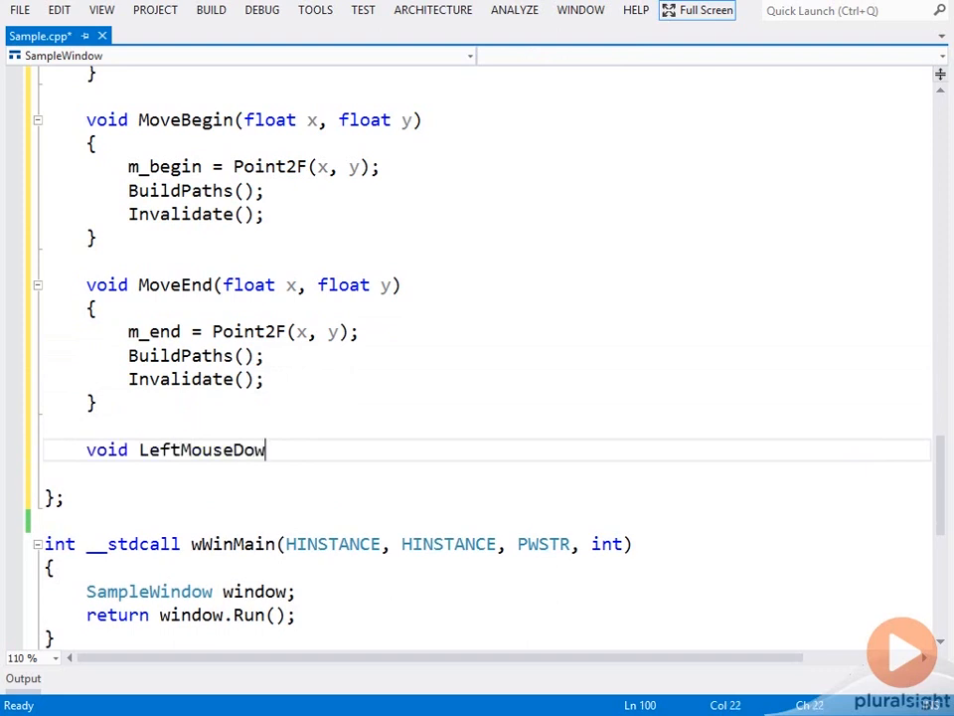
key("BackSpace")
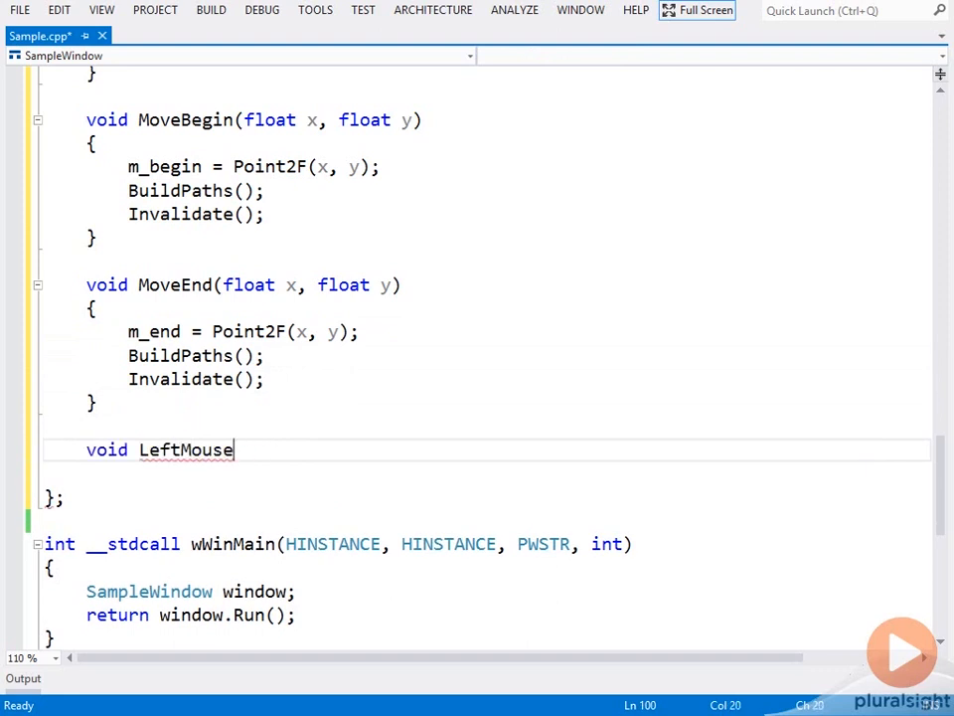
type("ButtonDown(float x,")
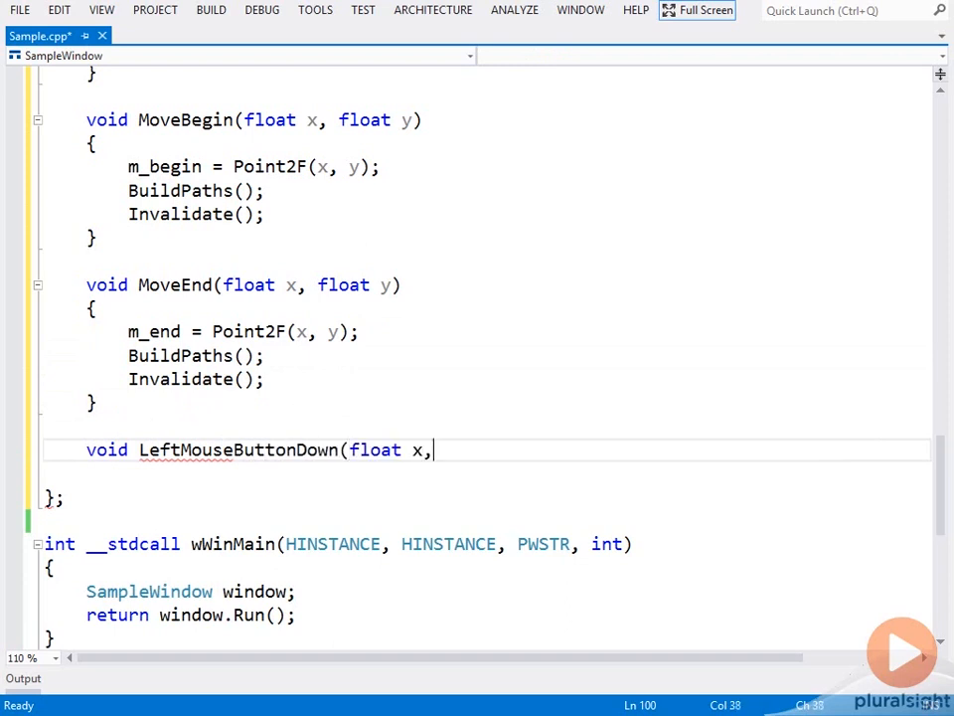
type("float y, WPARAM)")
type("{")
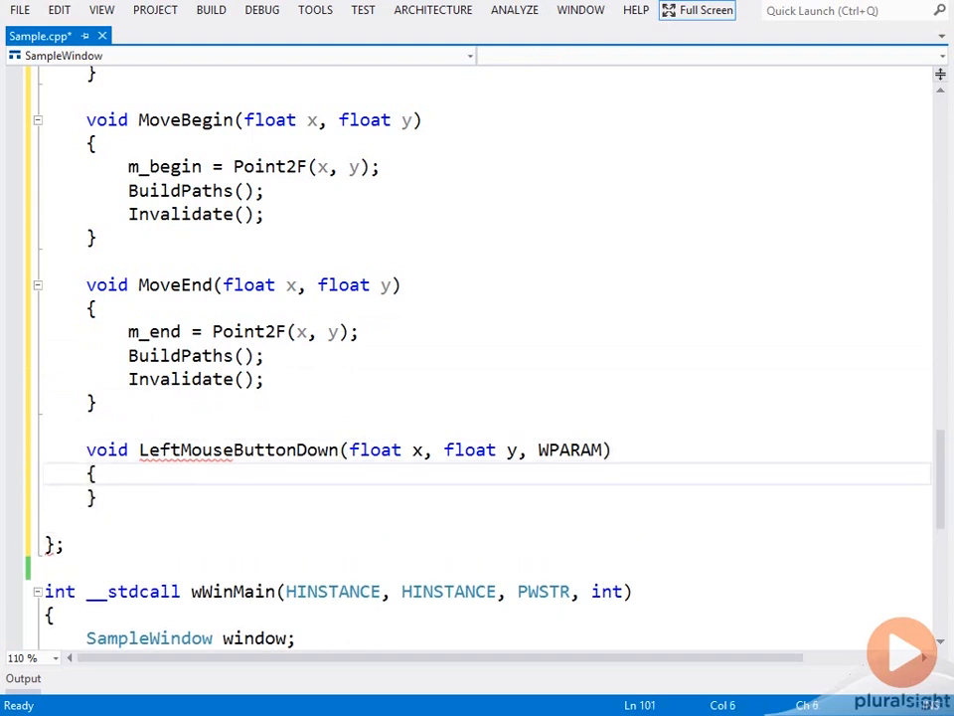
Step: Give LeftMouseButtonDown the body CaptureMouse(); MoveBegin(x, y); and start RightMouseButton
type("C")
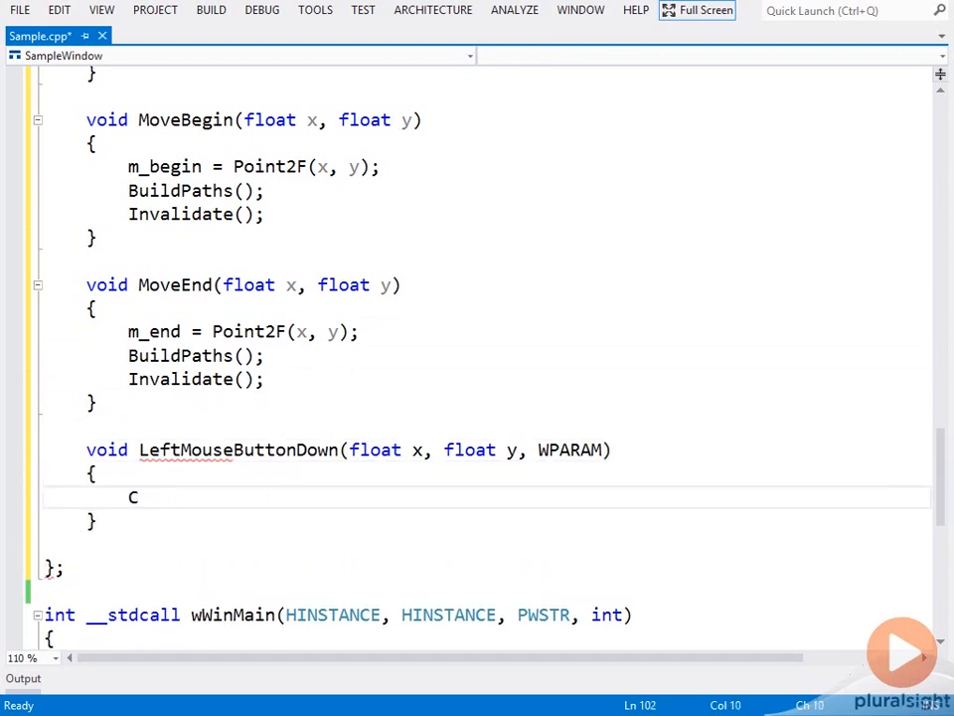
type("aptureMouse();")
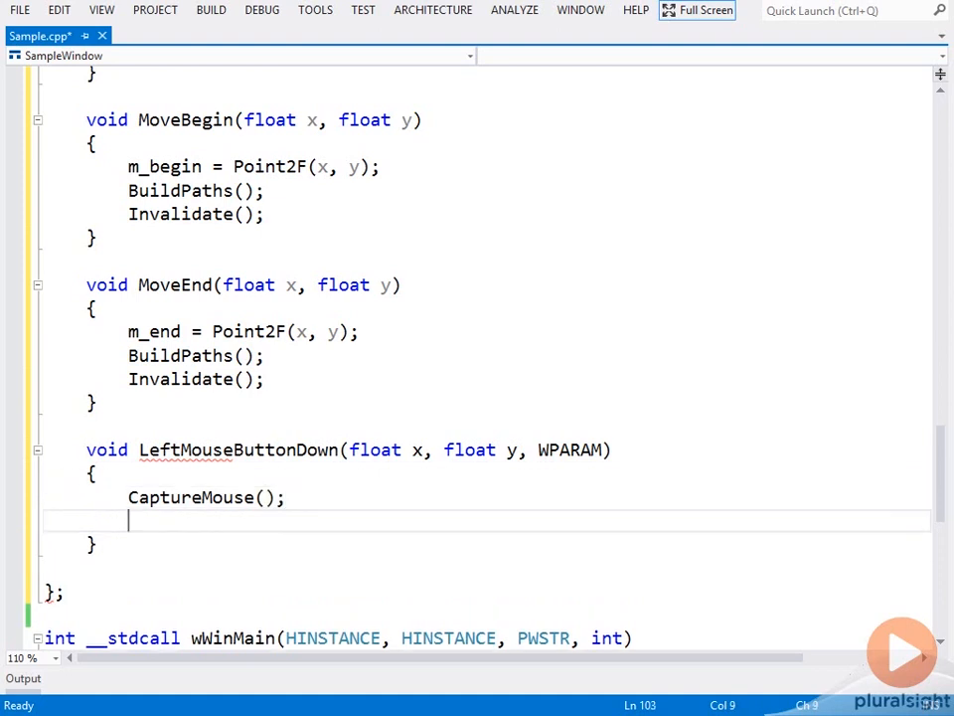
type("MoveBegin(")
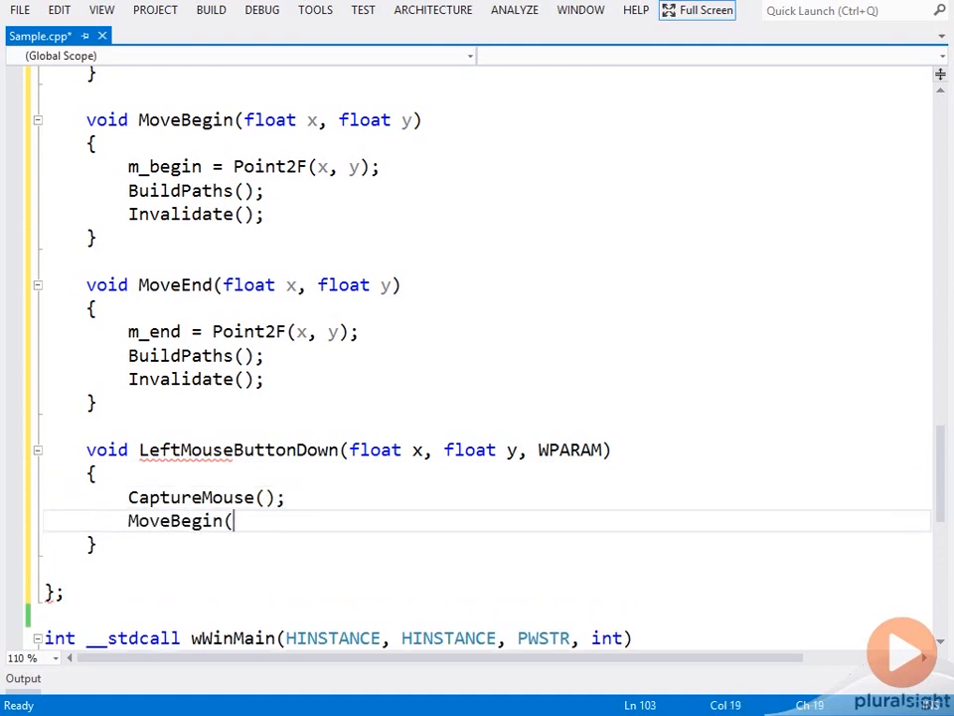
type("x, y);")
type("void")
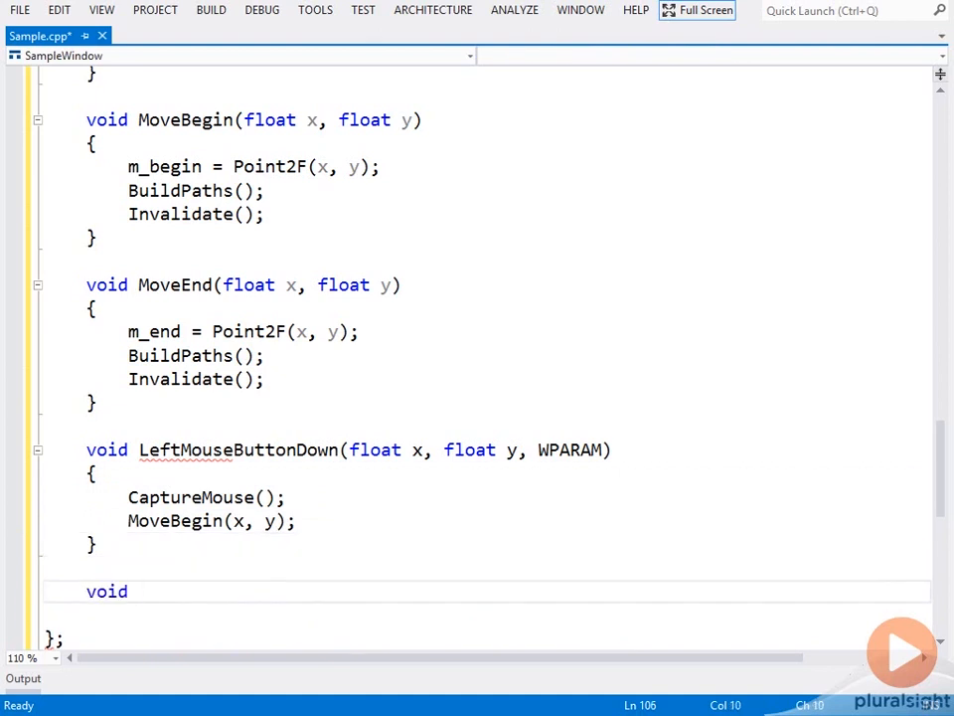
type("RightMouseButt")
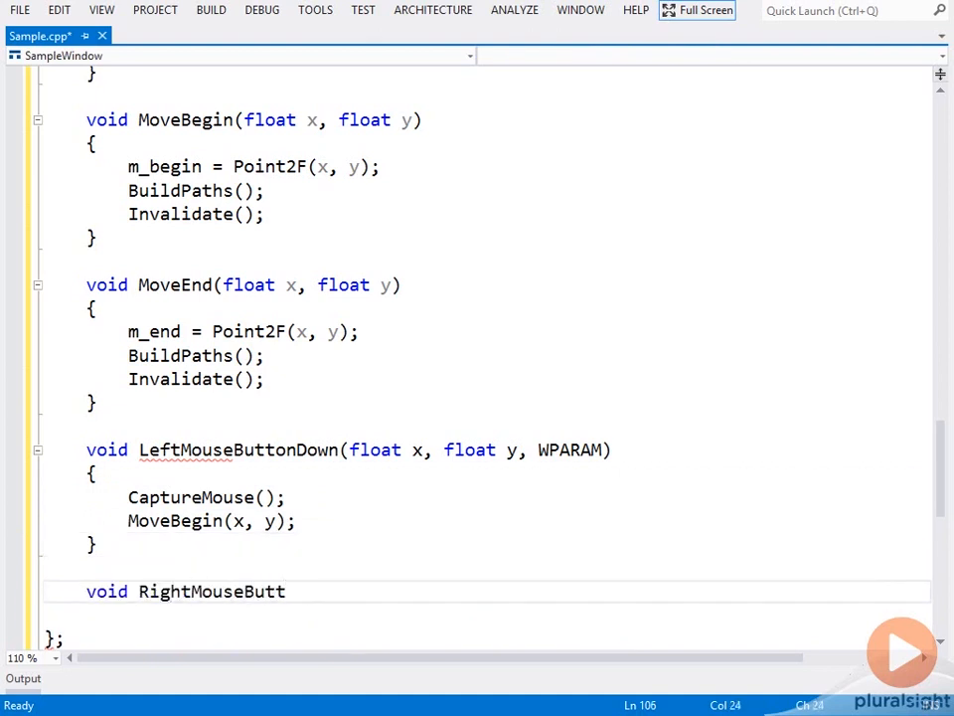
Step: Finish RightMouseButtonDown(float x, float y, WPARAM) with CaptureMouse(); MoveEnd(x, y); and start the next void method
type("onDown(float x")
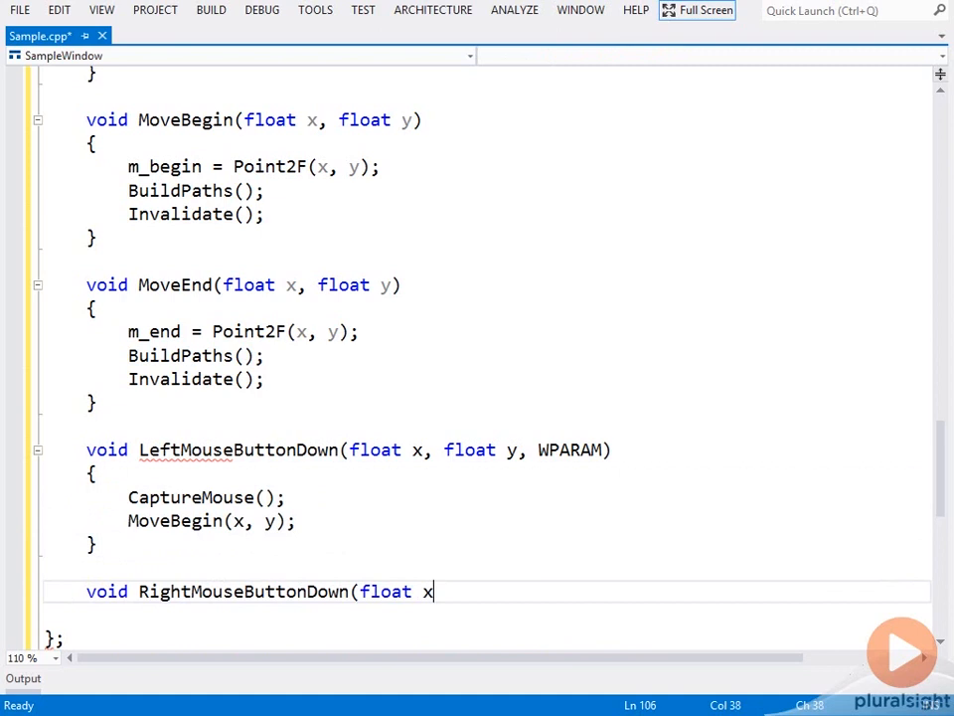
type(", float y, WPARAM")
type("{")
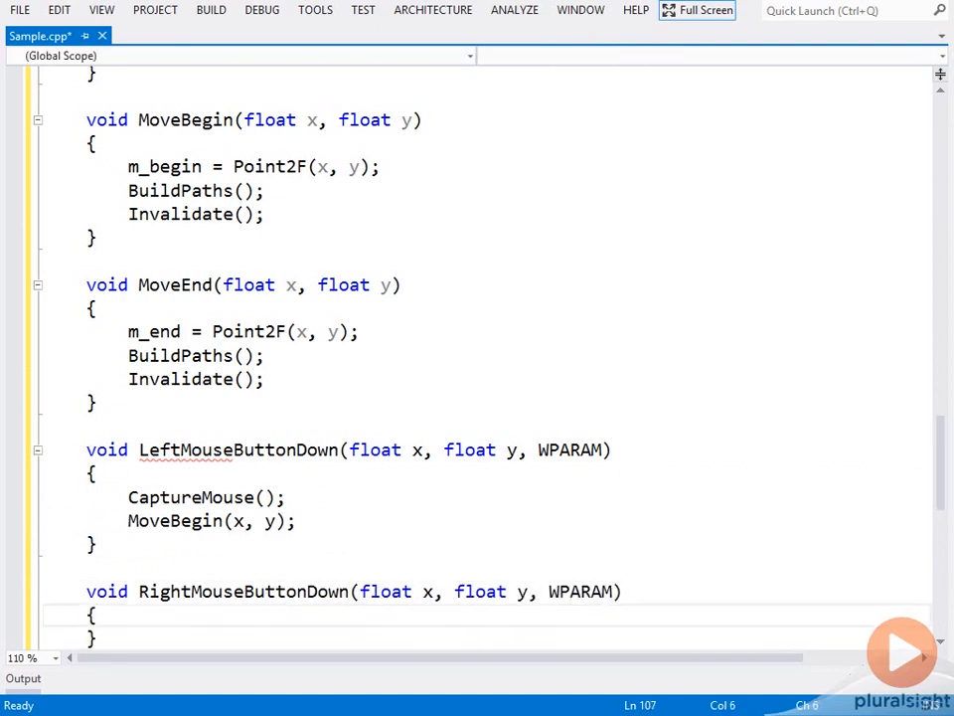
type("CaptureMouse(")
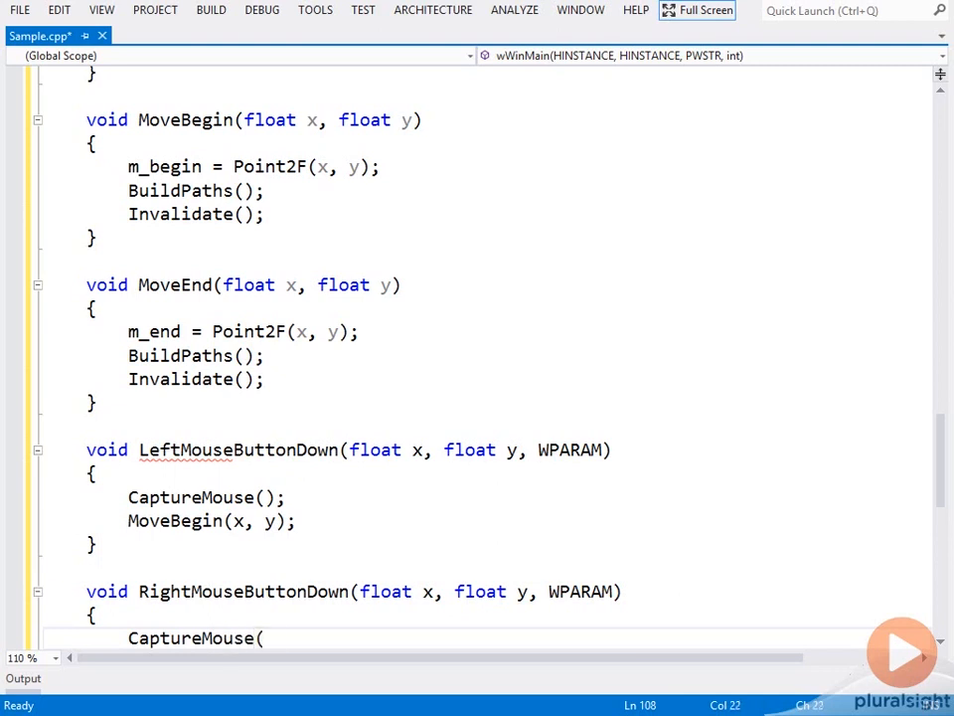
type("MoveEnd")
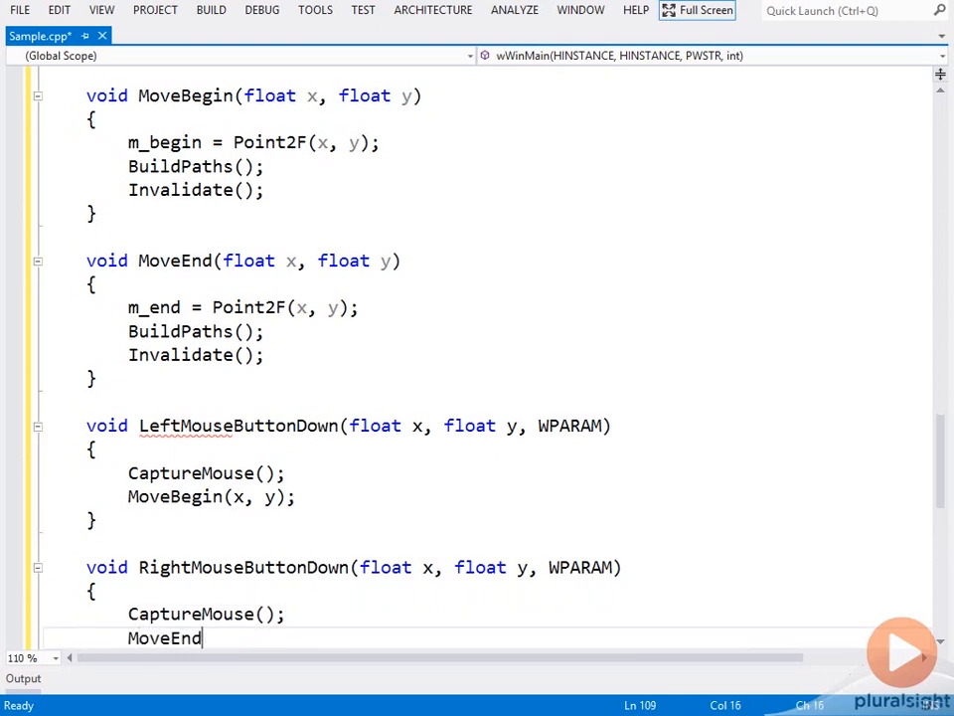
type("(x, y);")
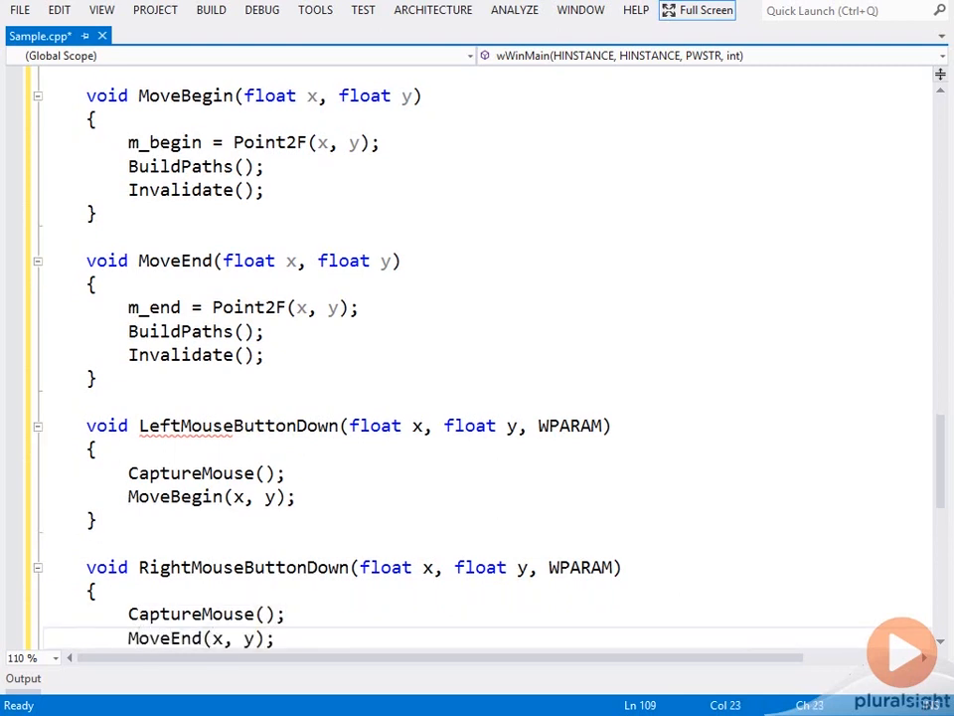
scroll("down", 3)
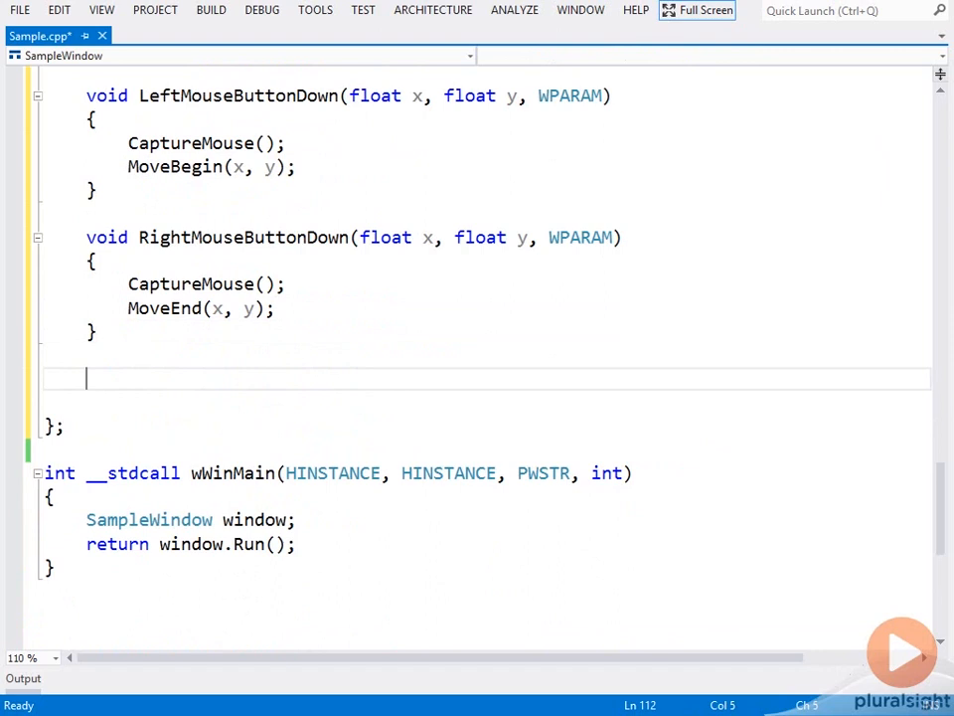
type("void Loeft")
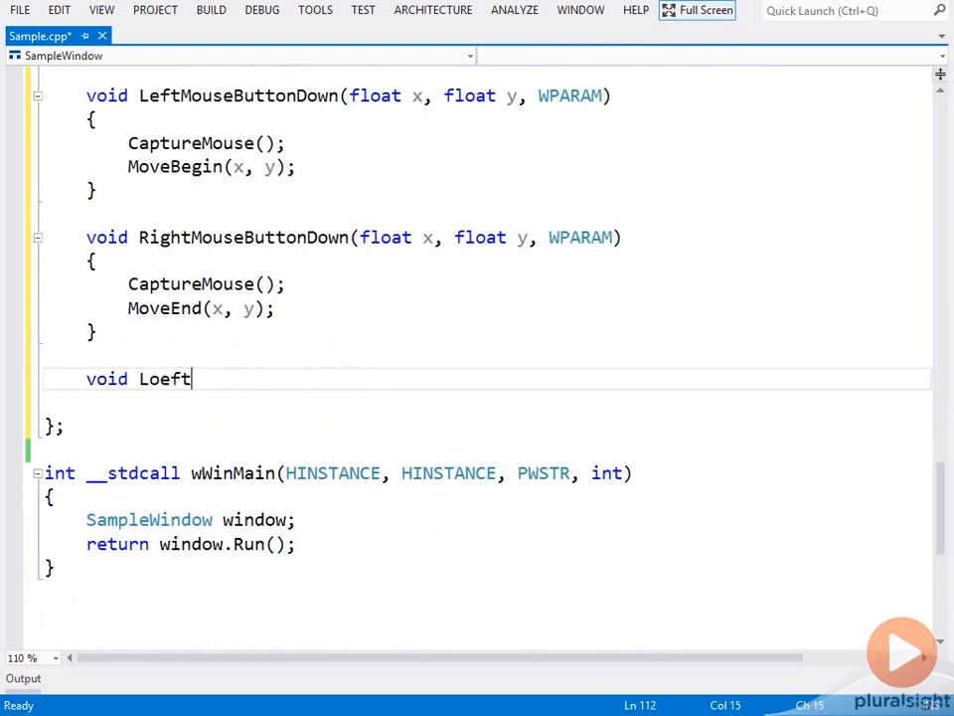
Step: Write void LeftMouseButtonUp(float, float, WPARAM) { ReleaseMouse(); }
type("LeftMouseB")
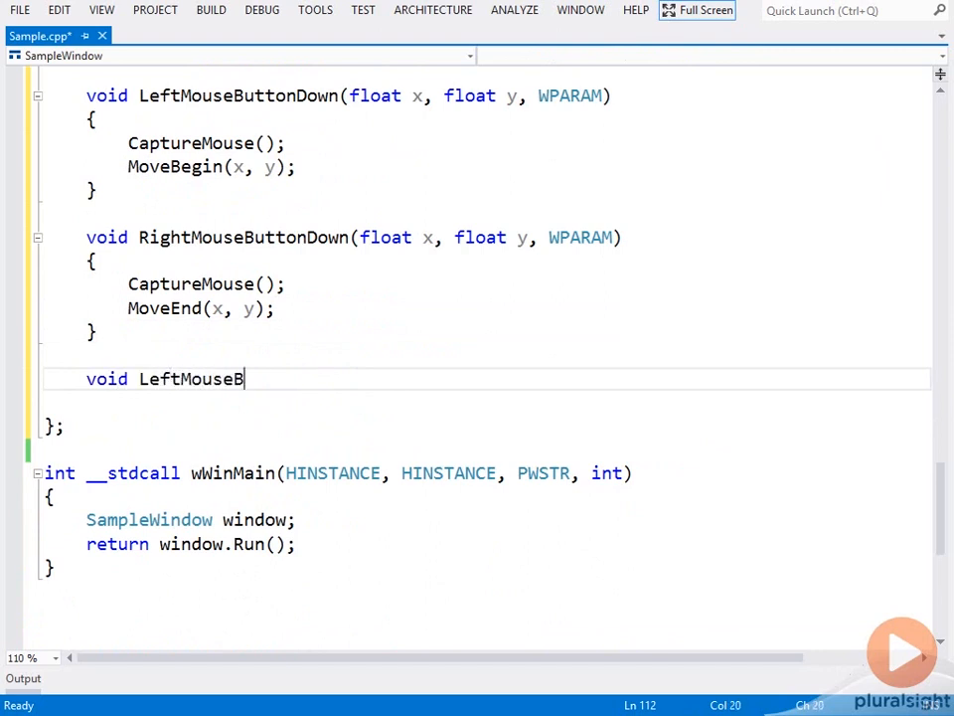
type("uttonUp(")
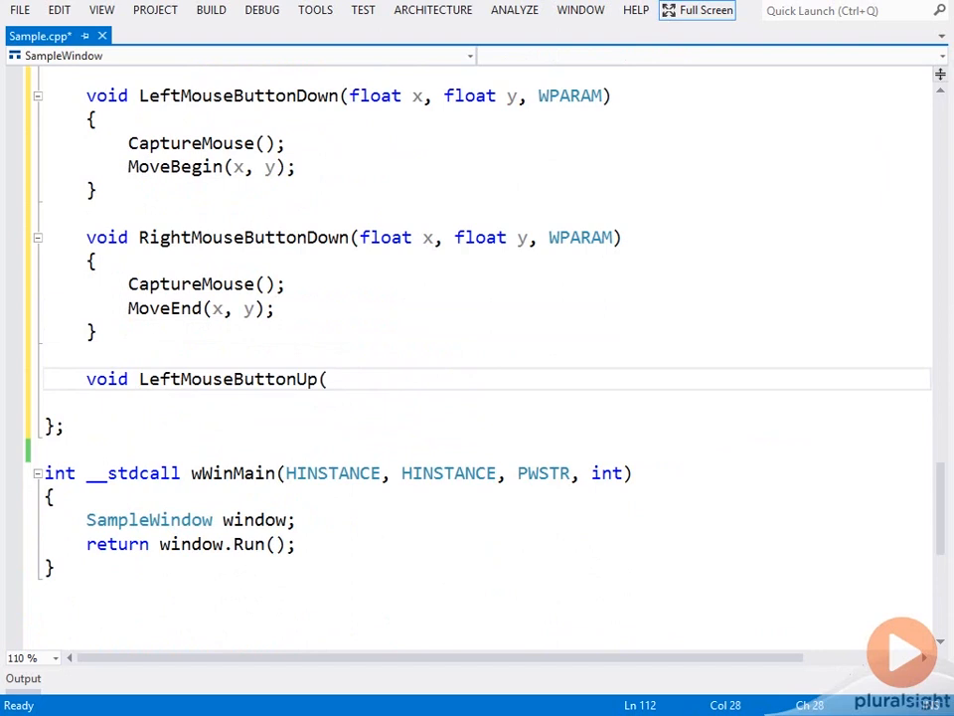
type("float, float, WPARAM")
type("Rel")
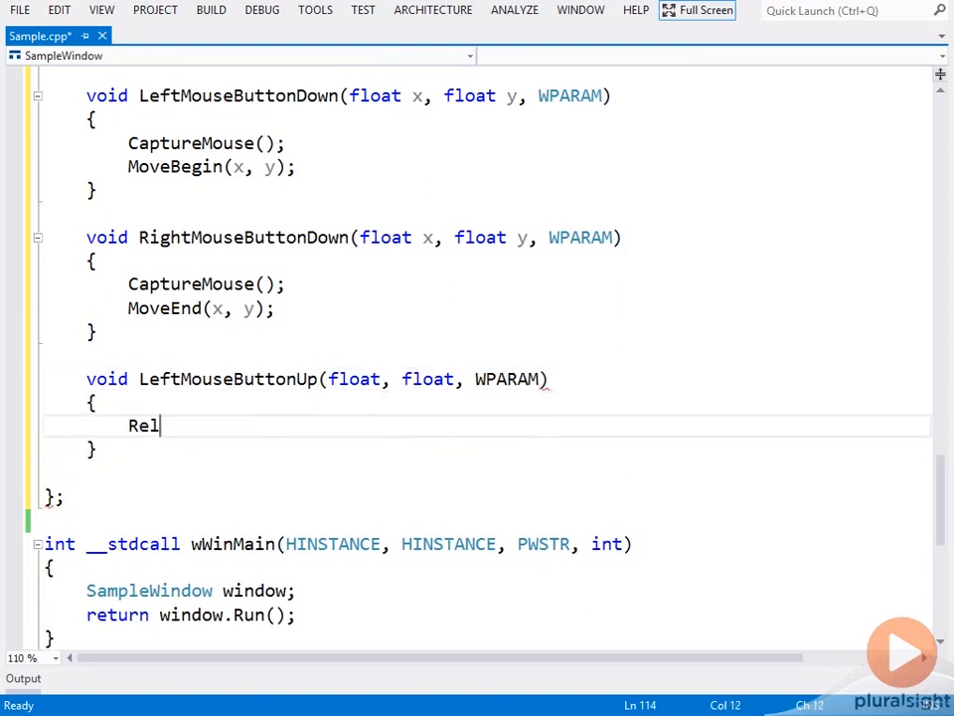
type("easeMouse();")
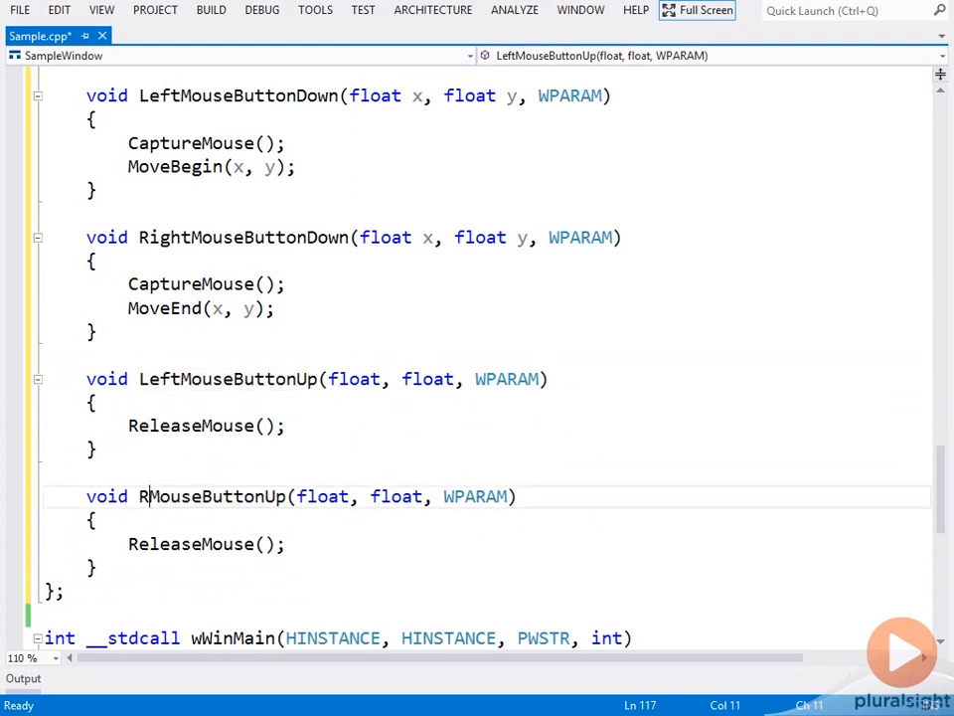
Step: Rename the copied handler RightMouseButtonUp and start a void Mou… method
type("ight")
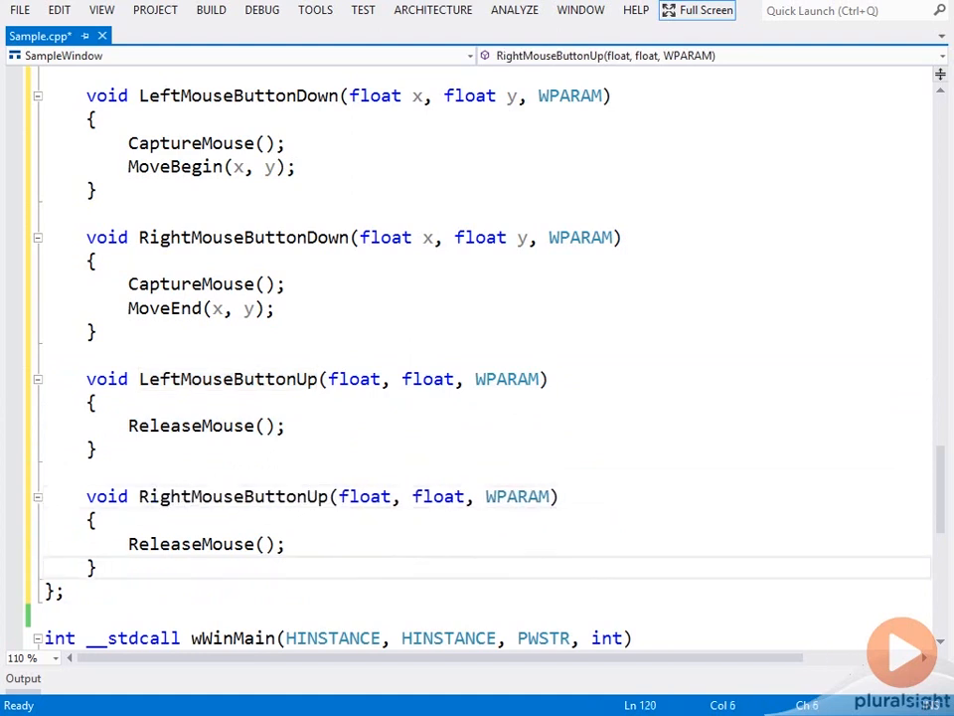
scroll("down", 3)
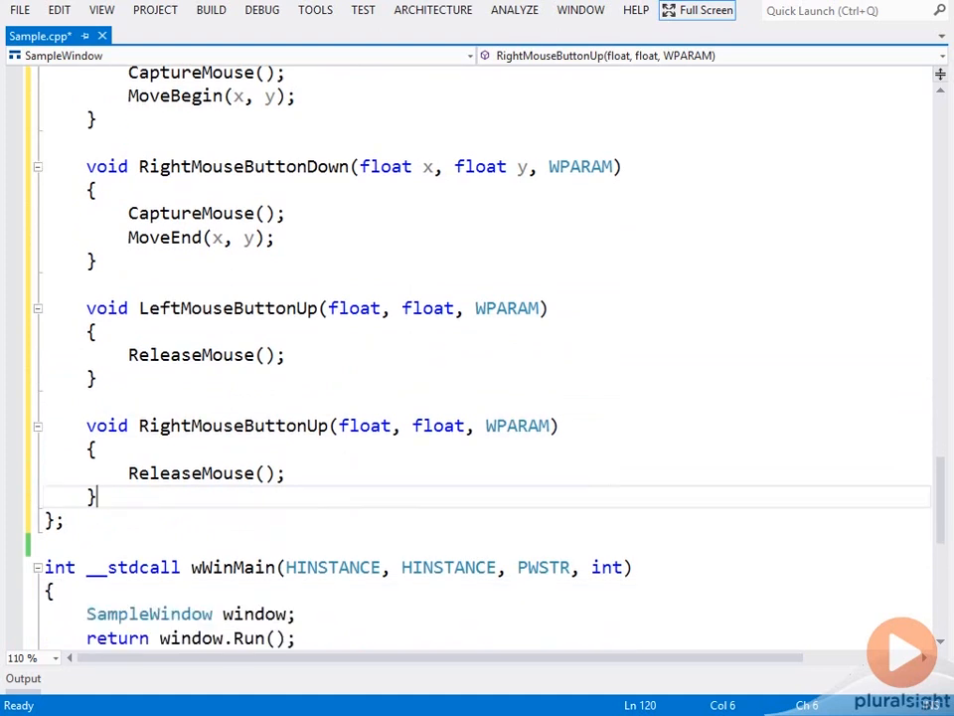
type("void Mou")
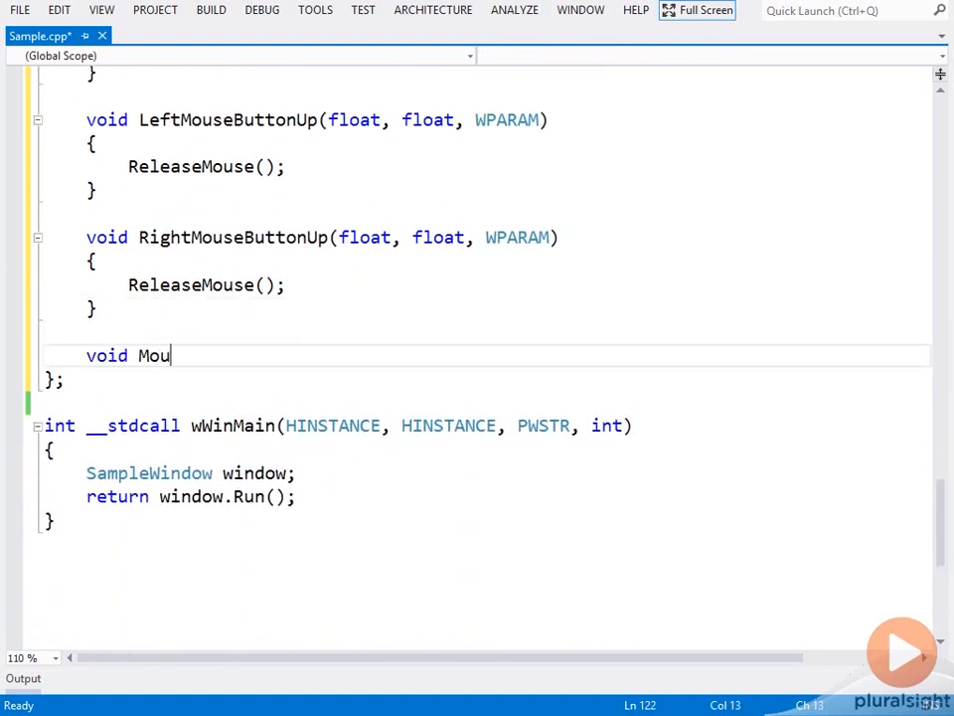
Step: Declare MouseMoved(float x, float y, WPARAM flags) with an if (MouseCaptured()) { block
type("seMoved(float")
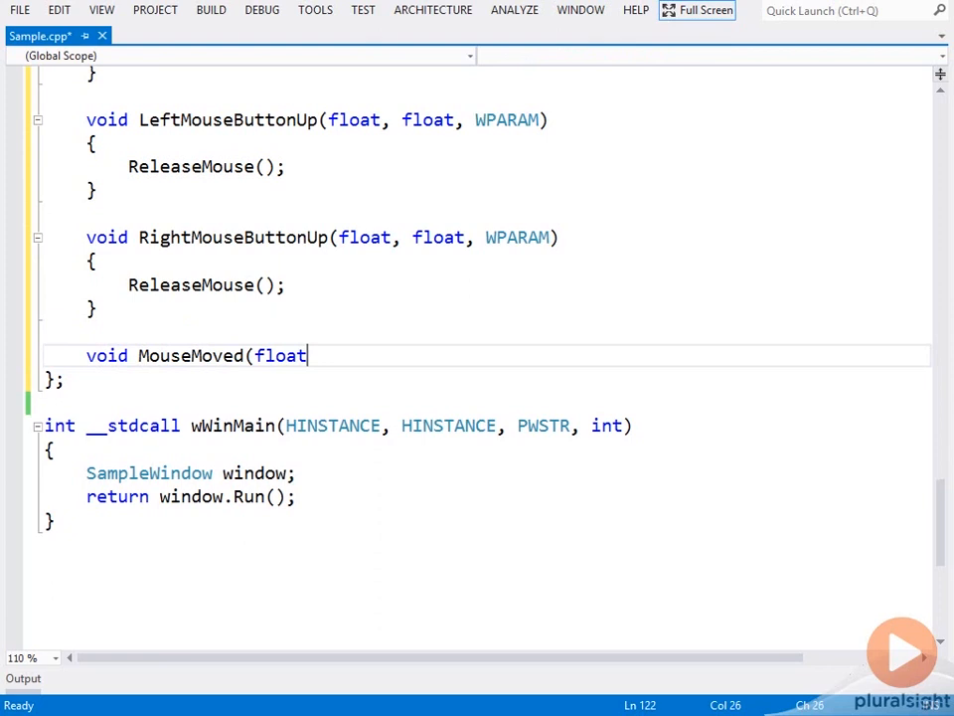
type("x, float y,")
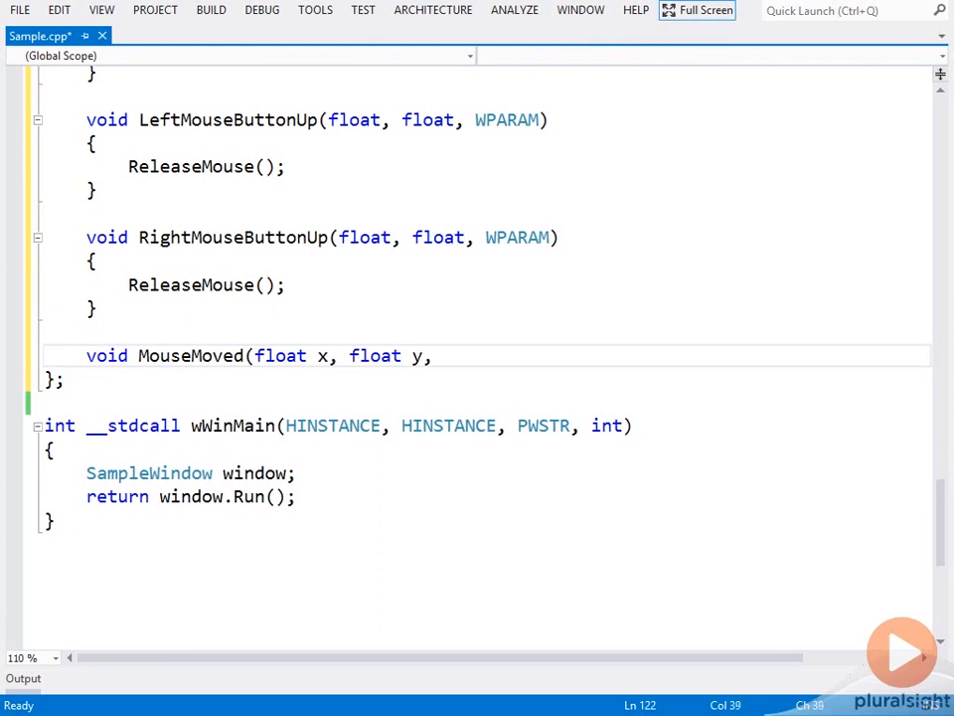
type("WPARAM flags)")
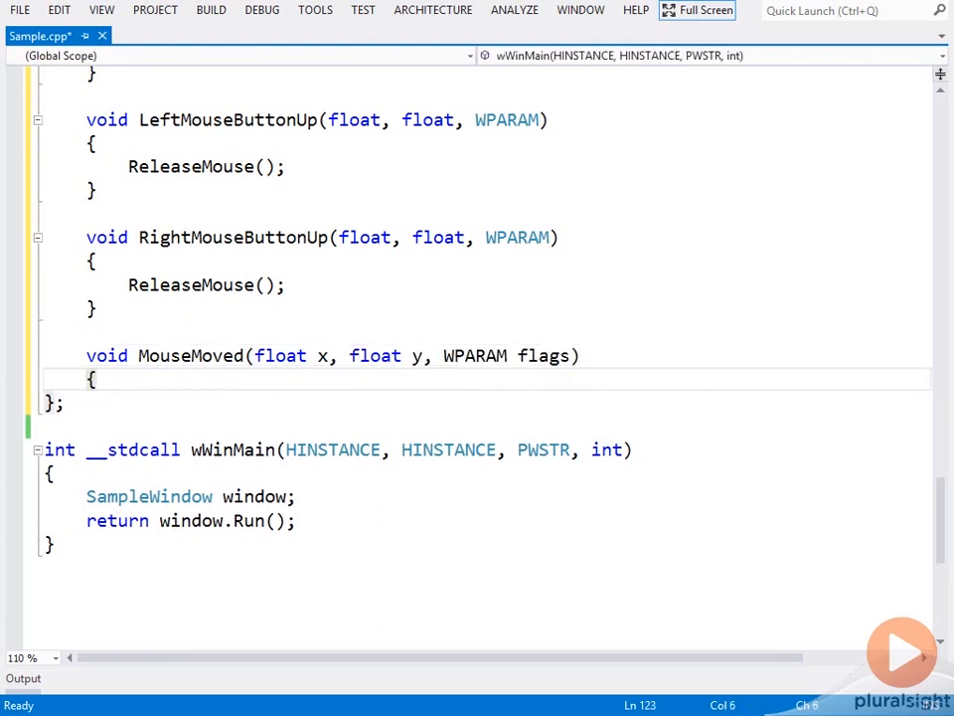
type("if (M")
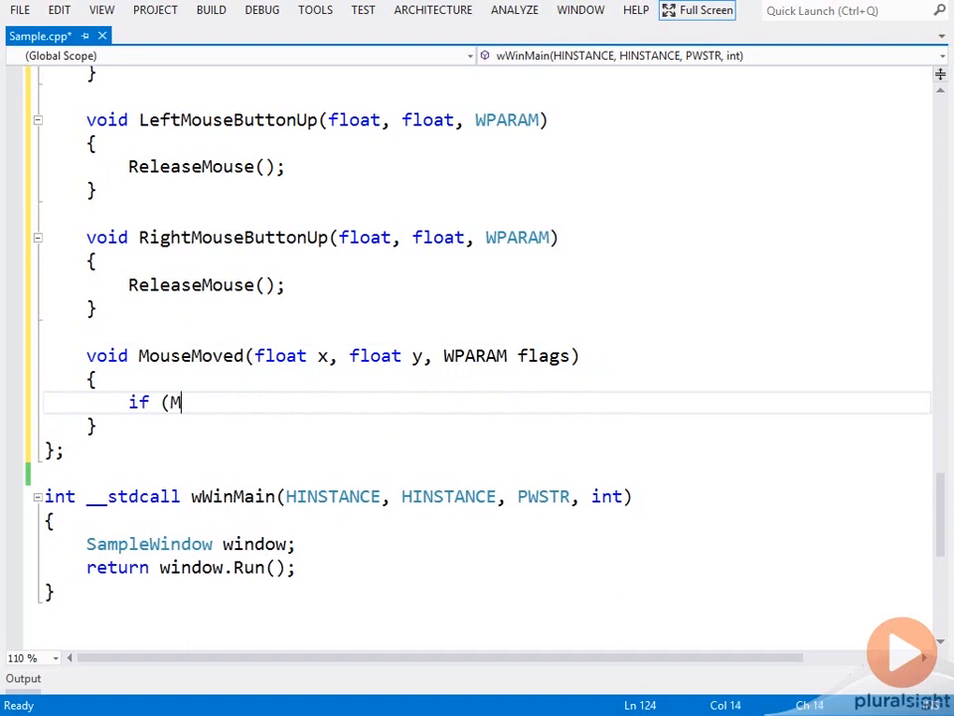
type("ouseCaptured()")
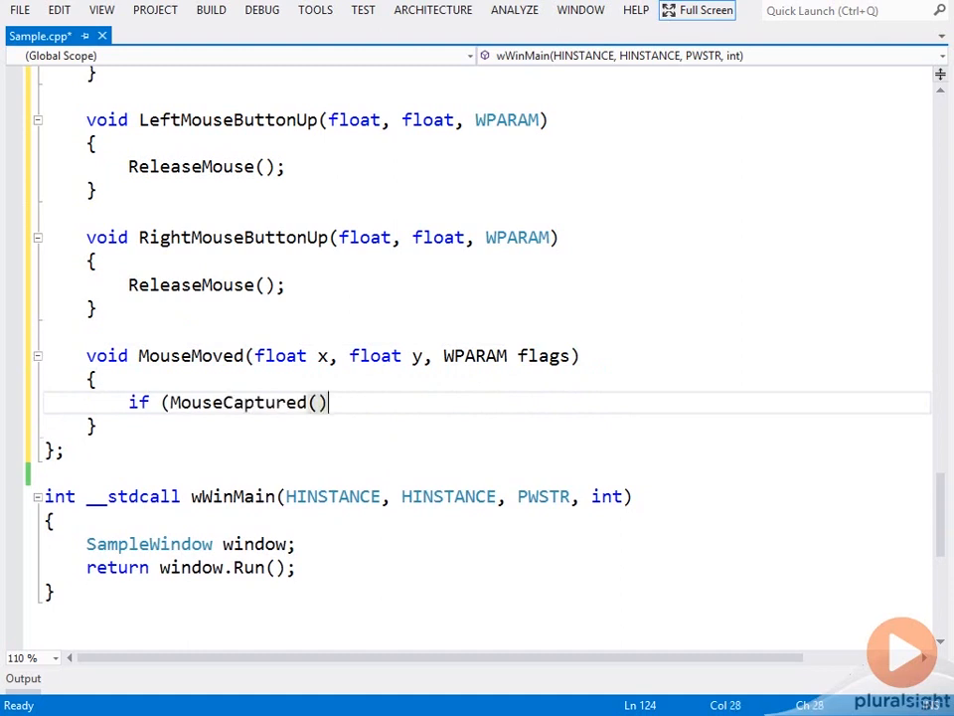
type("{")
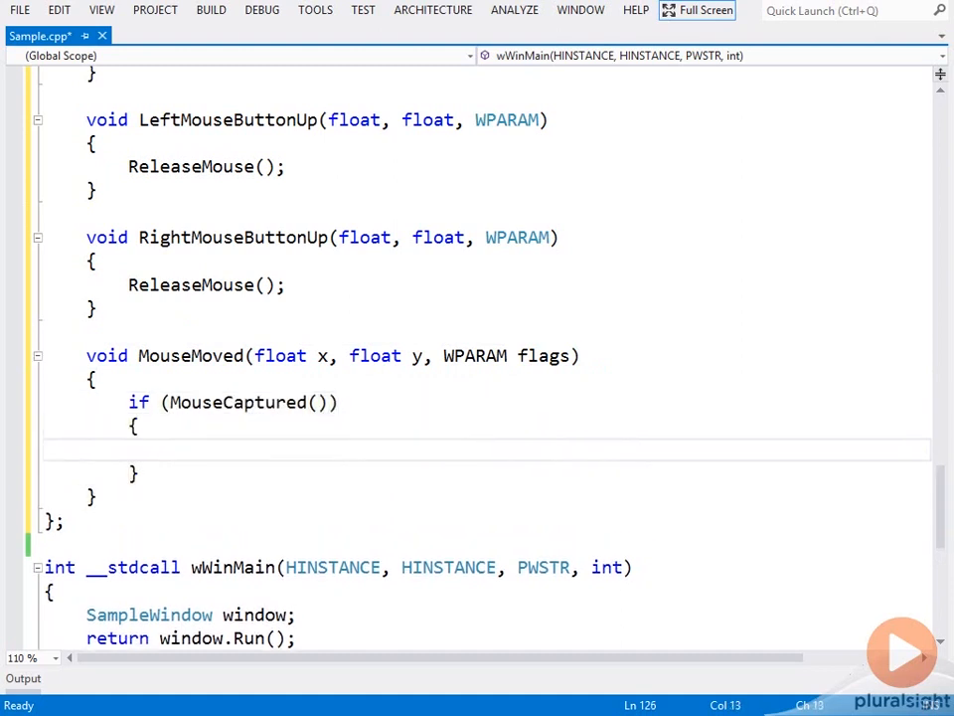
Step: Inside it, call MoveBegin(x, y) if MK_LBUTTON & flags, else MoveEnd(x, y)
type("if (MK_LBU")
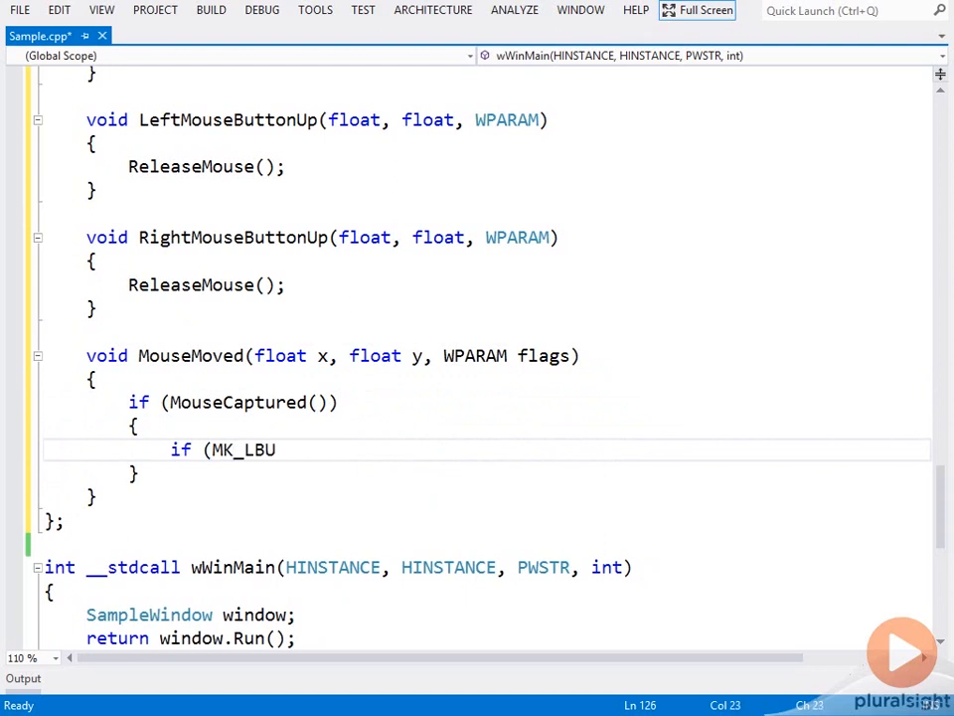
type("TTON &")
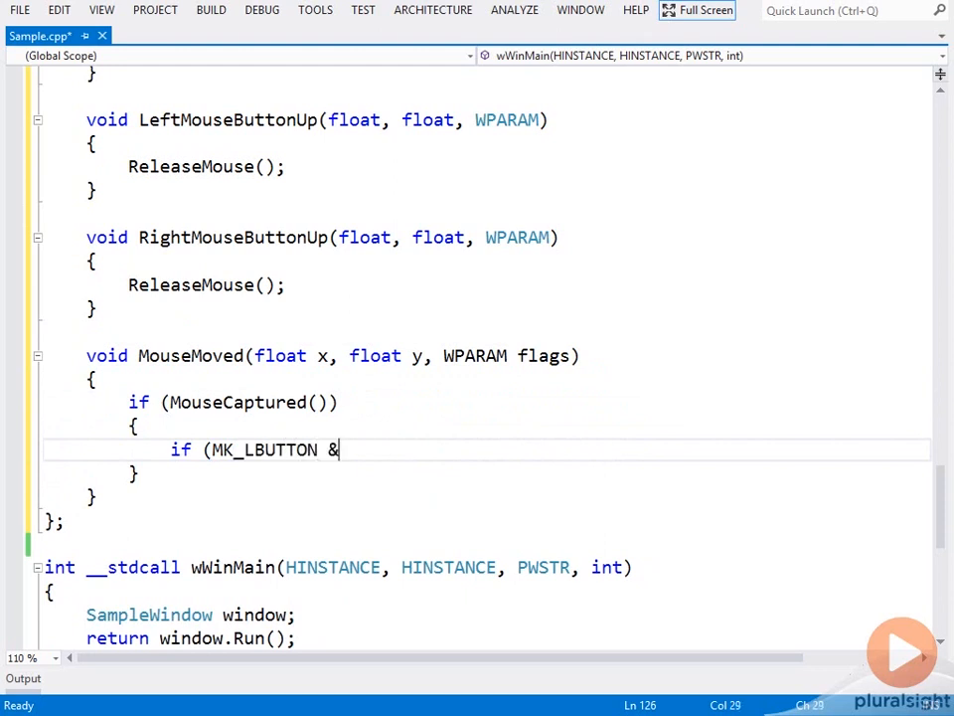
type("flags")
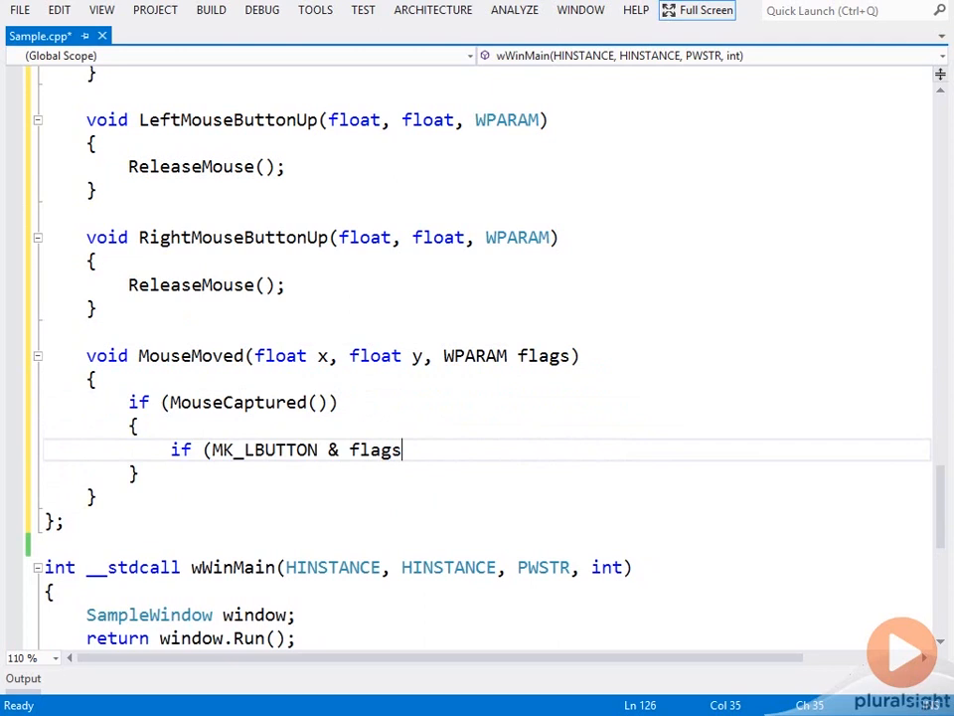
type(")")
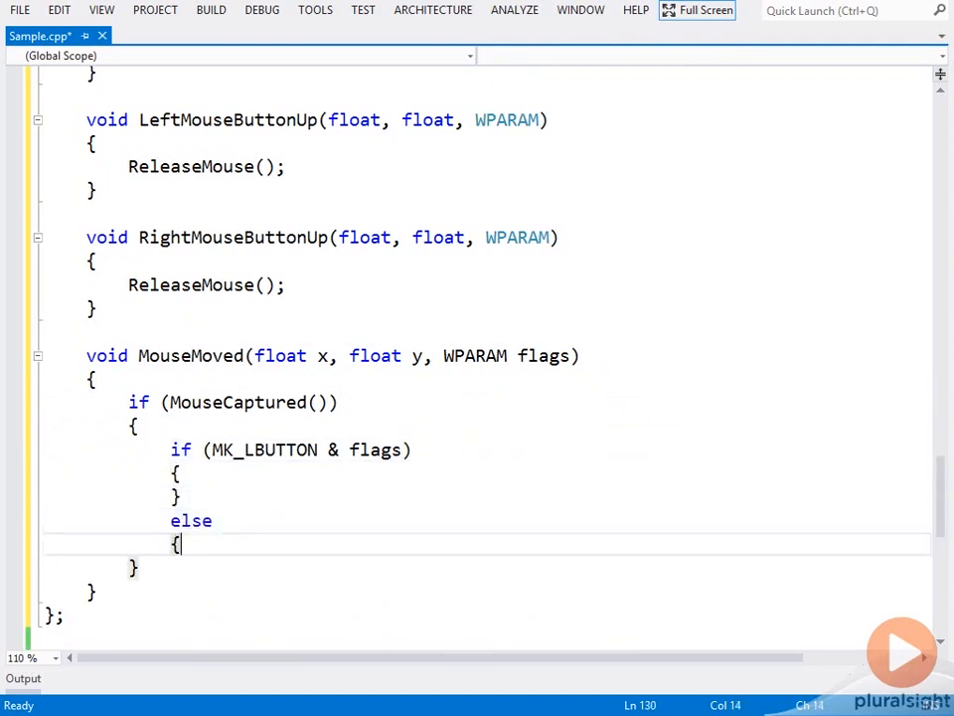
type("M")
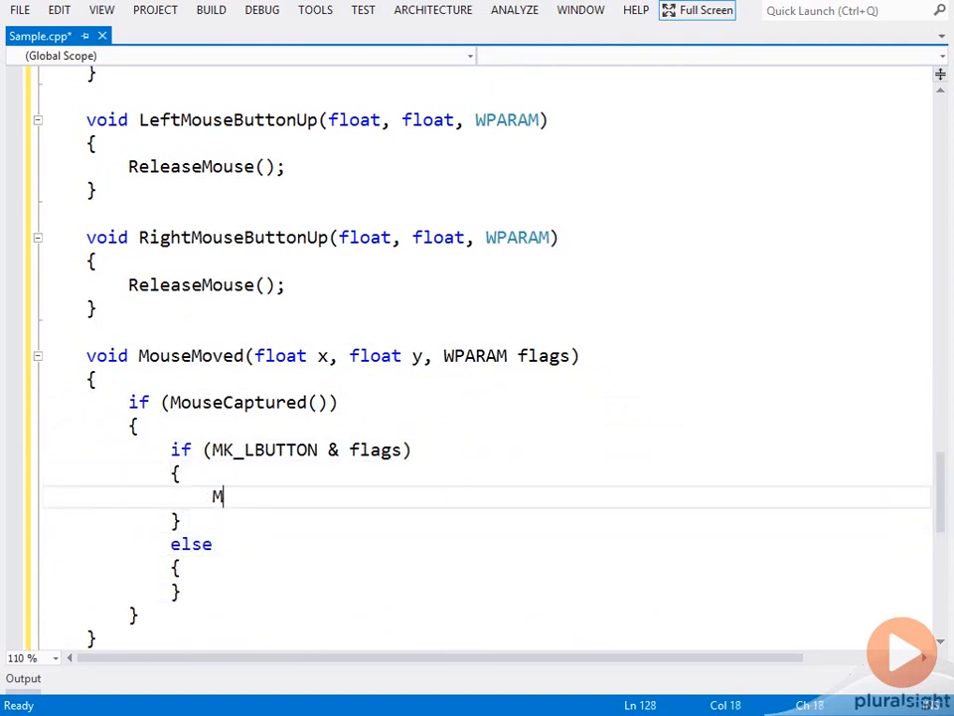
type("oveB")
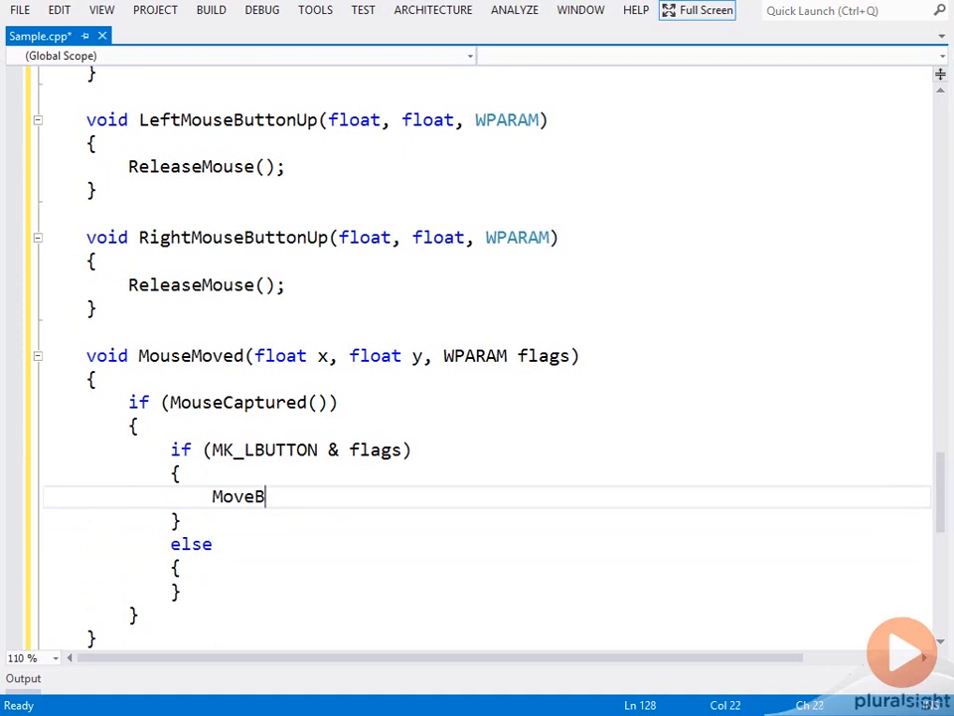
type("egin(x, y);")
type("Move")
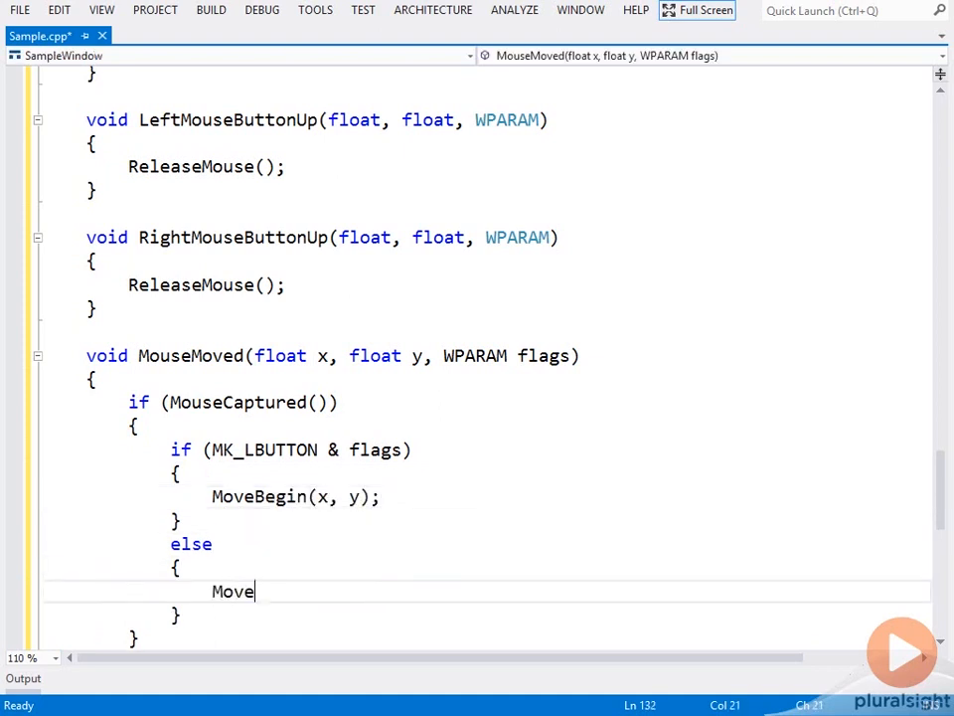
type("End(")
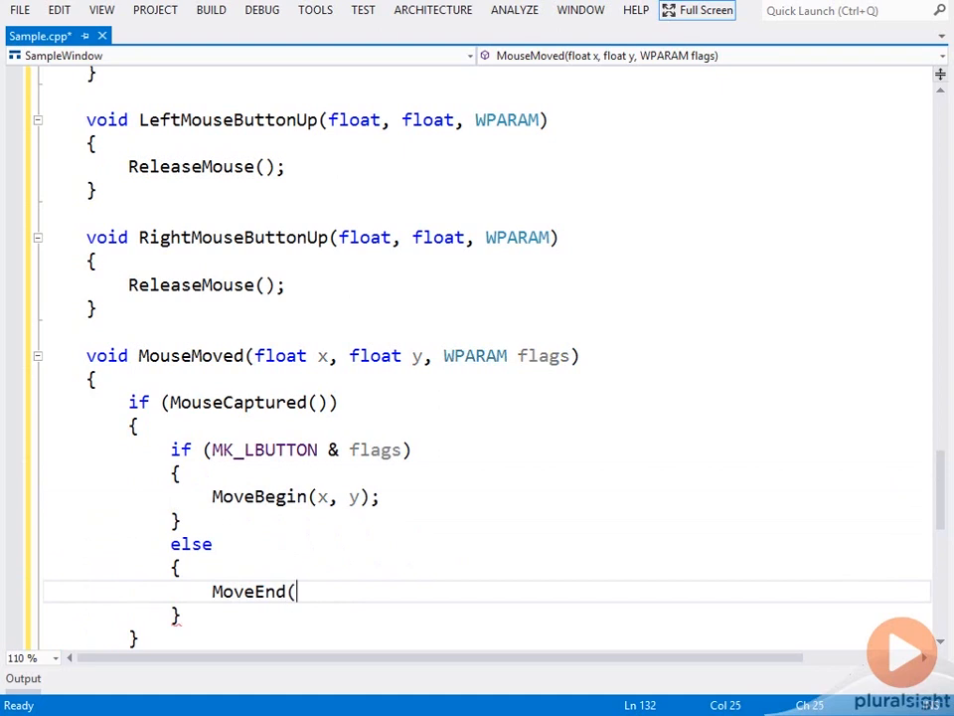
type("x, y);")
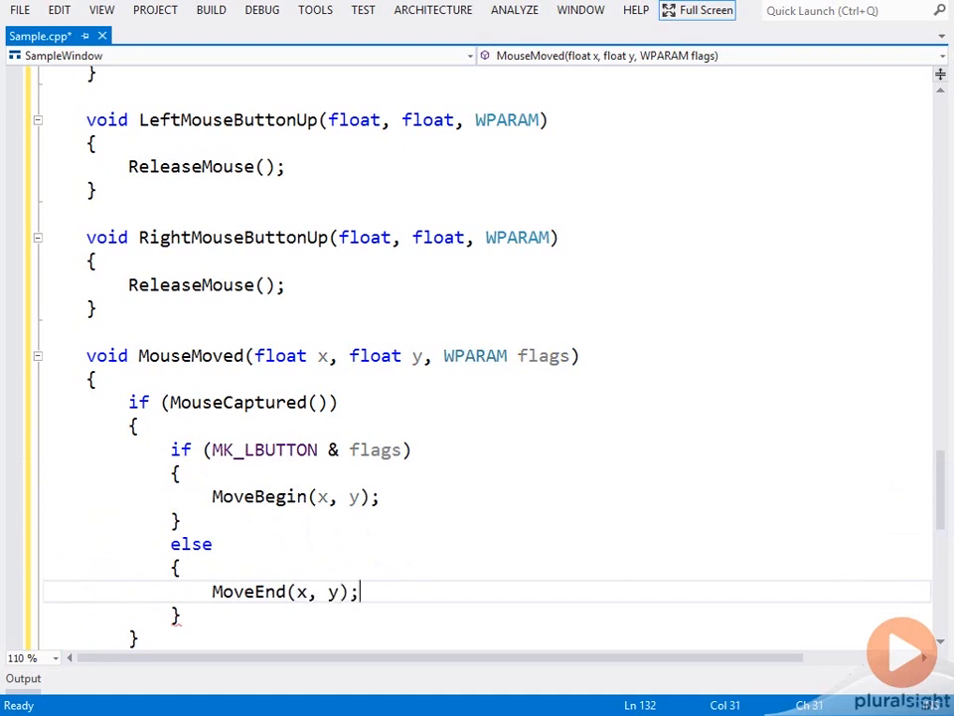
scroll("down", 3)
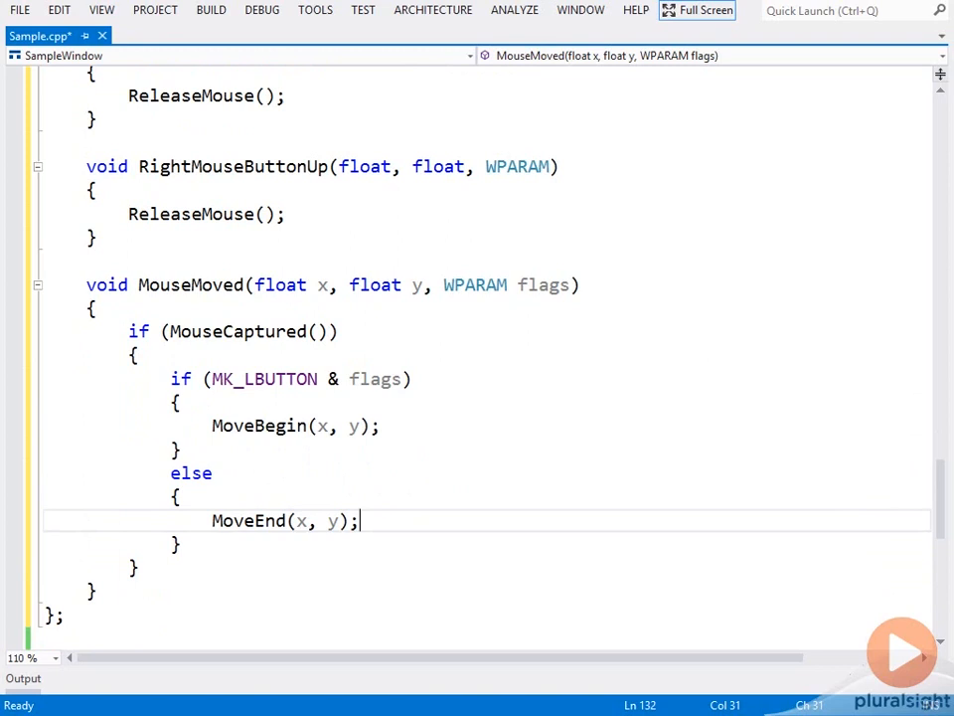